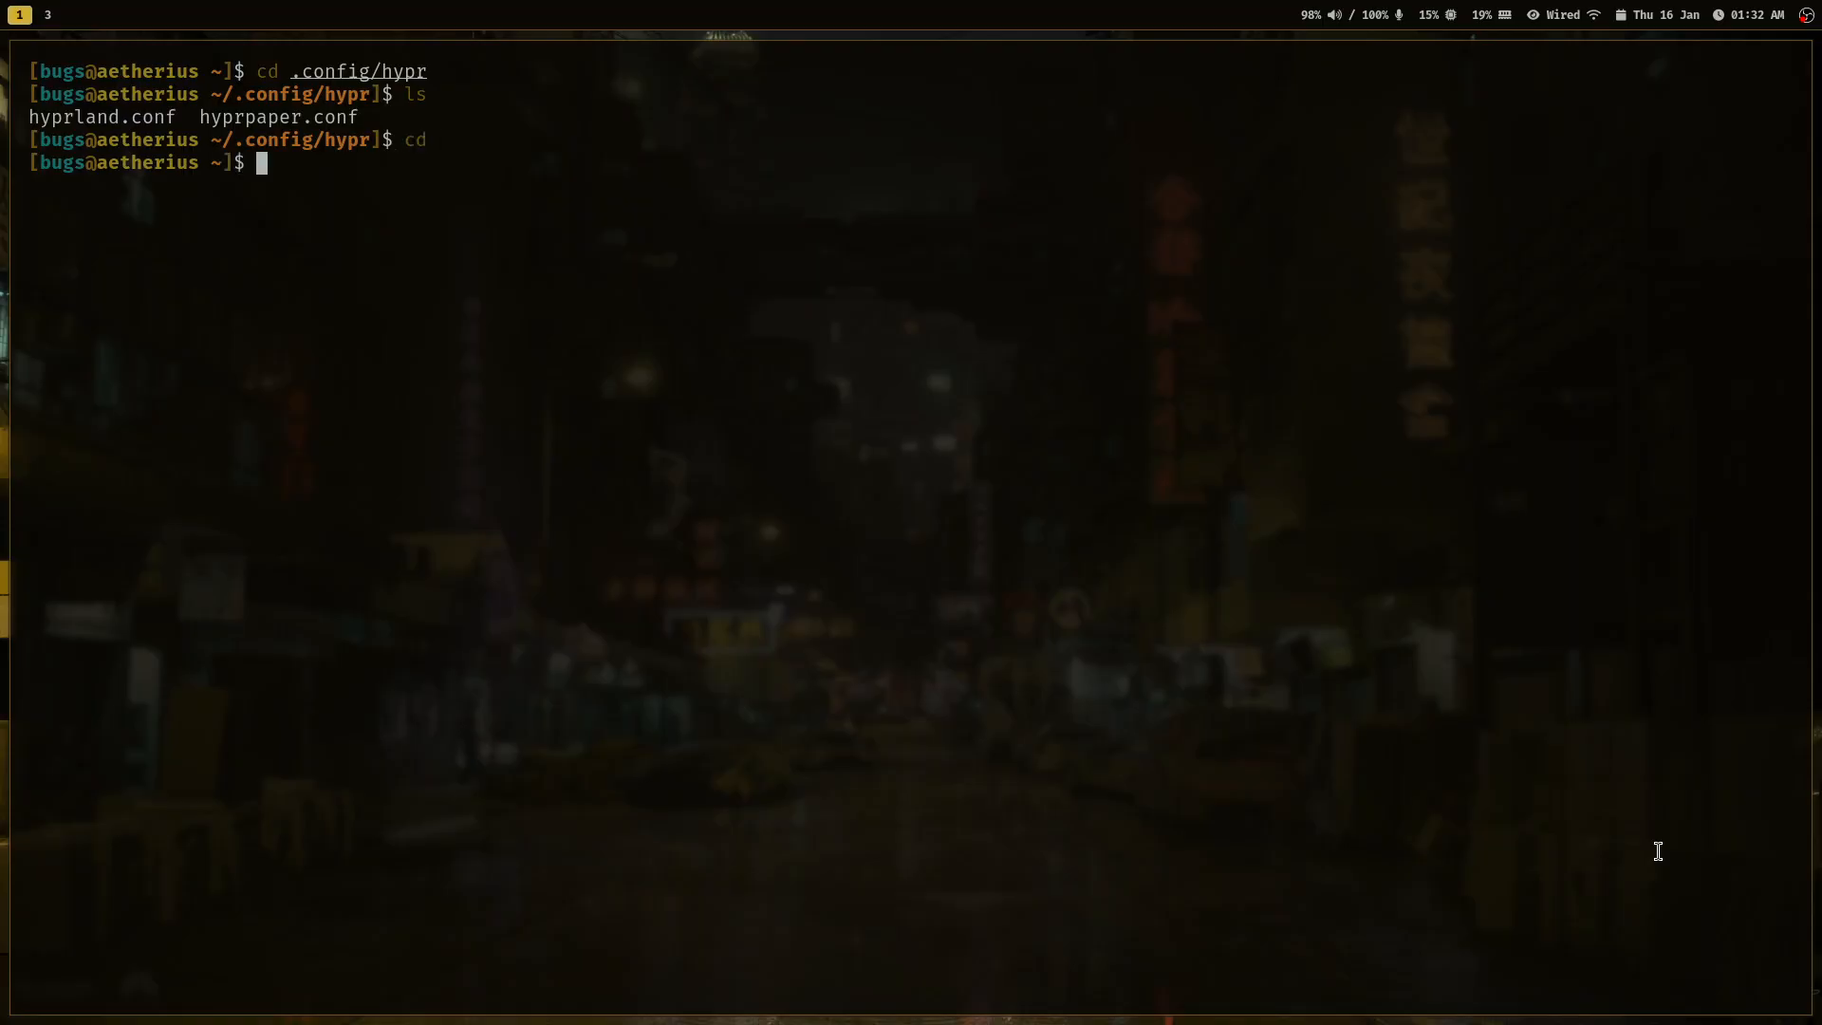
# Enter the command mpv vids/rice.webm at the home prompt without running it.
pyautogui.write('mpv vids/')
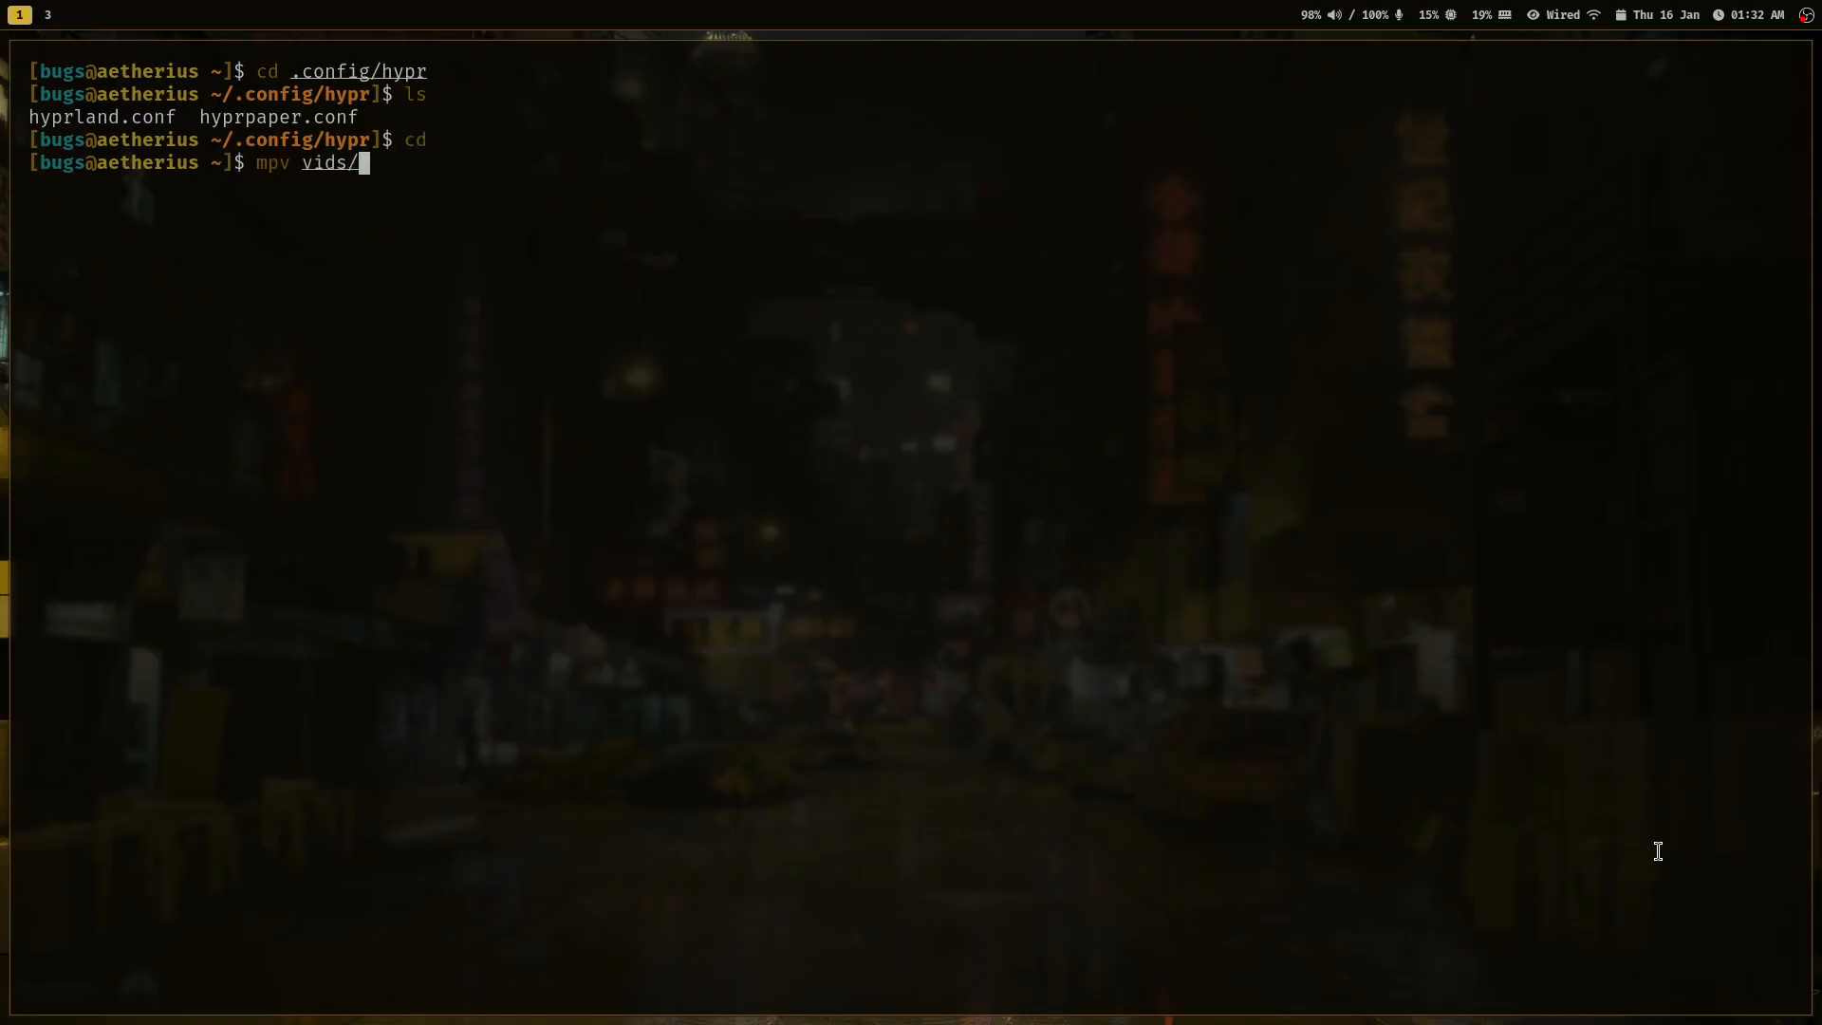
pyautogui.write('rice.webm')
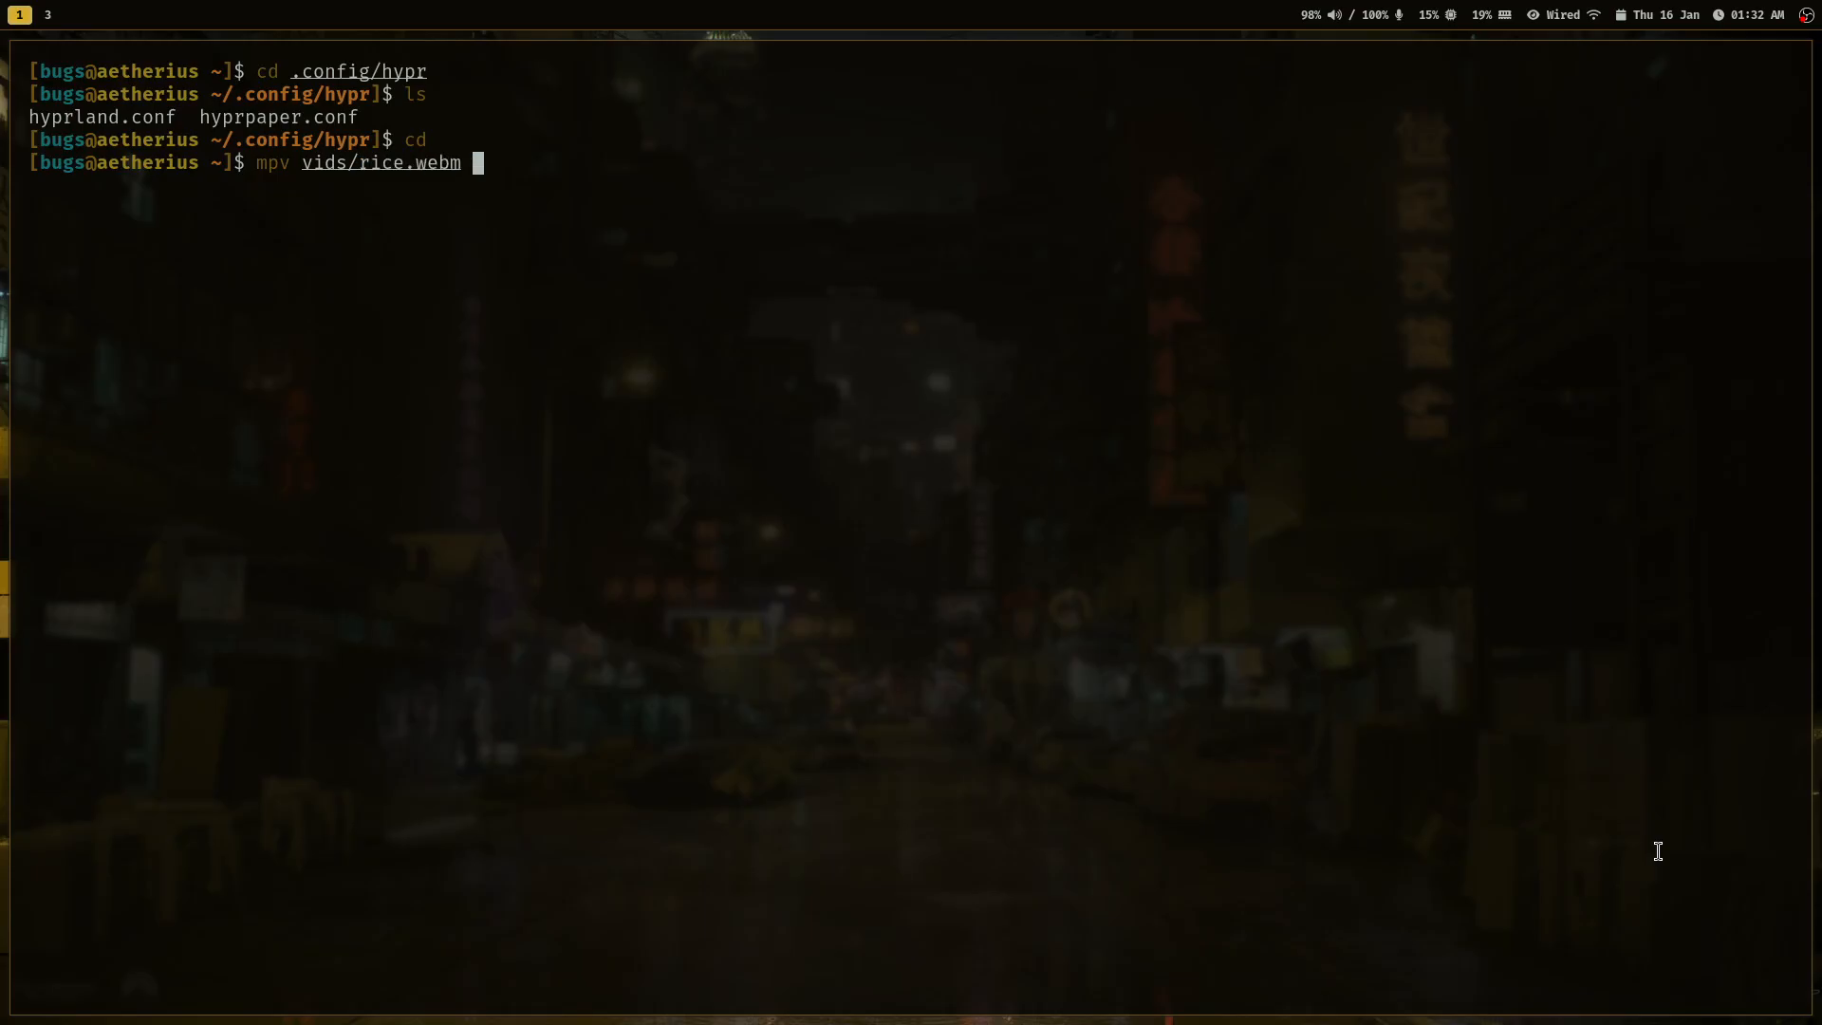
# Play the rice.webm showcase video in mpv.
pyautogui.press('Return')
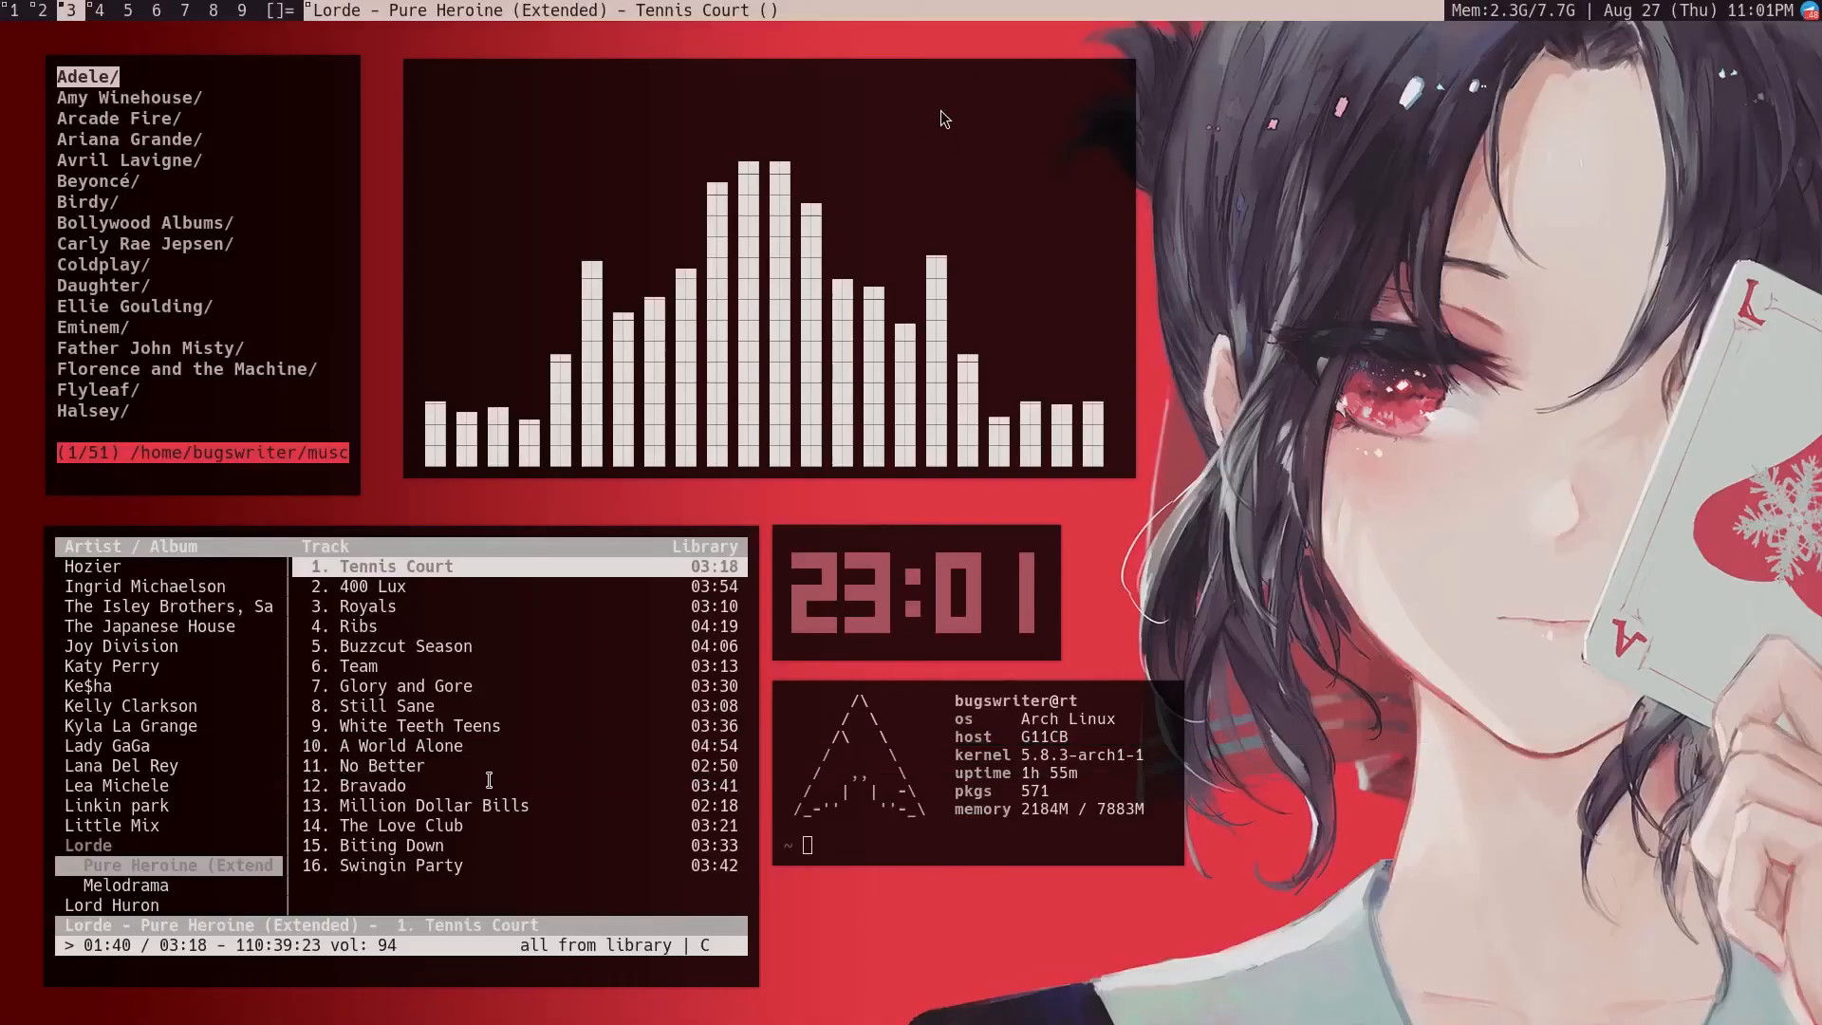
pyautogui.moveTo(785, 174)
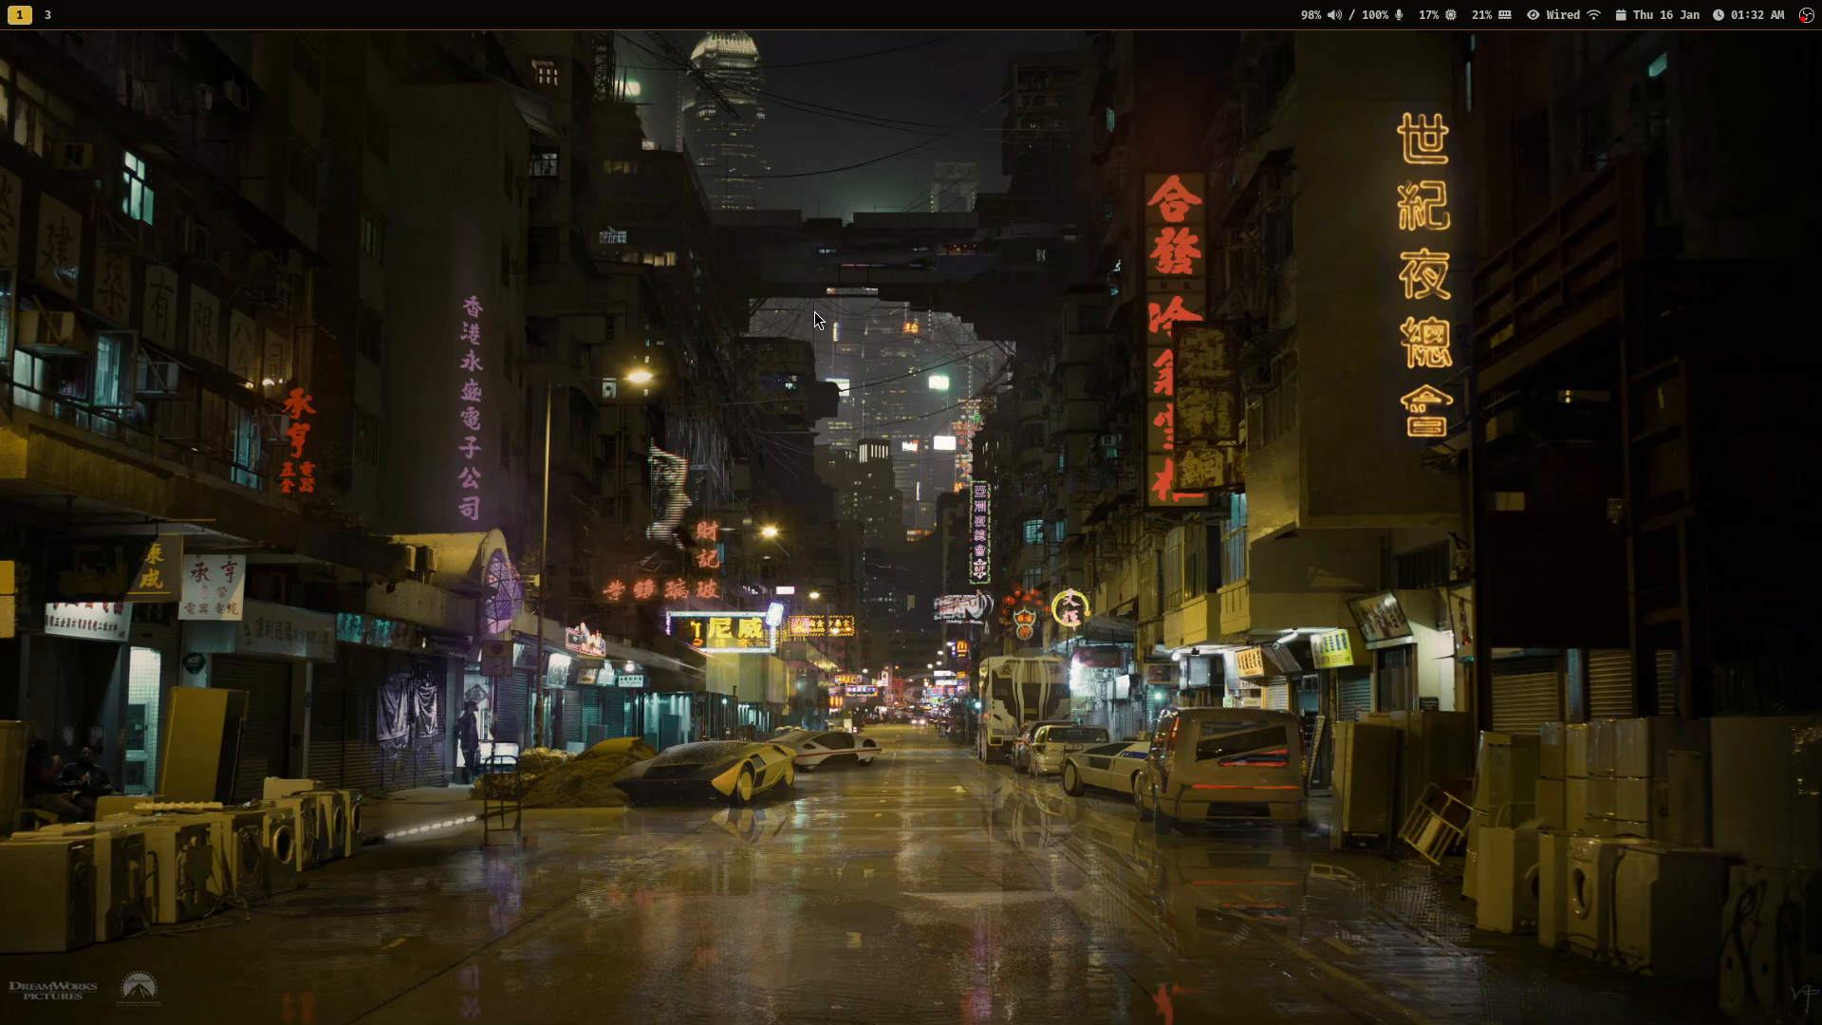
pyautogui.moveTo(1031, 599)
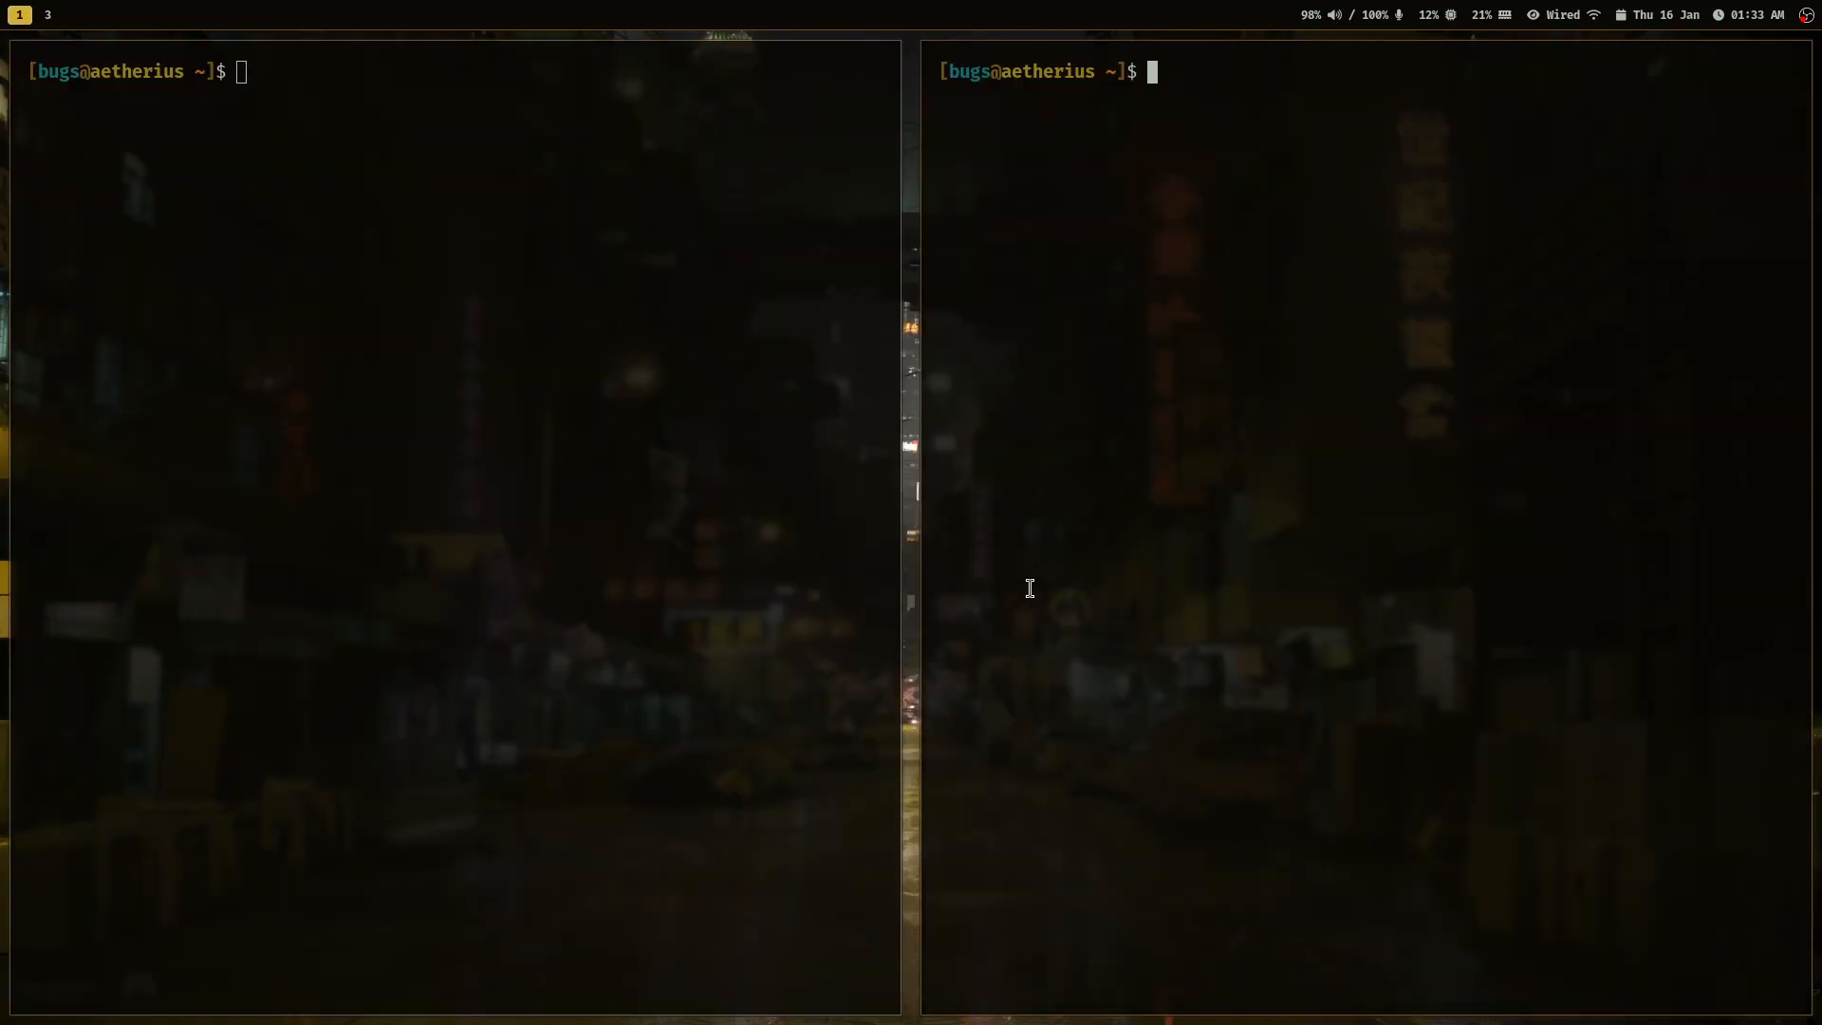
pyautogui.moveTo(1086, 506)
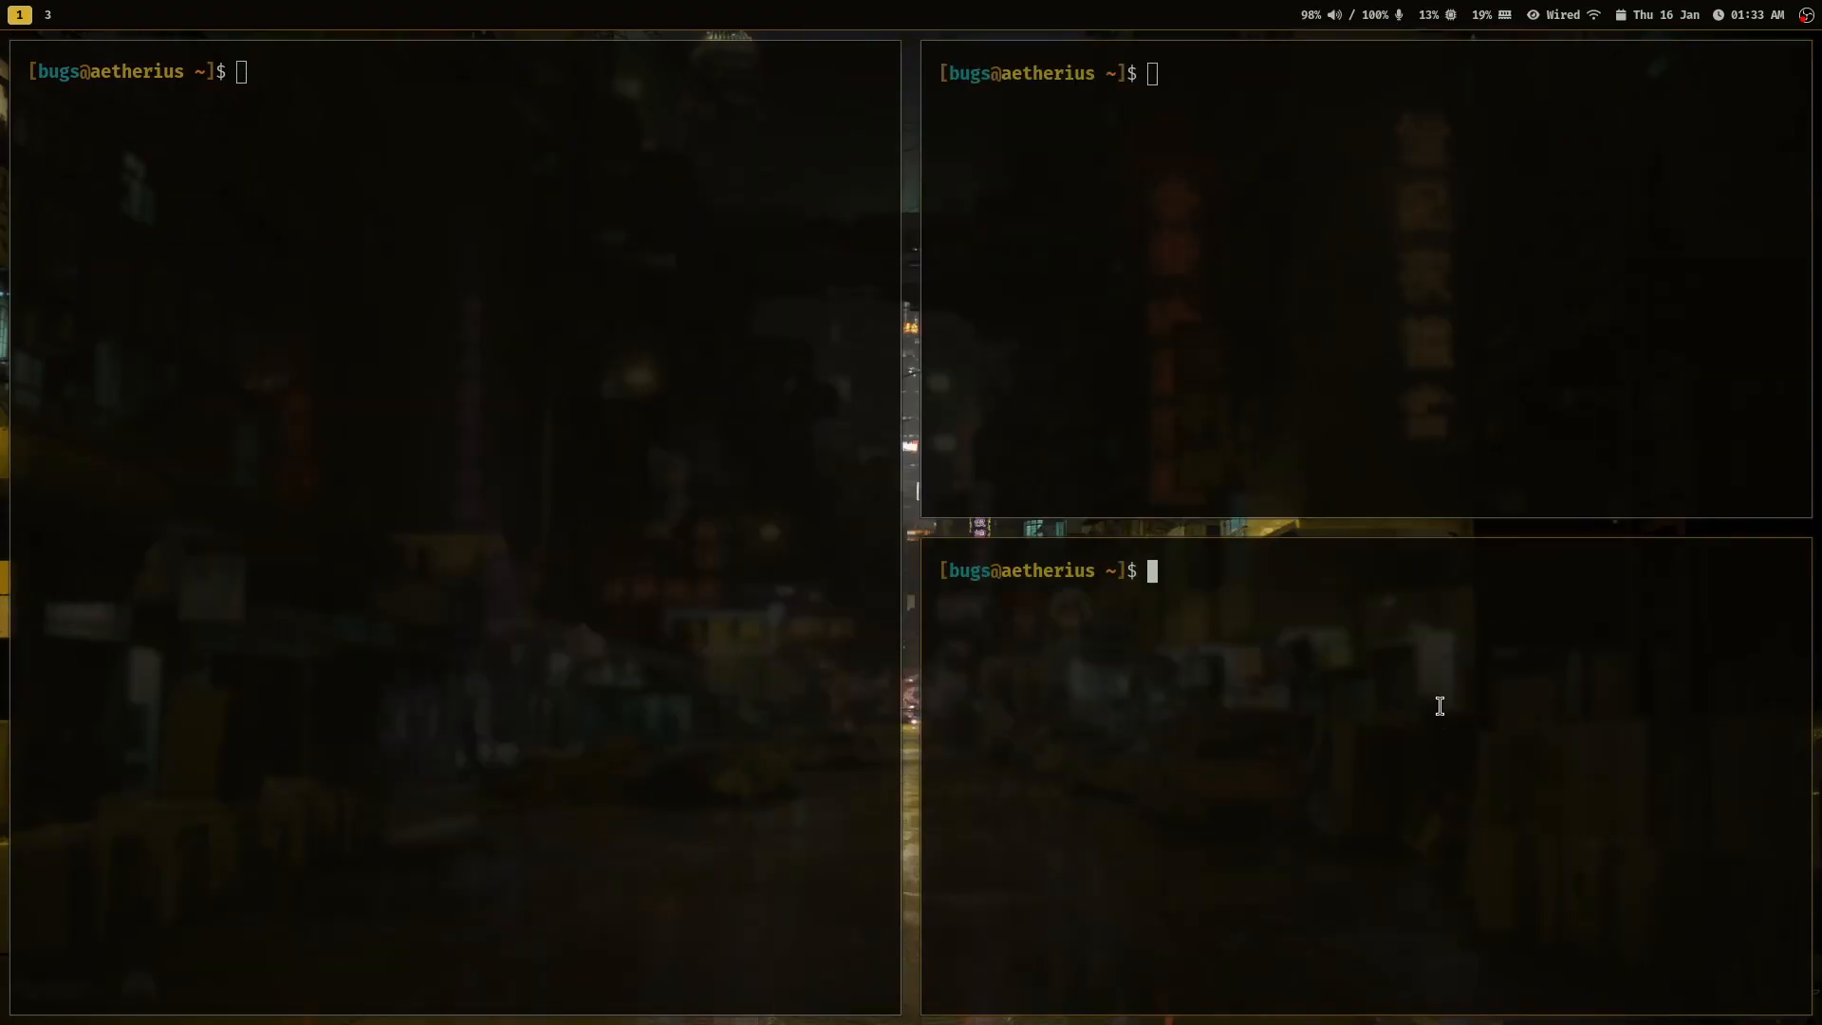
# Start the uwufetch command in the right-hand terminal.
pyautogui.write('uwufetch')
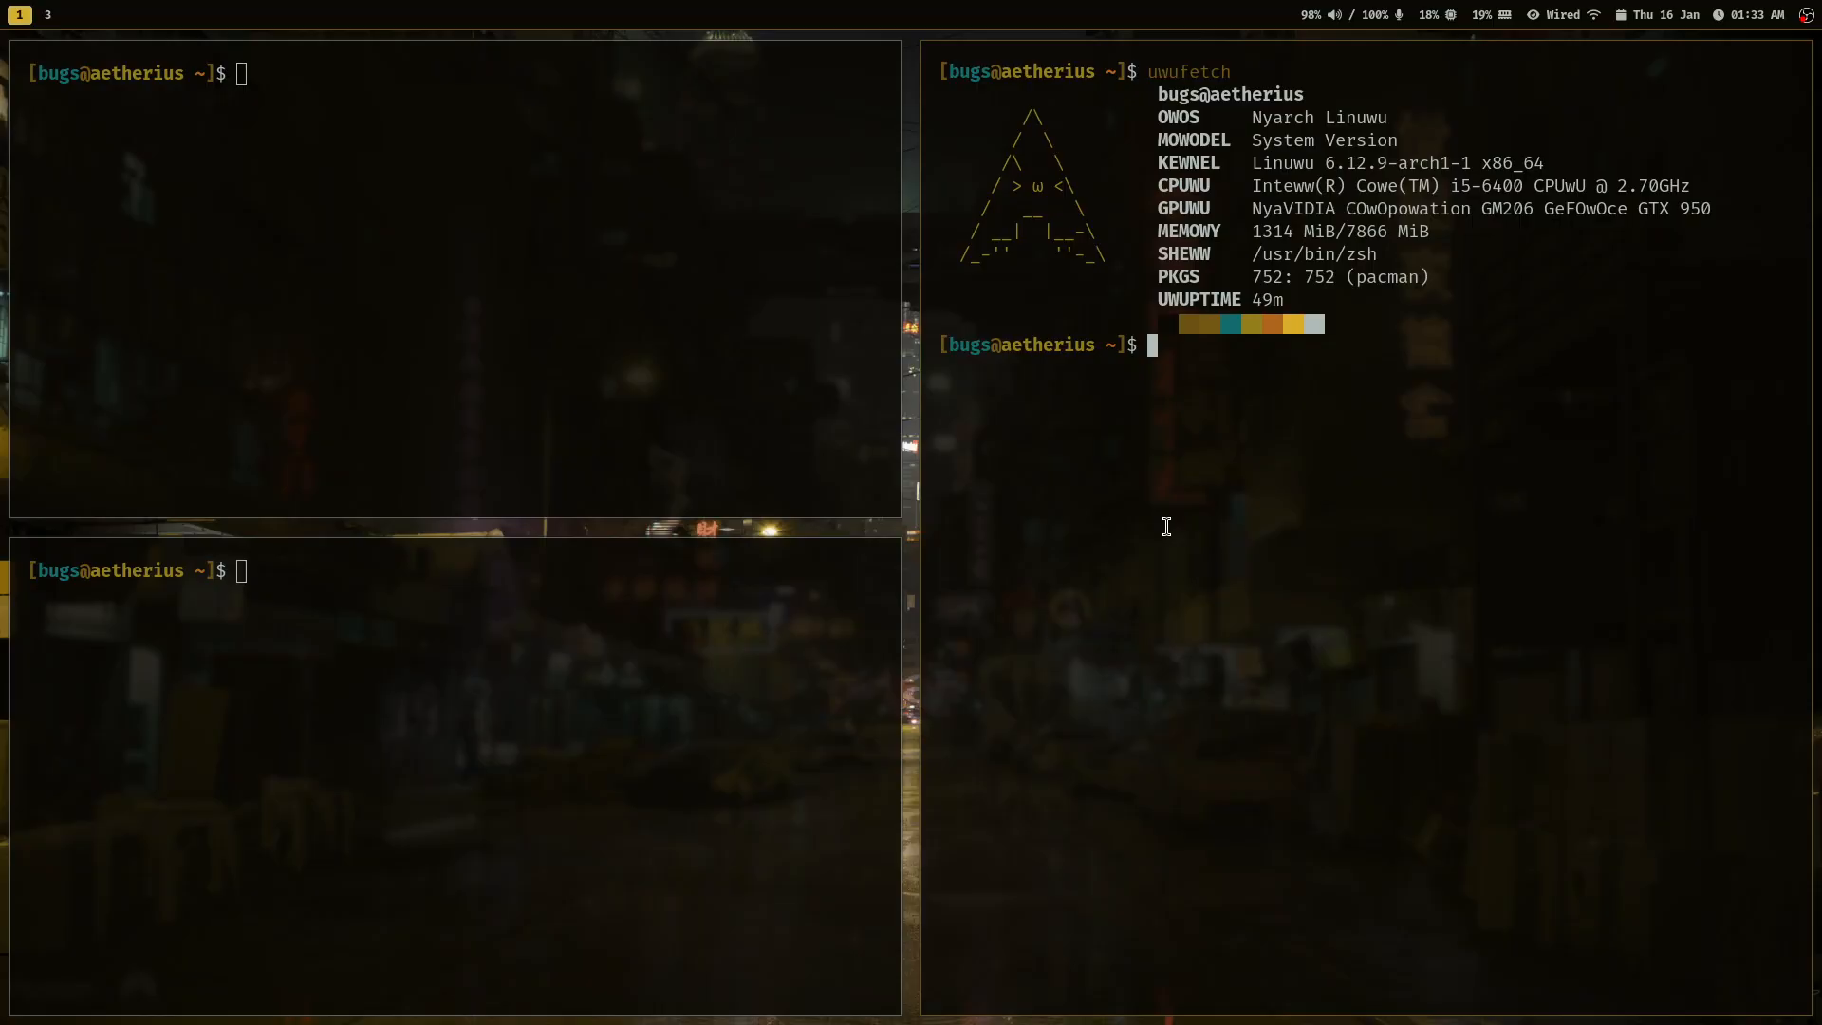
pyautogui.moveTo(561, 430)
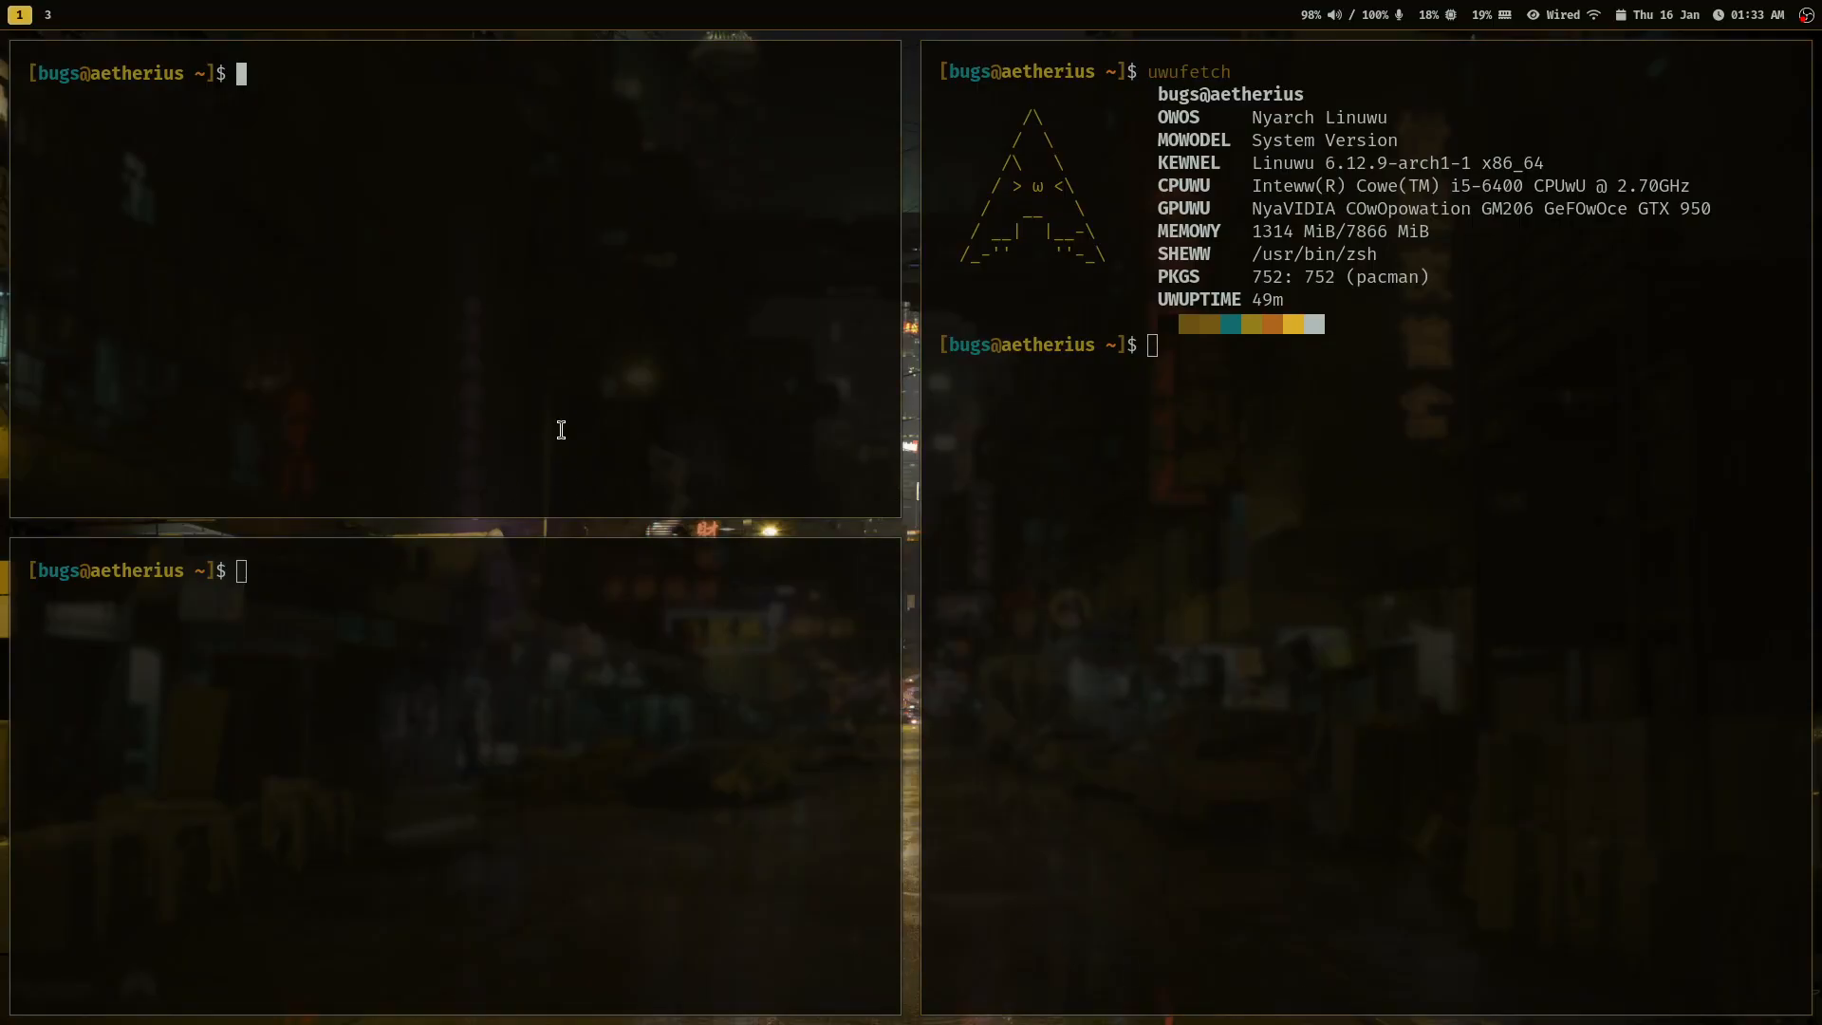
pyautogui.moveTo(680, 445)
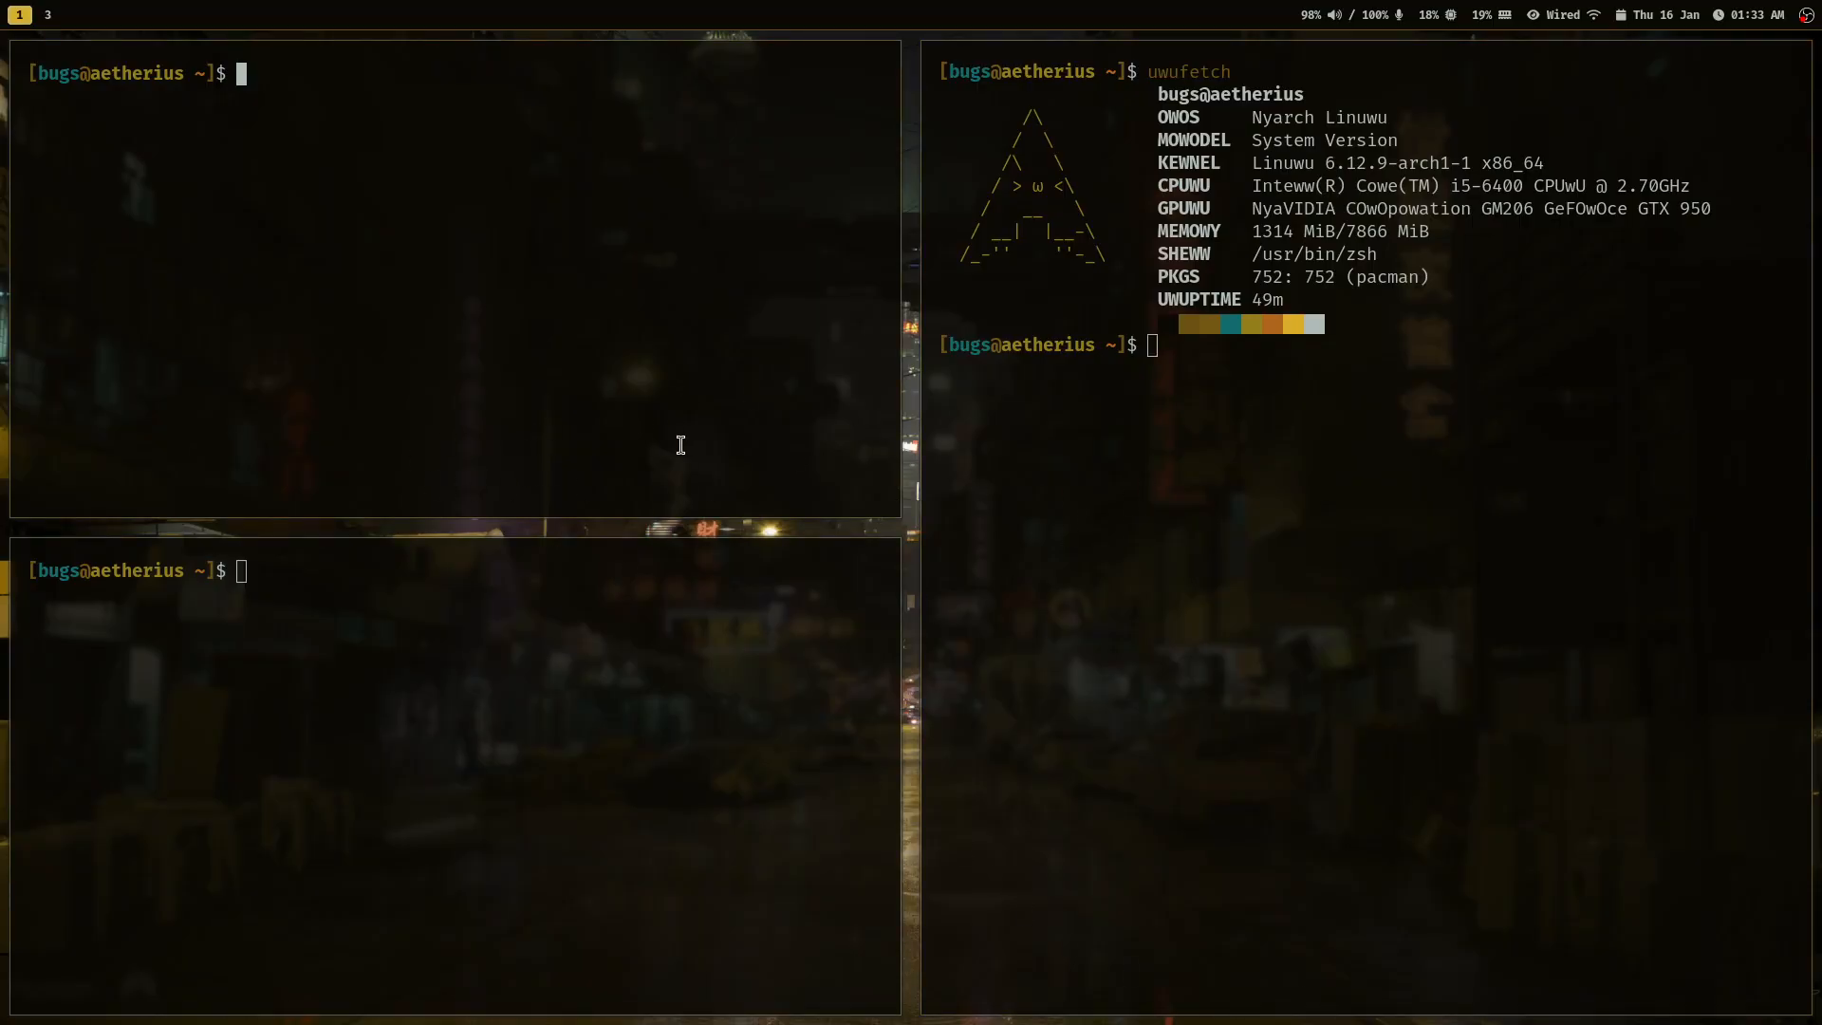
# Bring up Wofi, scroll its app list, then dismiss it with Escape.
pyautogui.press('super')
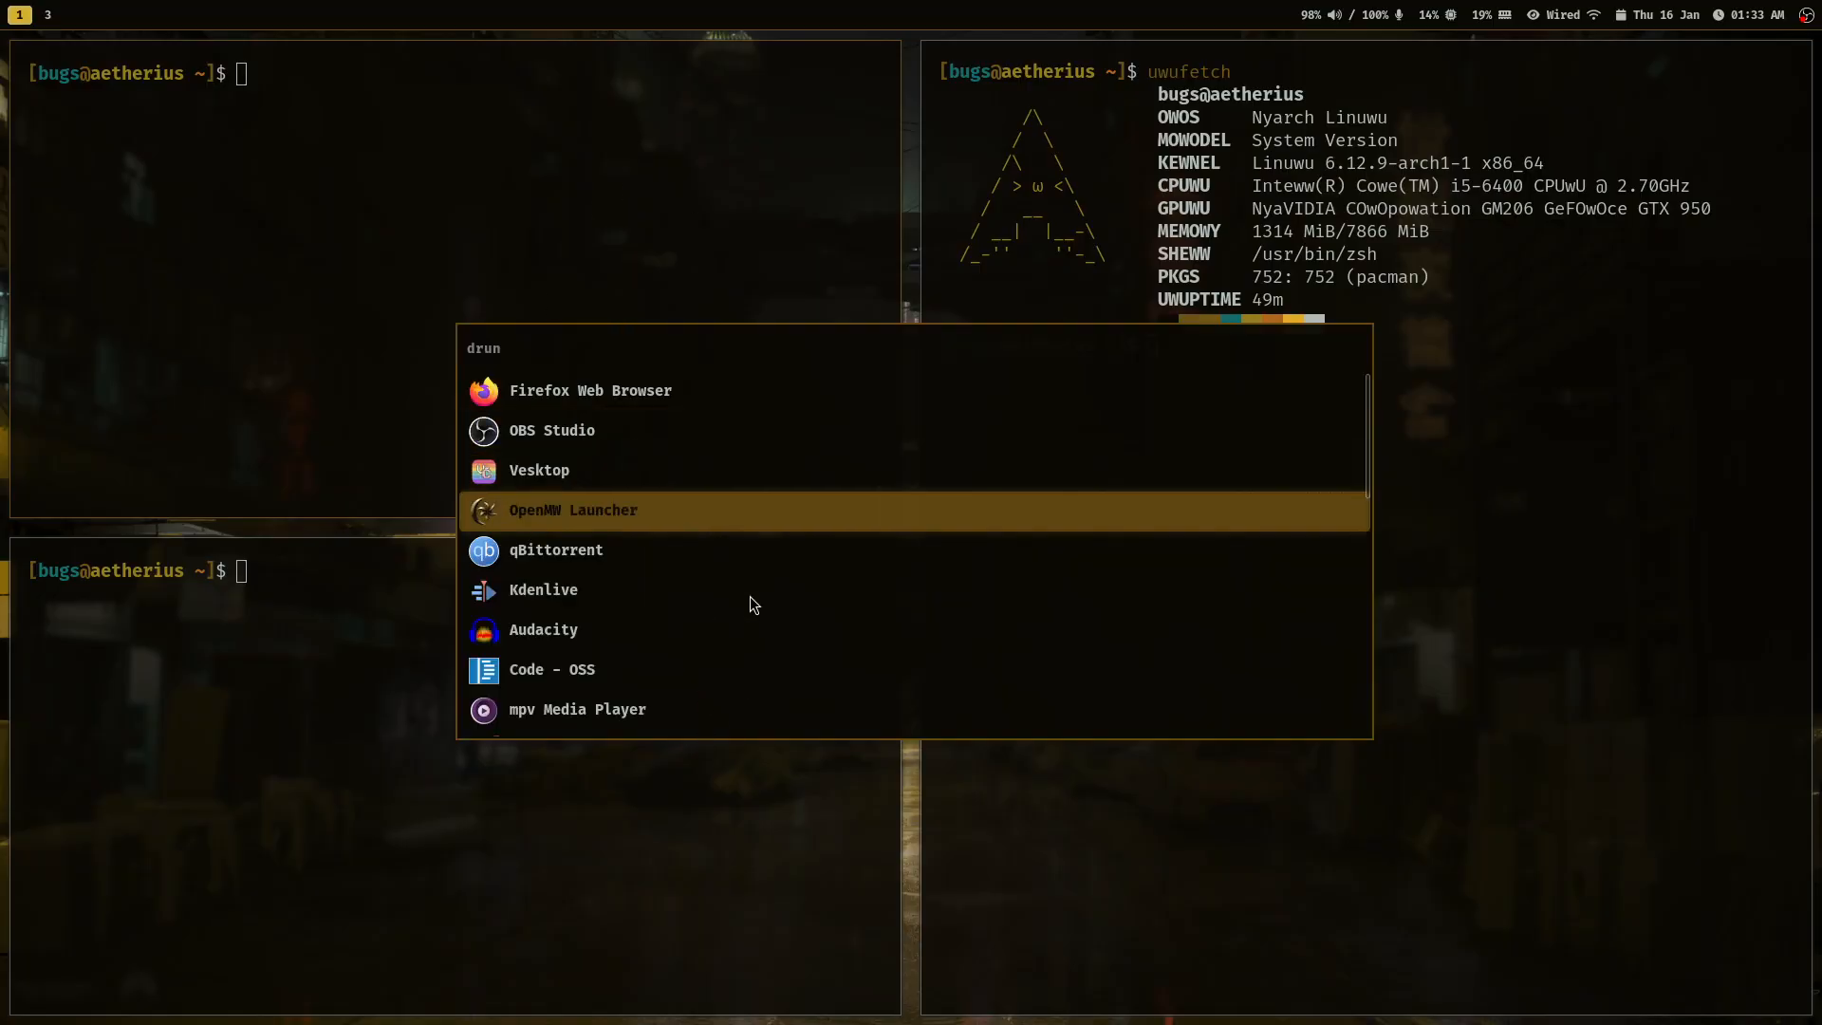
pyautogui.scroll(-3)
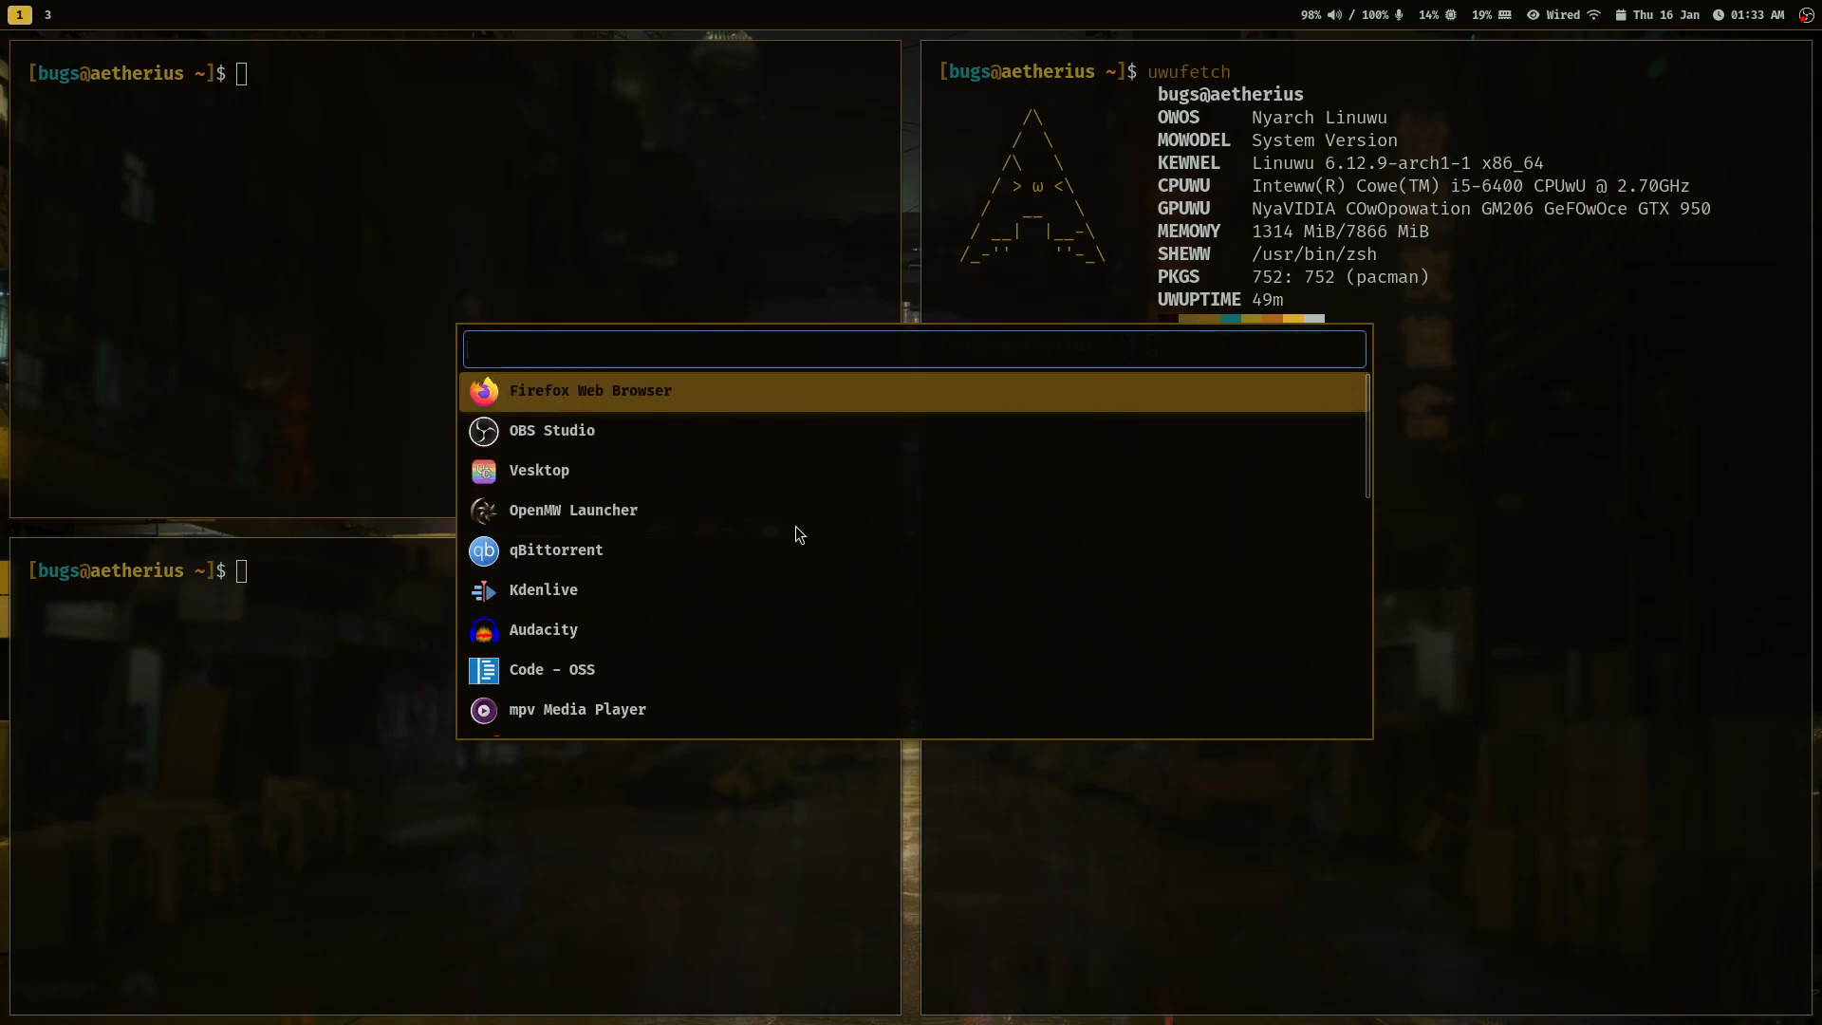
pyautogui.press('Escape')
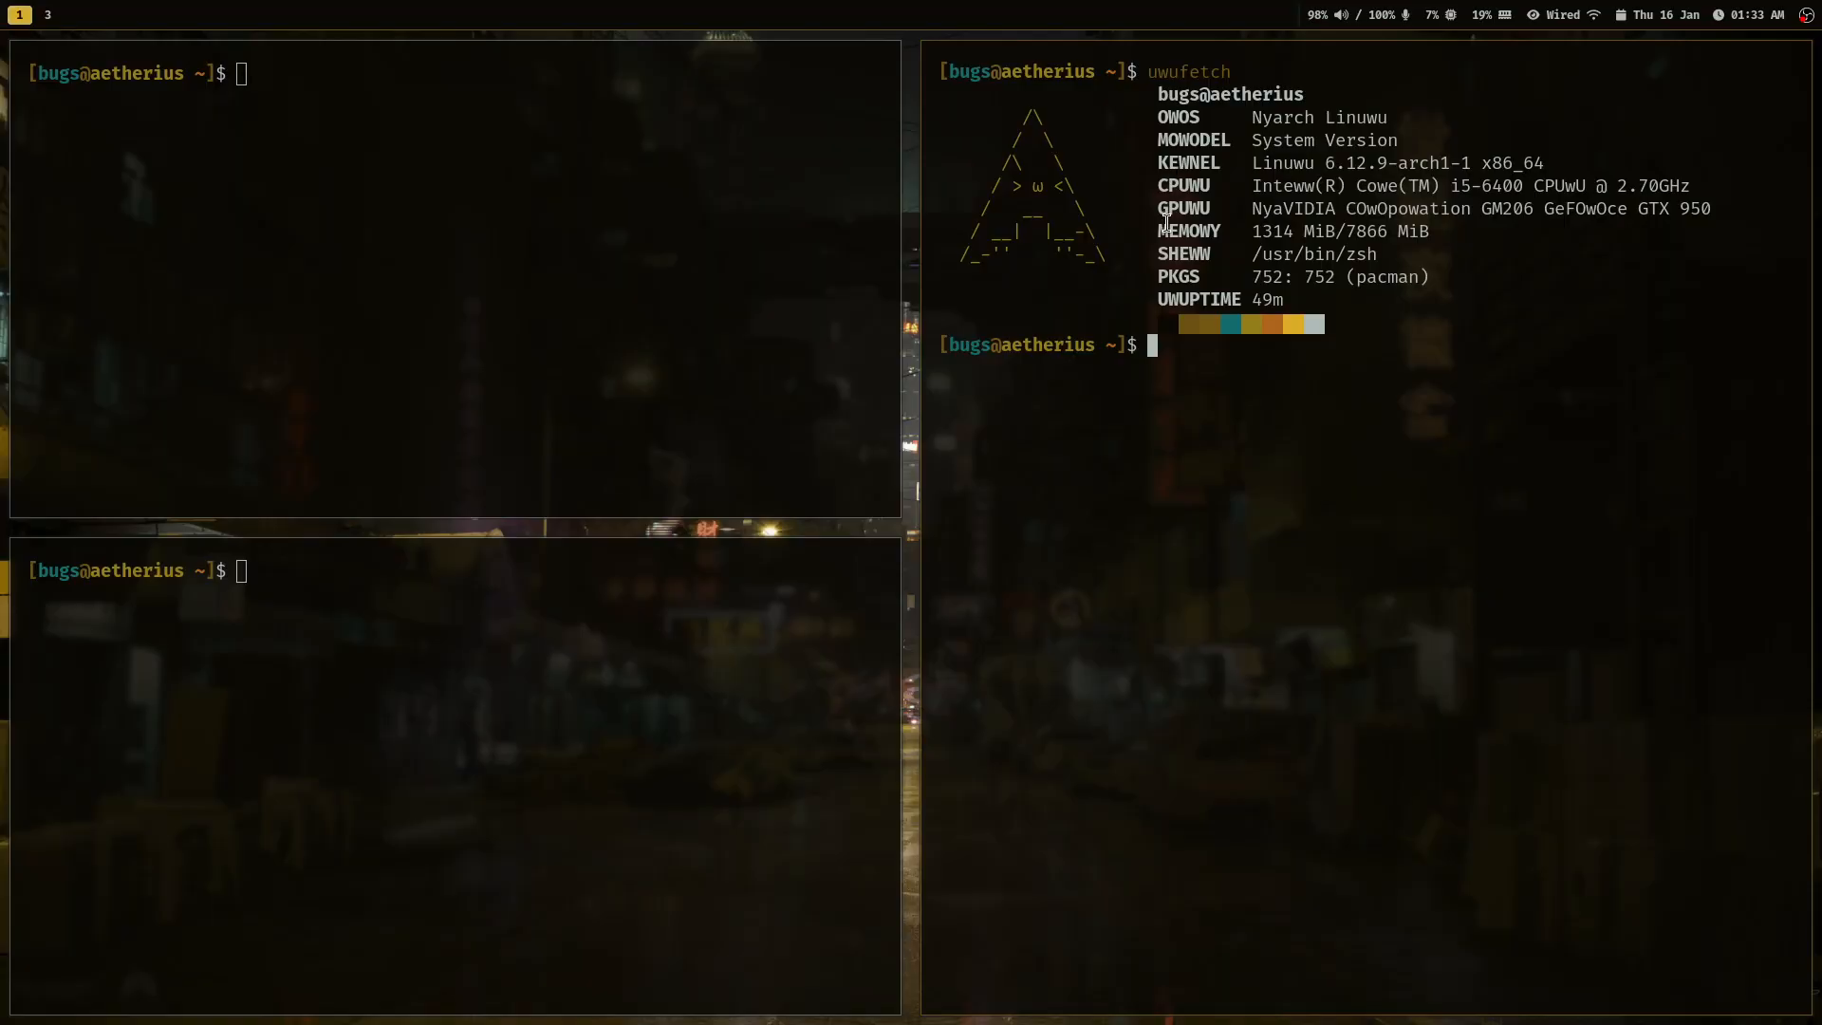
pyautogui.moveTo(1129, 202)
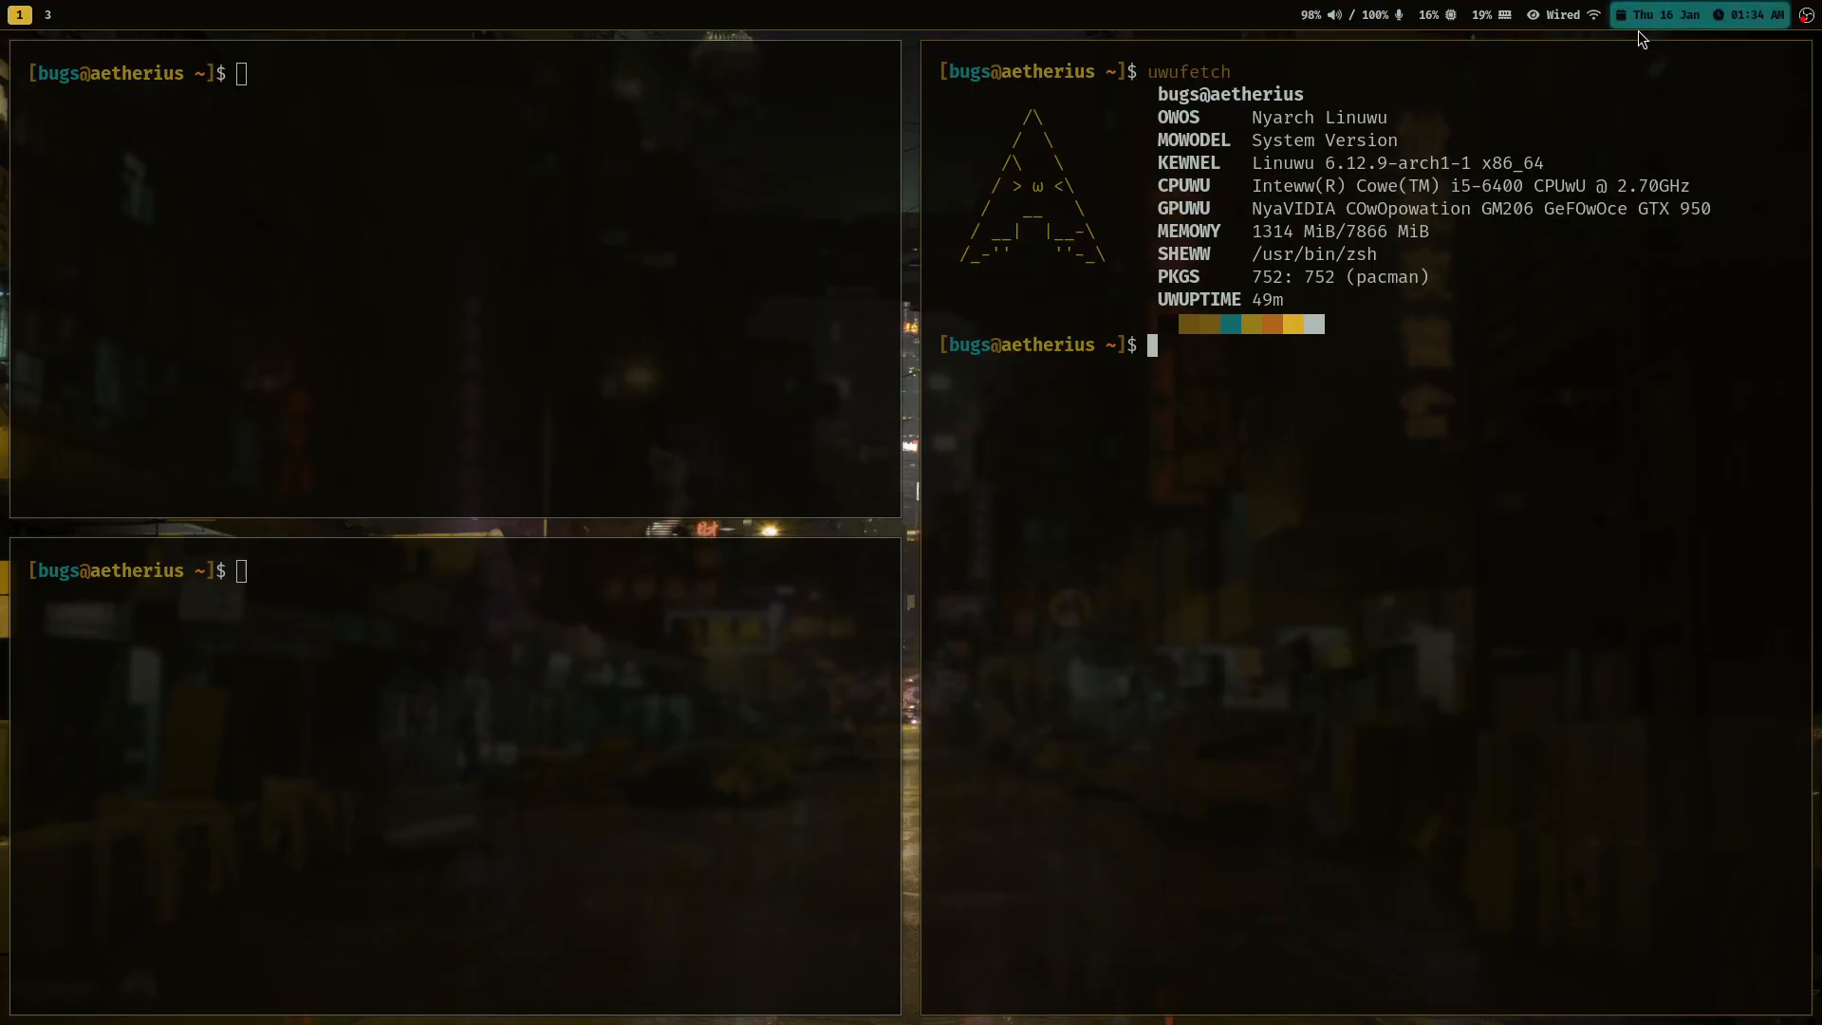
pyautogui.moveTo(1577, 72)
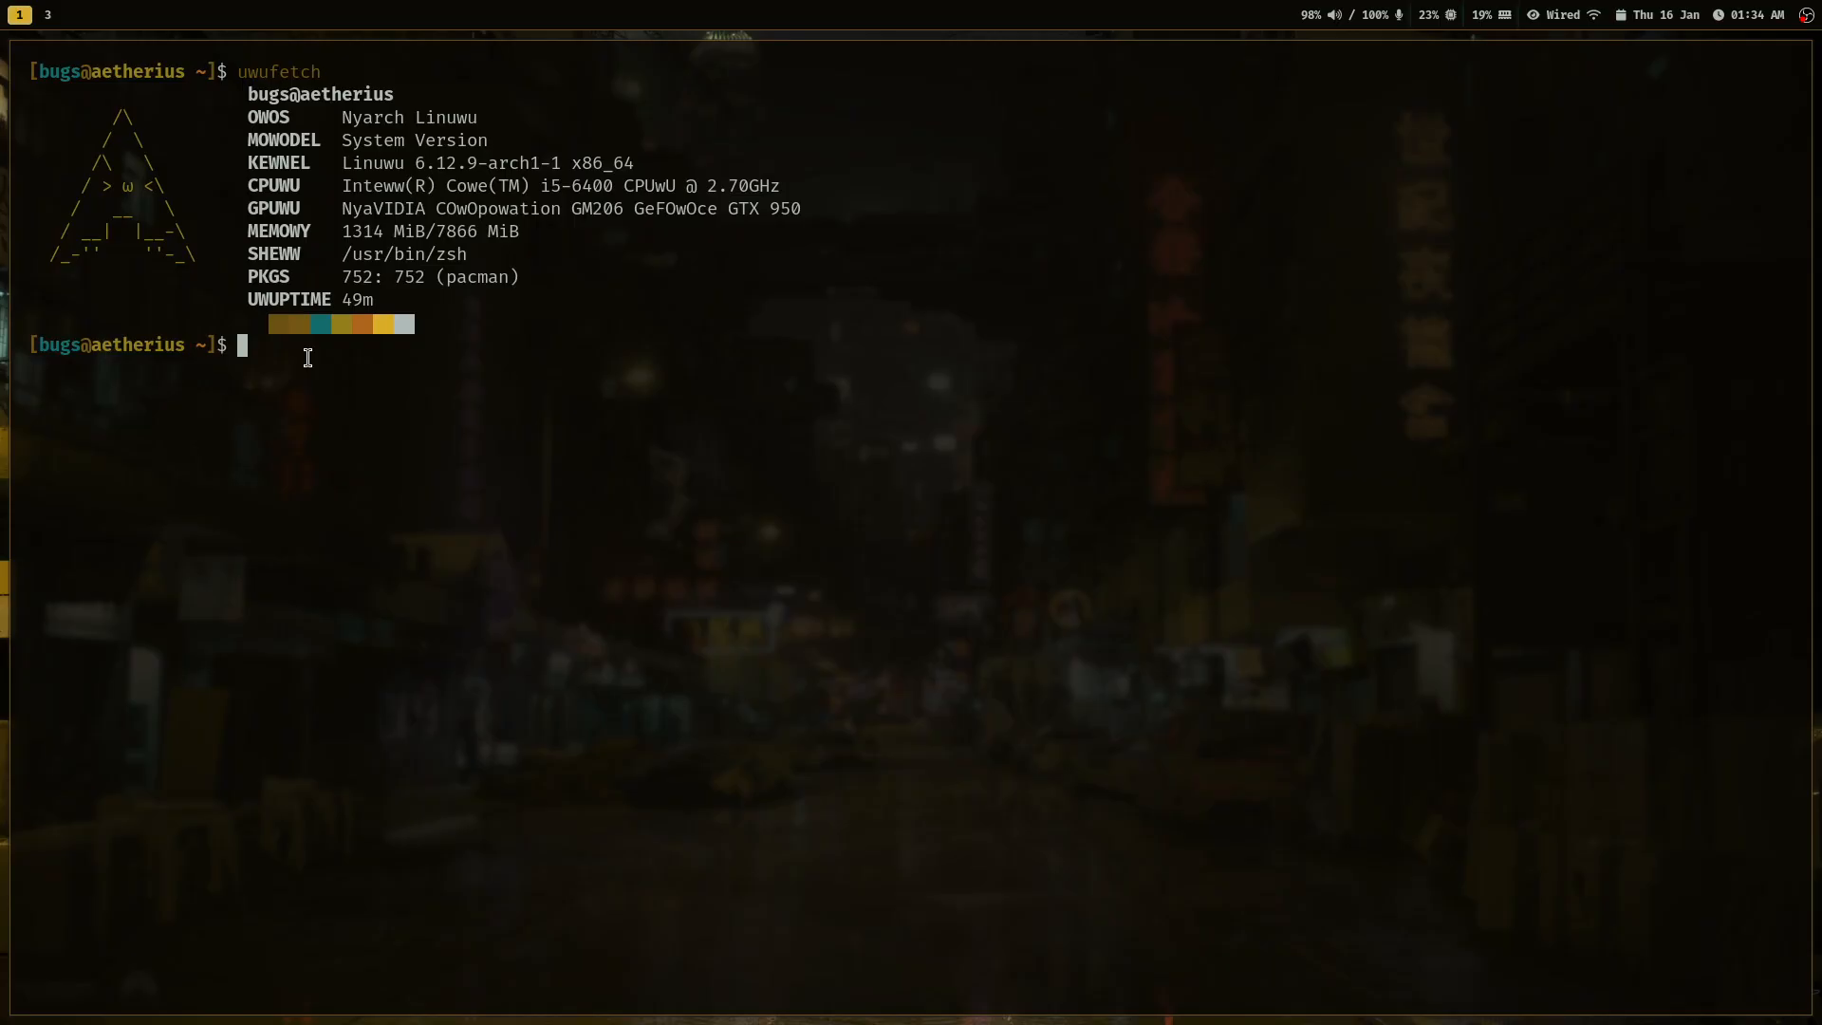
# List ~/.local/bin, view the hyprstyle script in Vim, and return home.
pyautogui.write('ls')
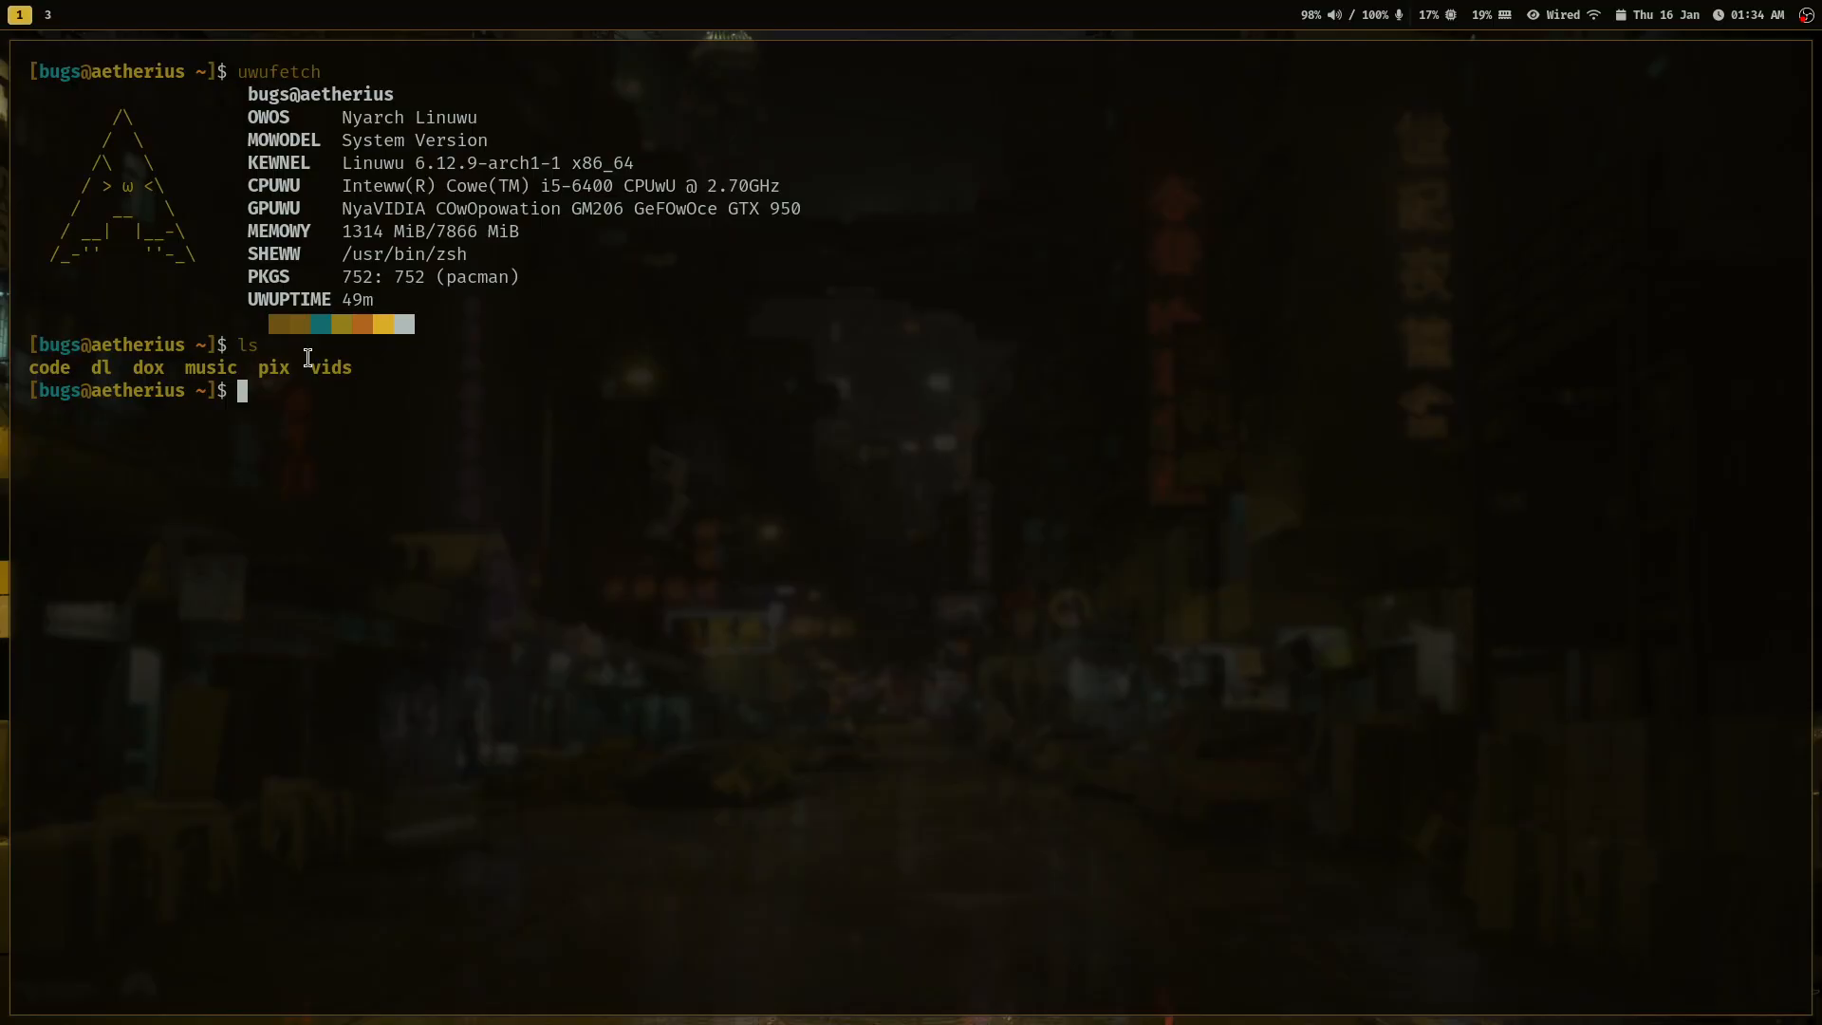
pyautogui.write('cd')
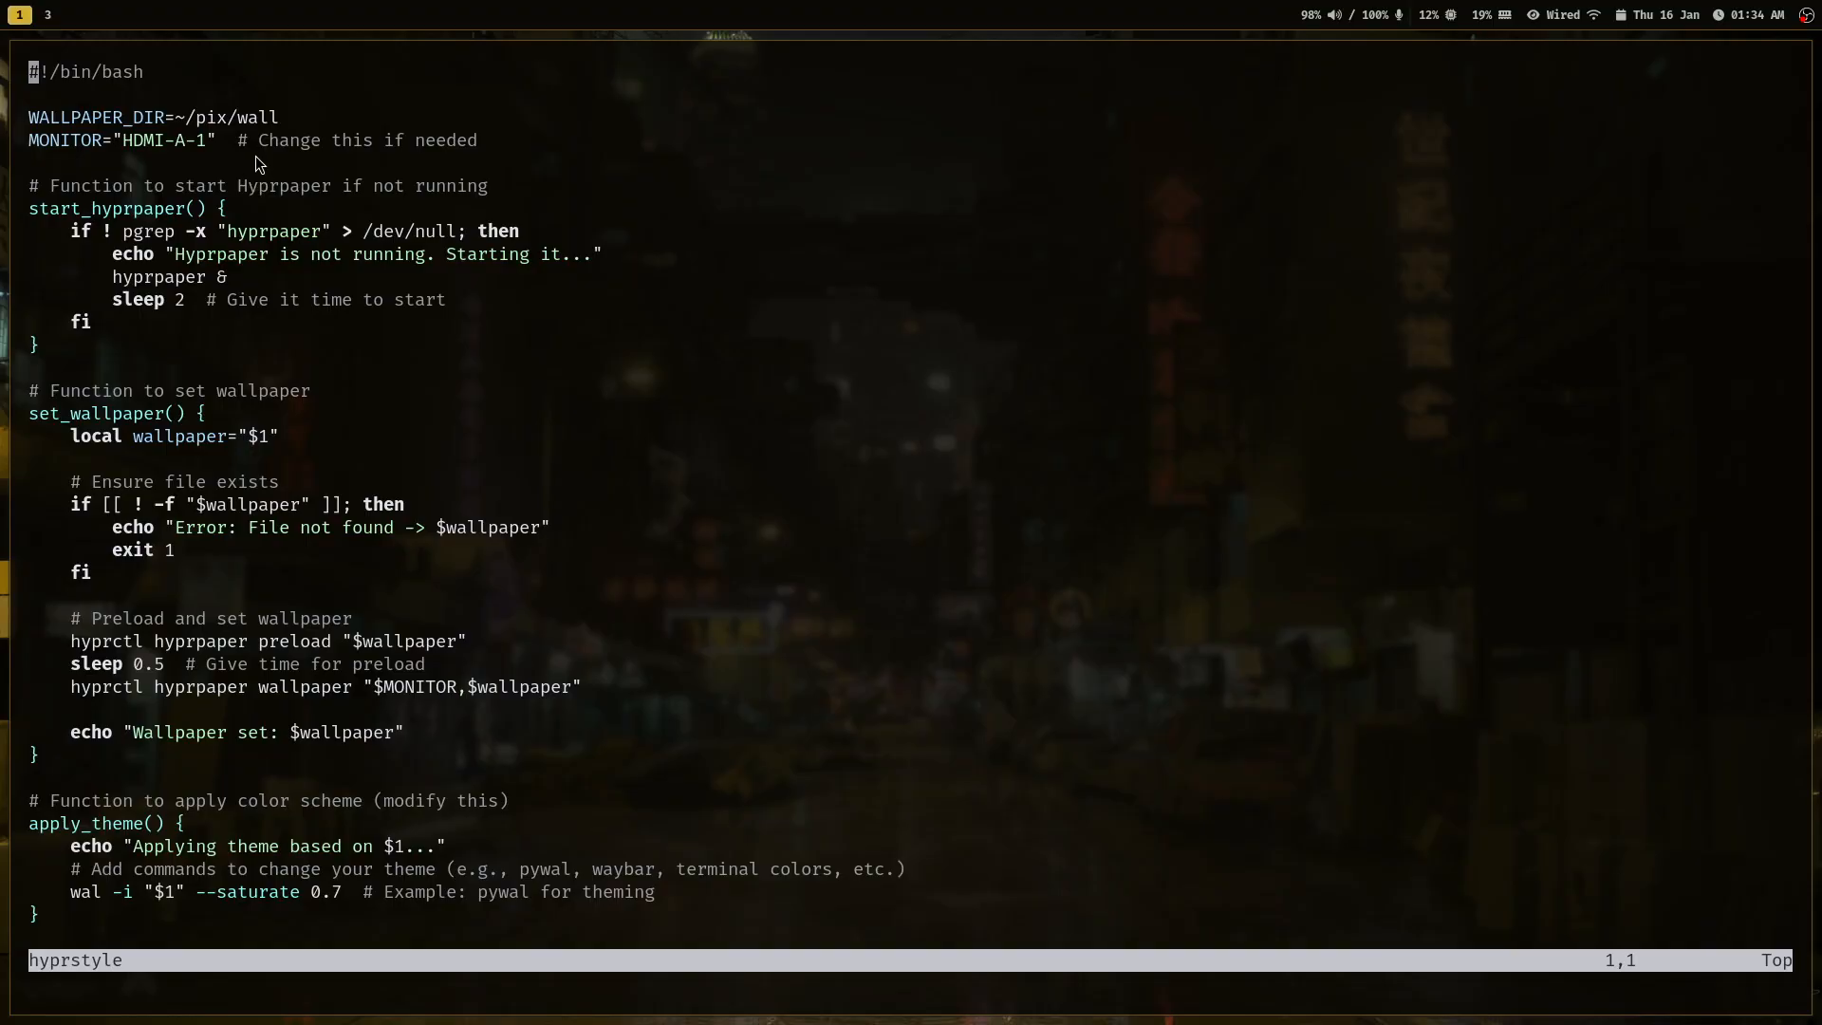
pyautogui.write(':q')
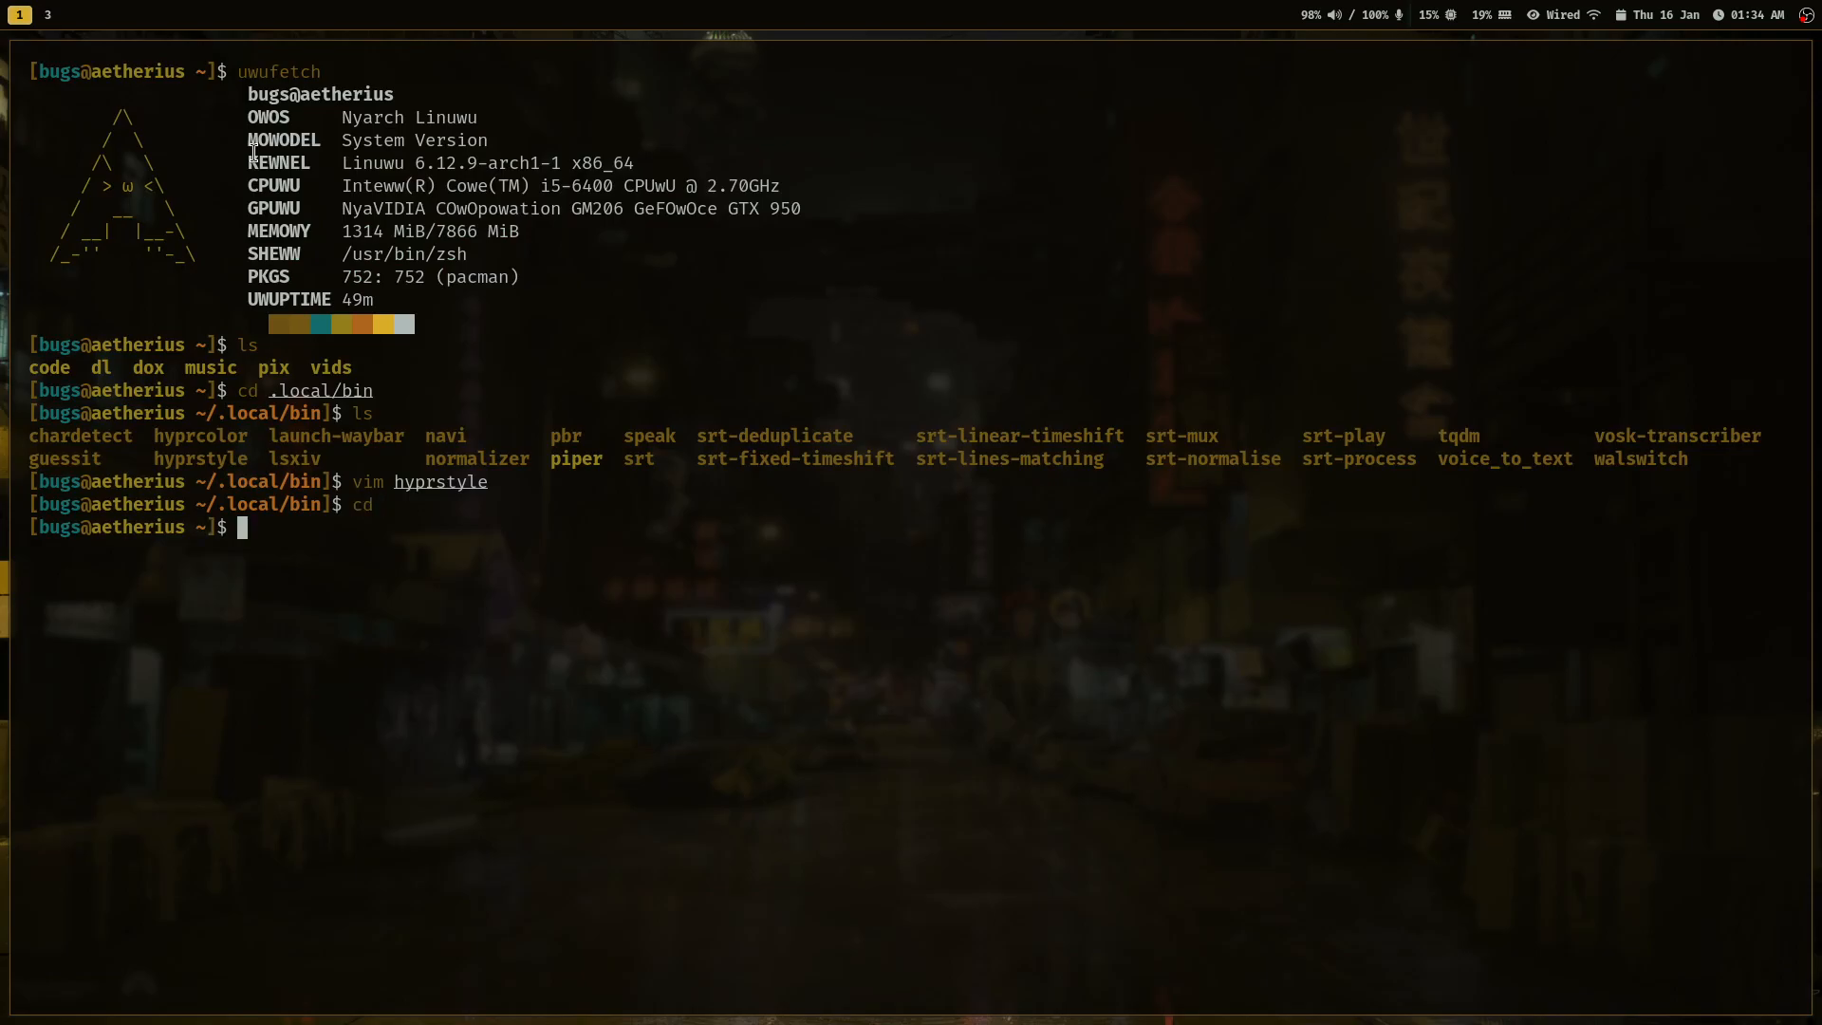
# Run hyprstyle repeatedly until the prayer-flags wallpaper and matching colours appear.
pyautogui.write('hyprstyle')
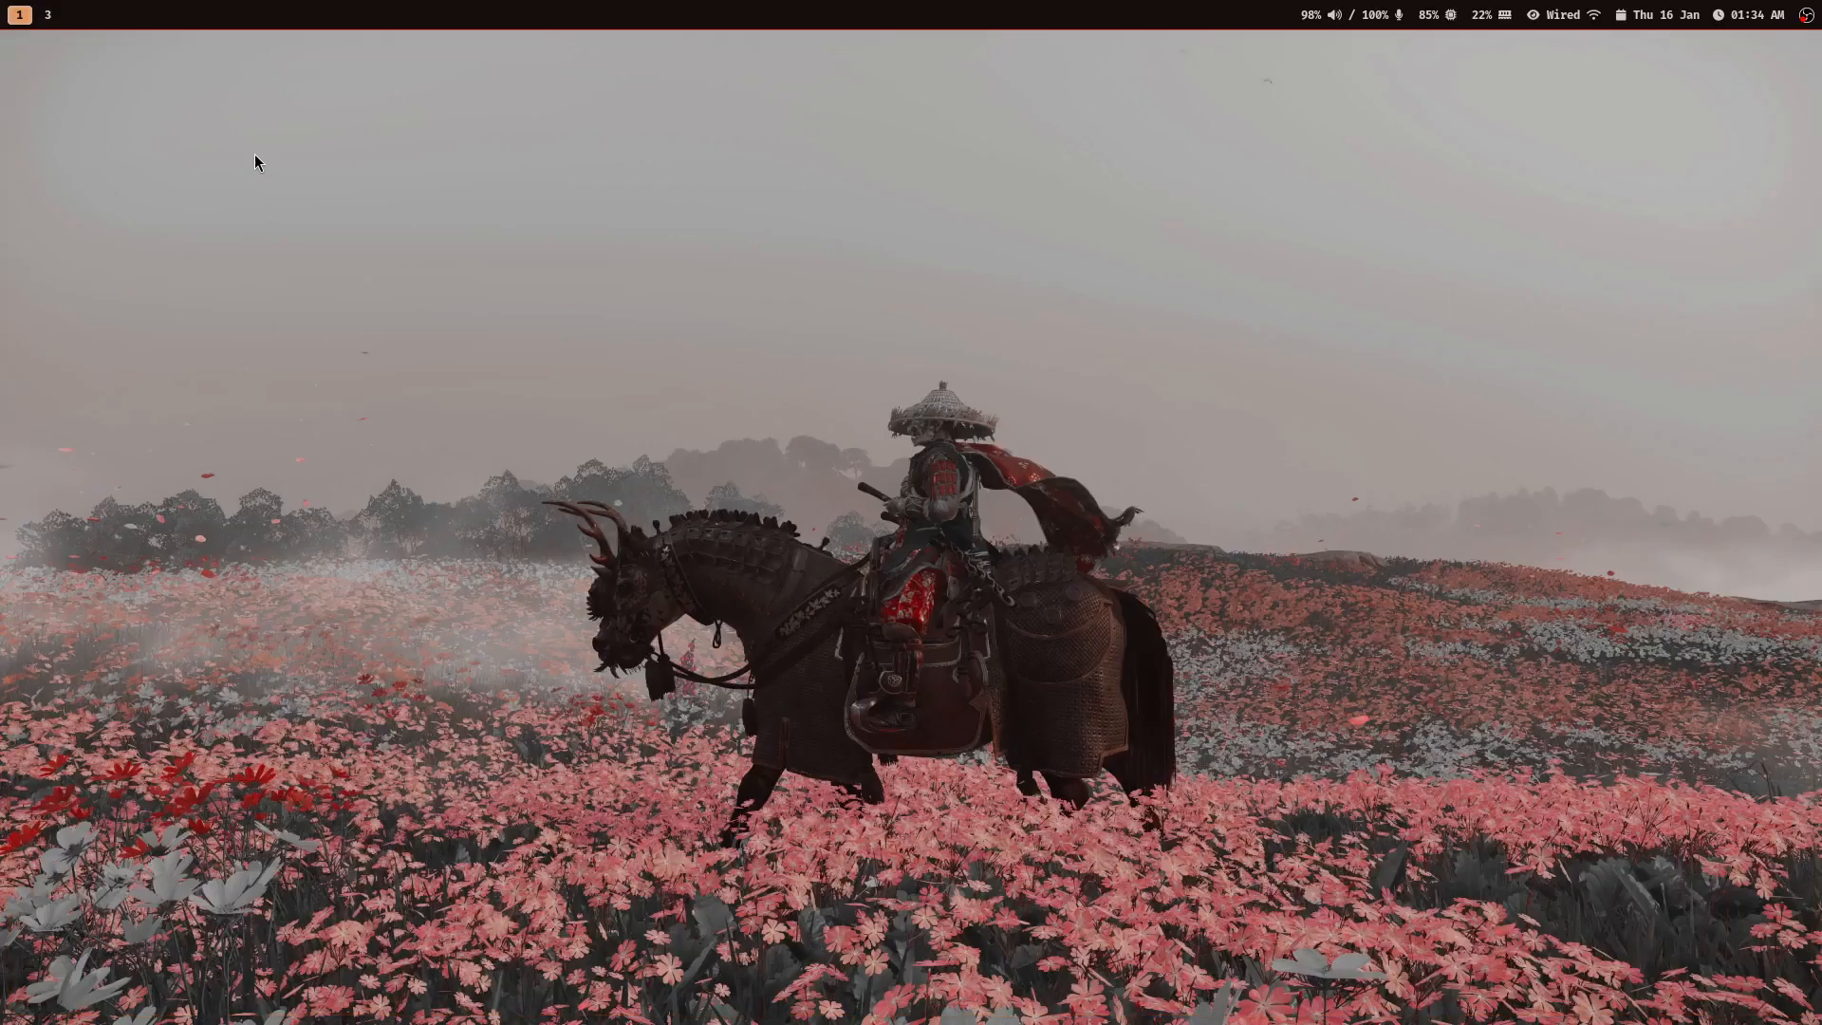
pyautogui.write('hyprstyle')
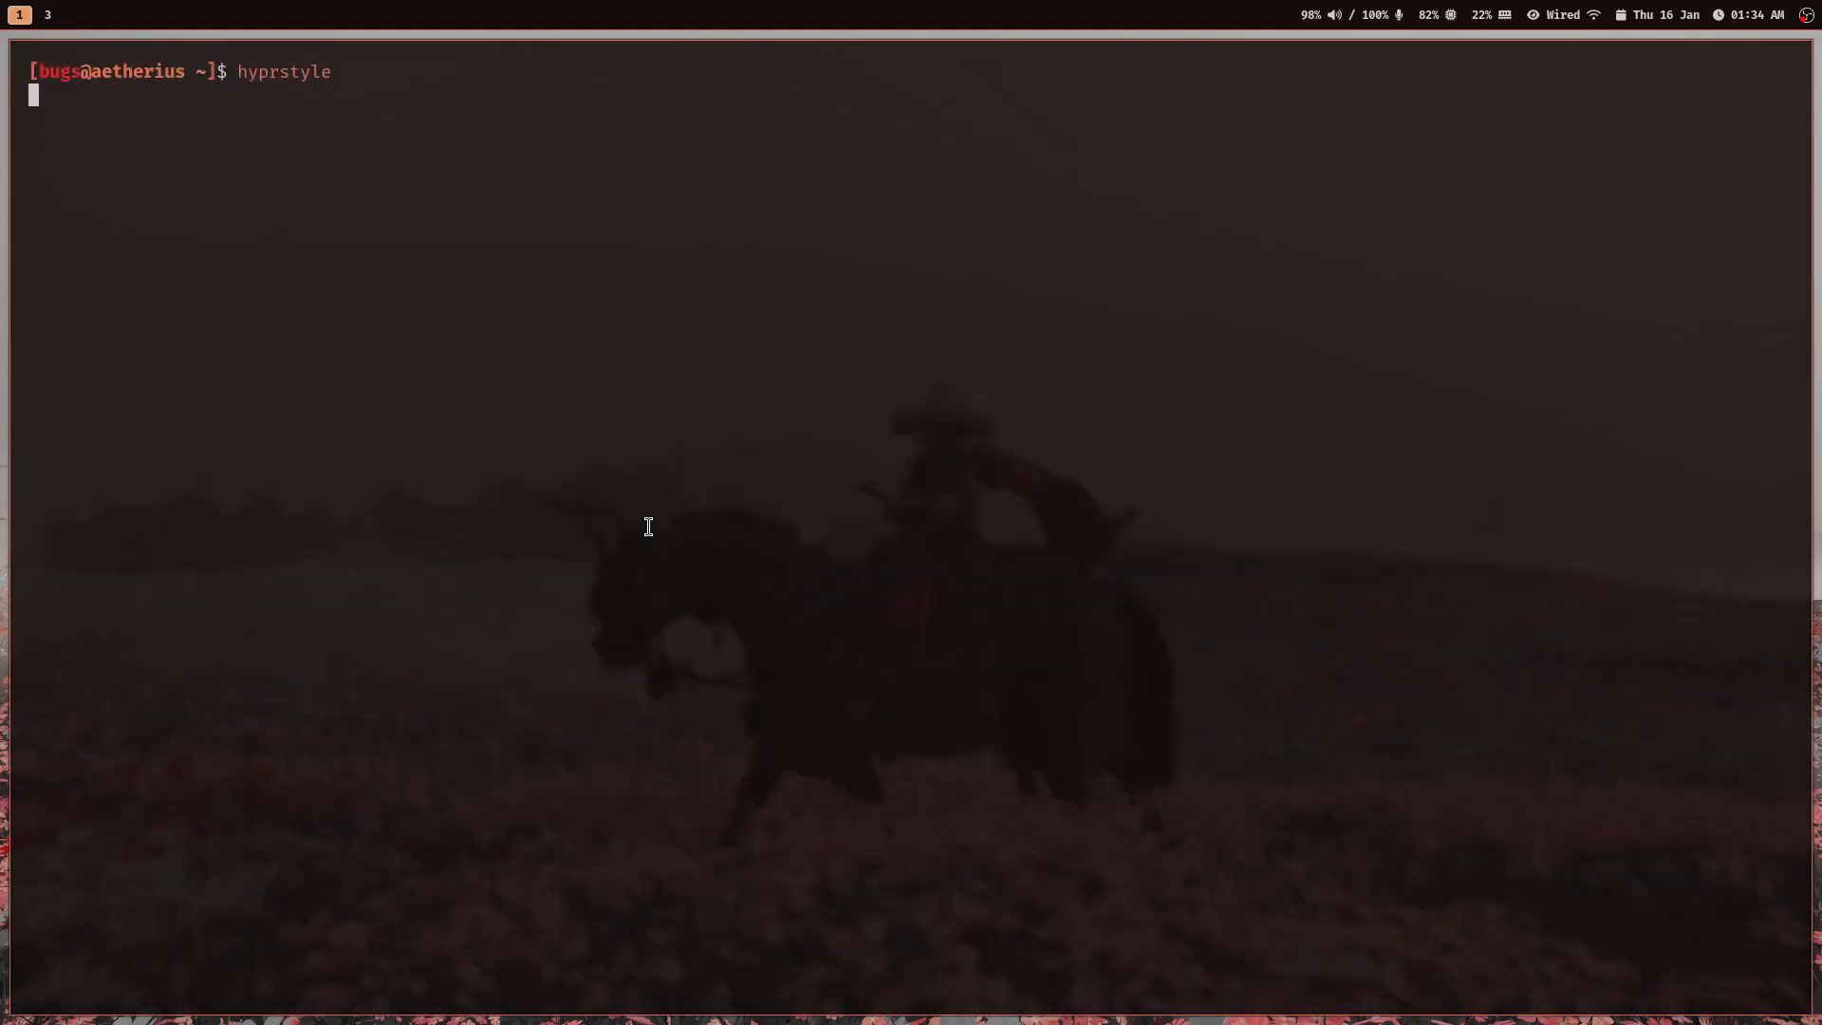
pyautogui.press('Return')
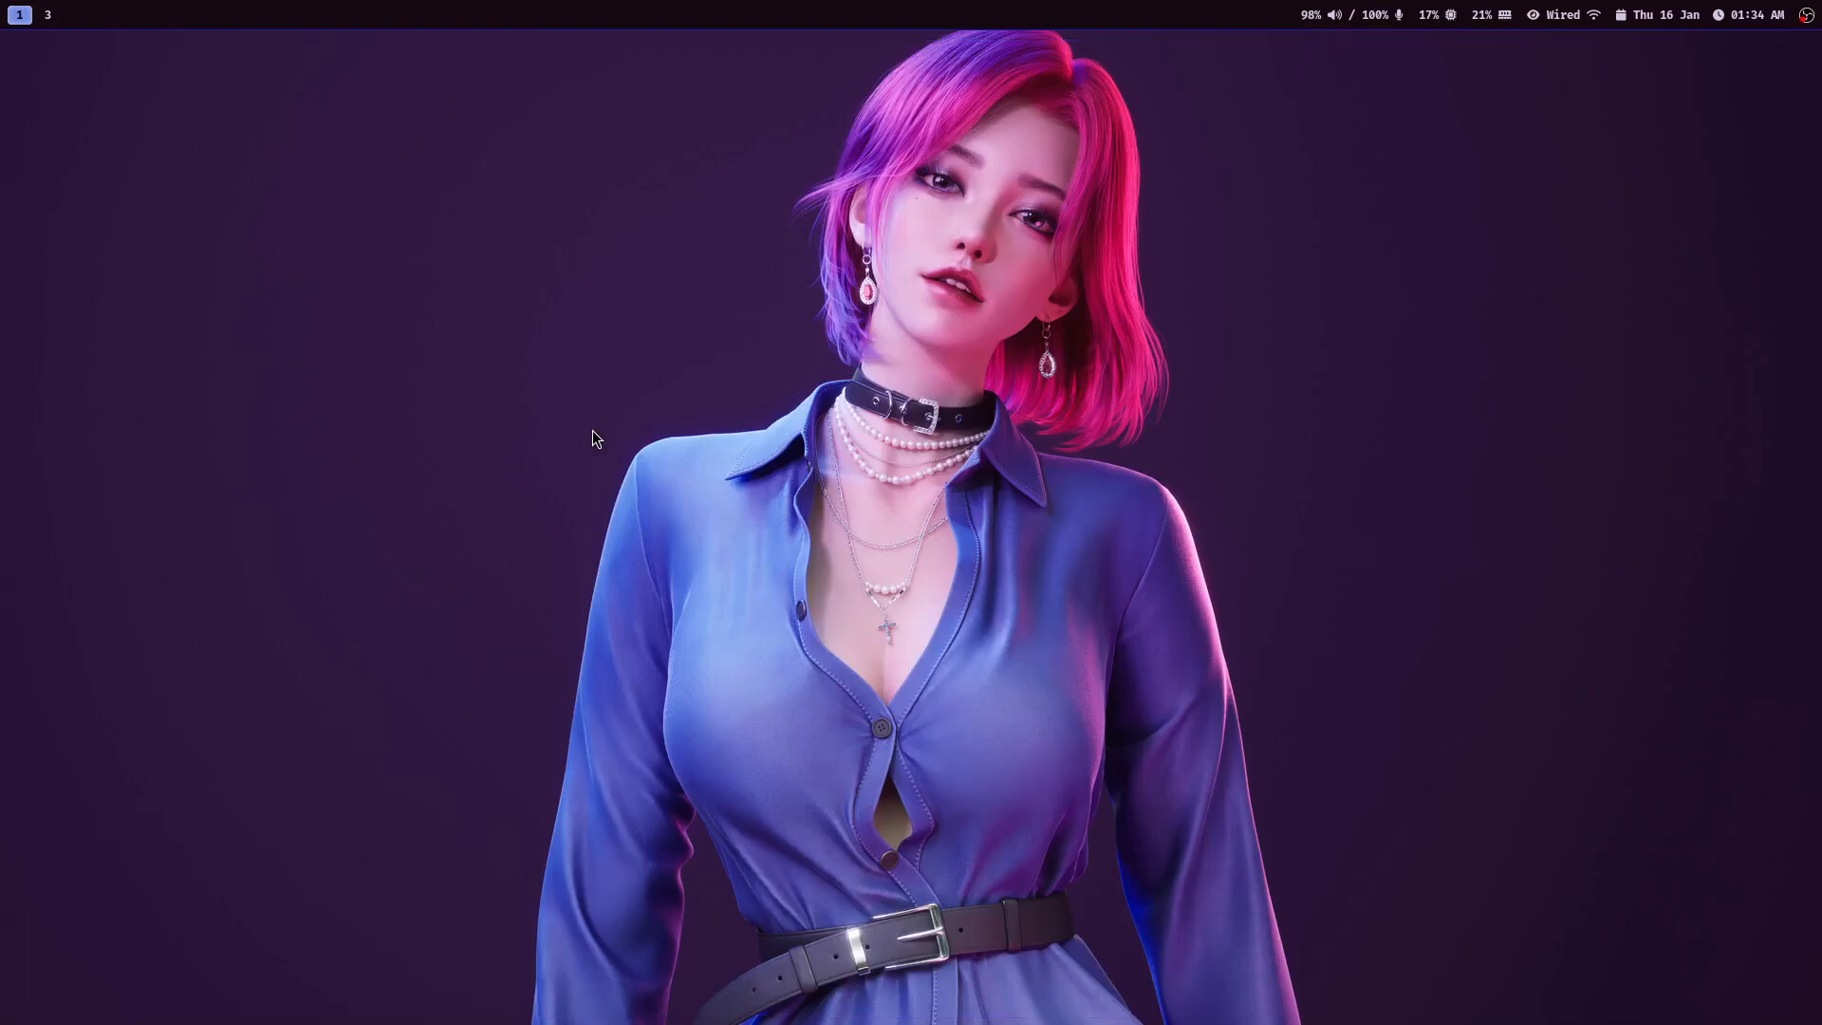
pyautogui.write('hyprstyle')
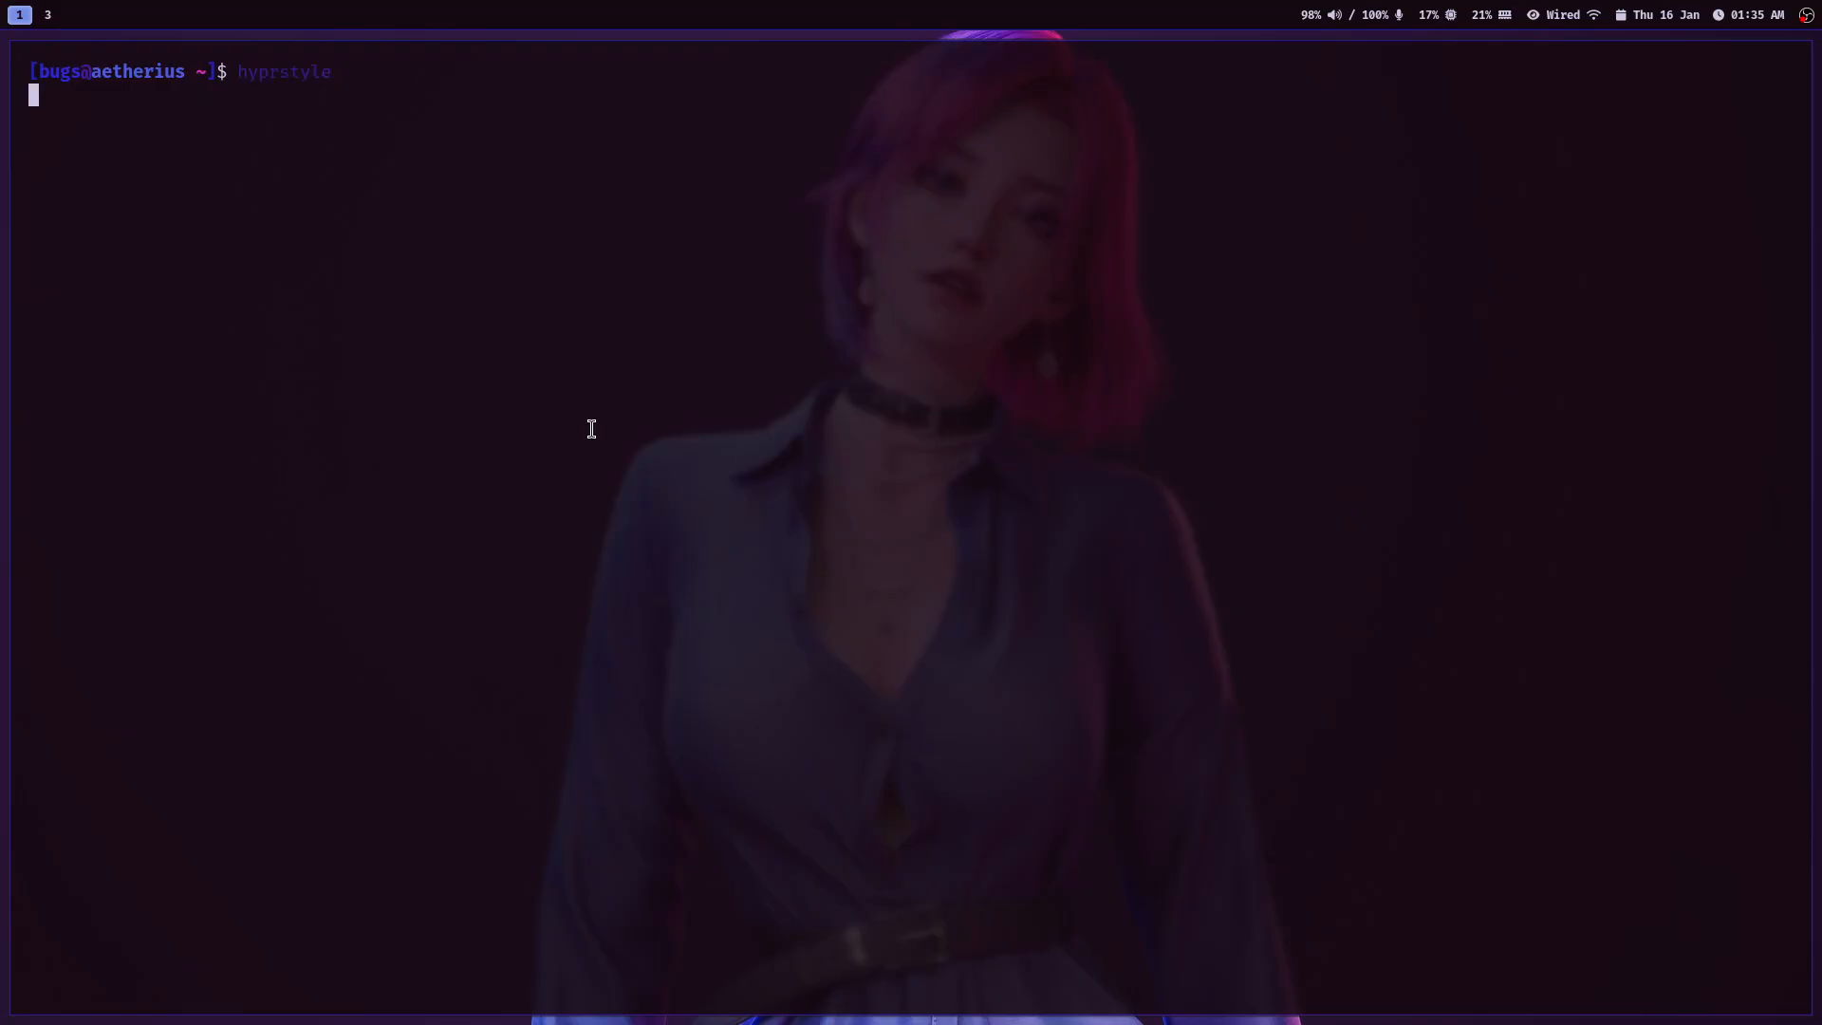
pyautogui.press('Return')
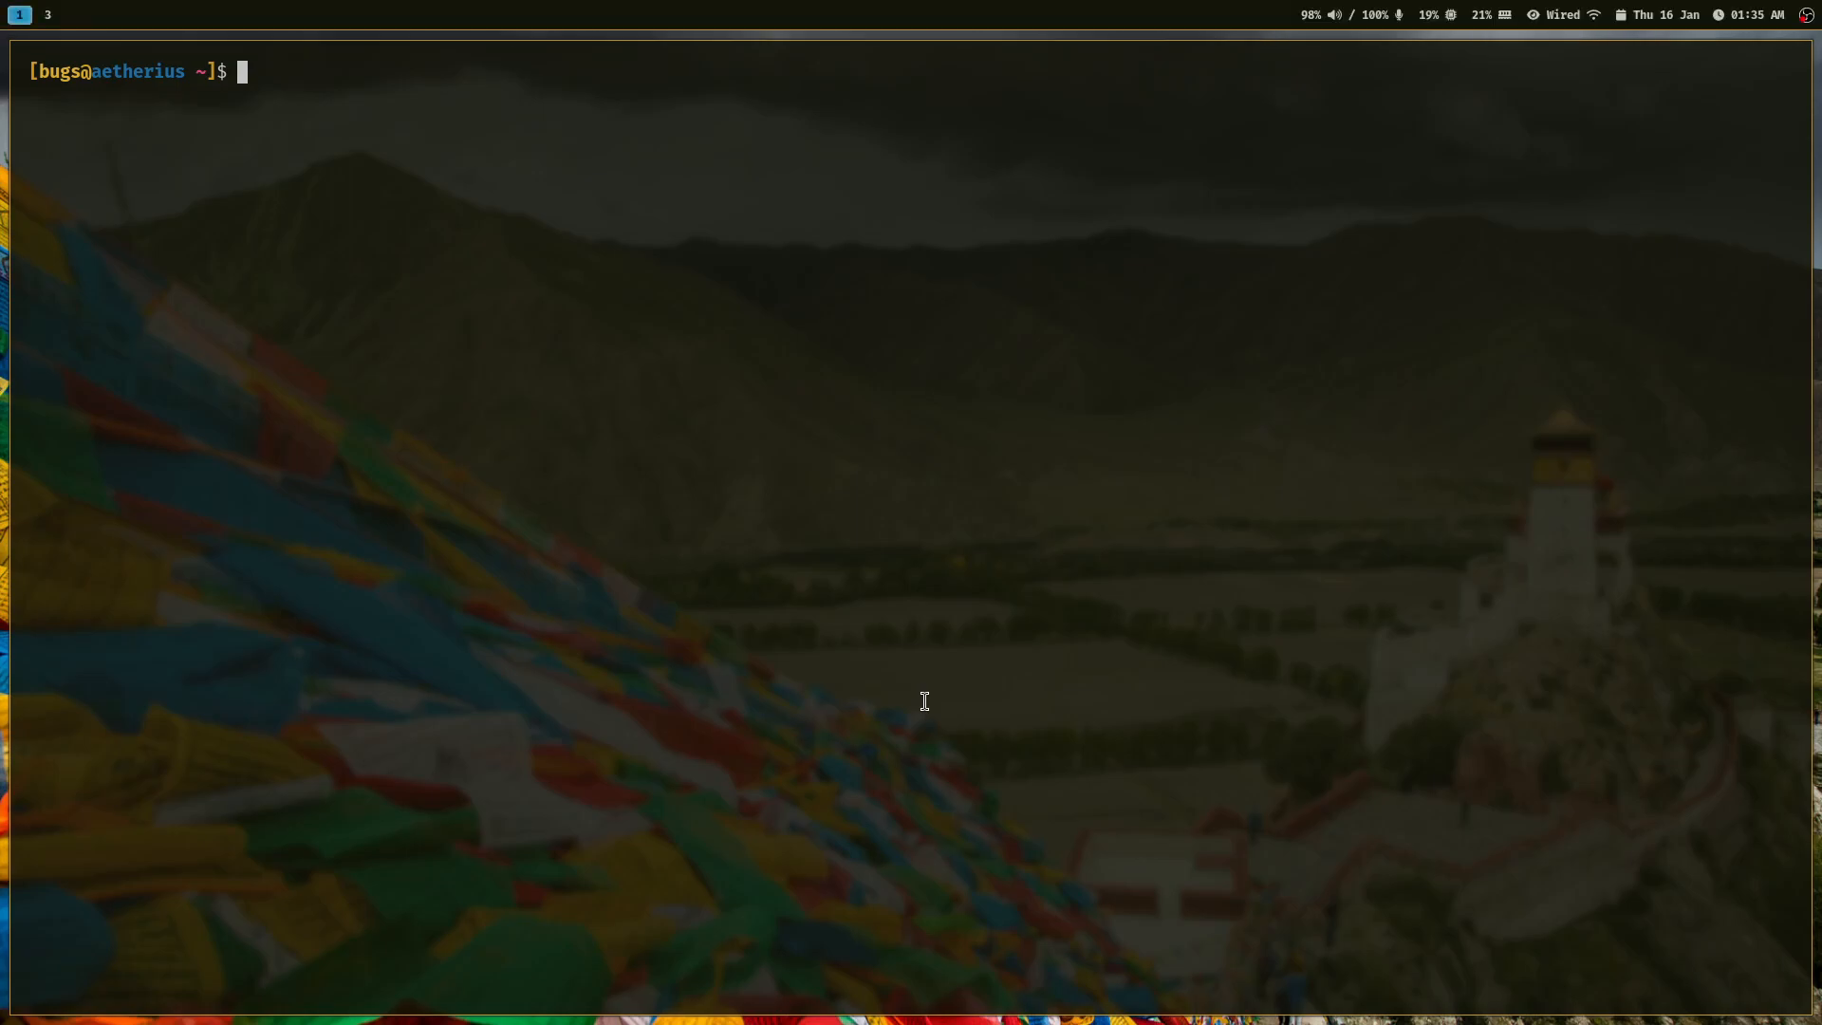
pyautogui.moveTo(895, 42)
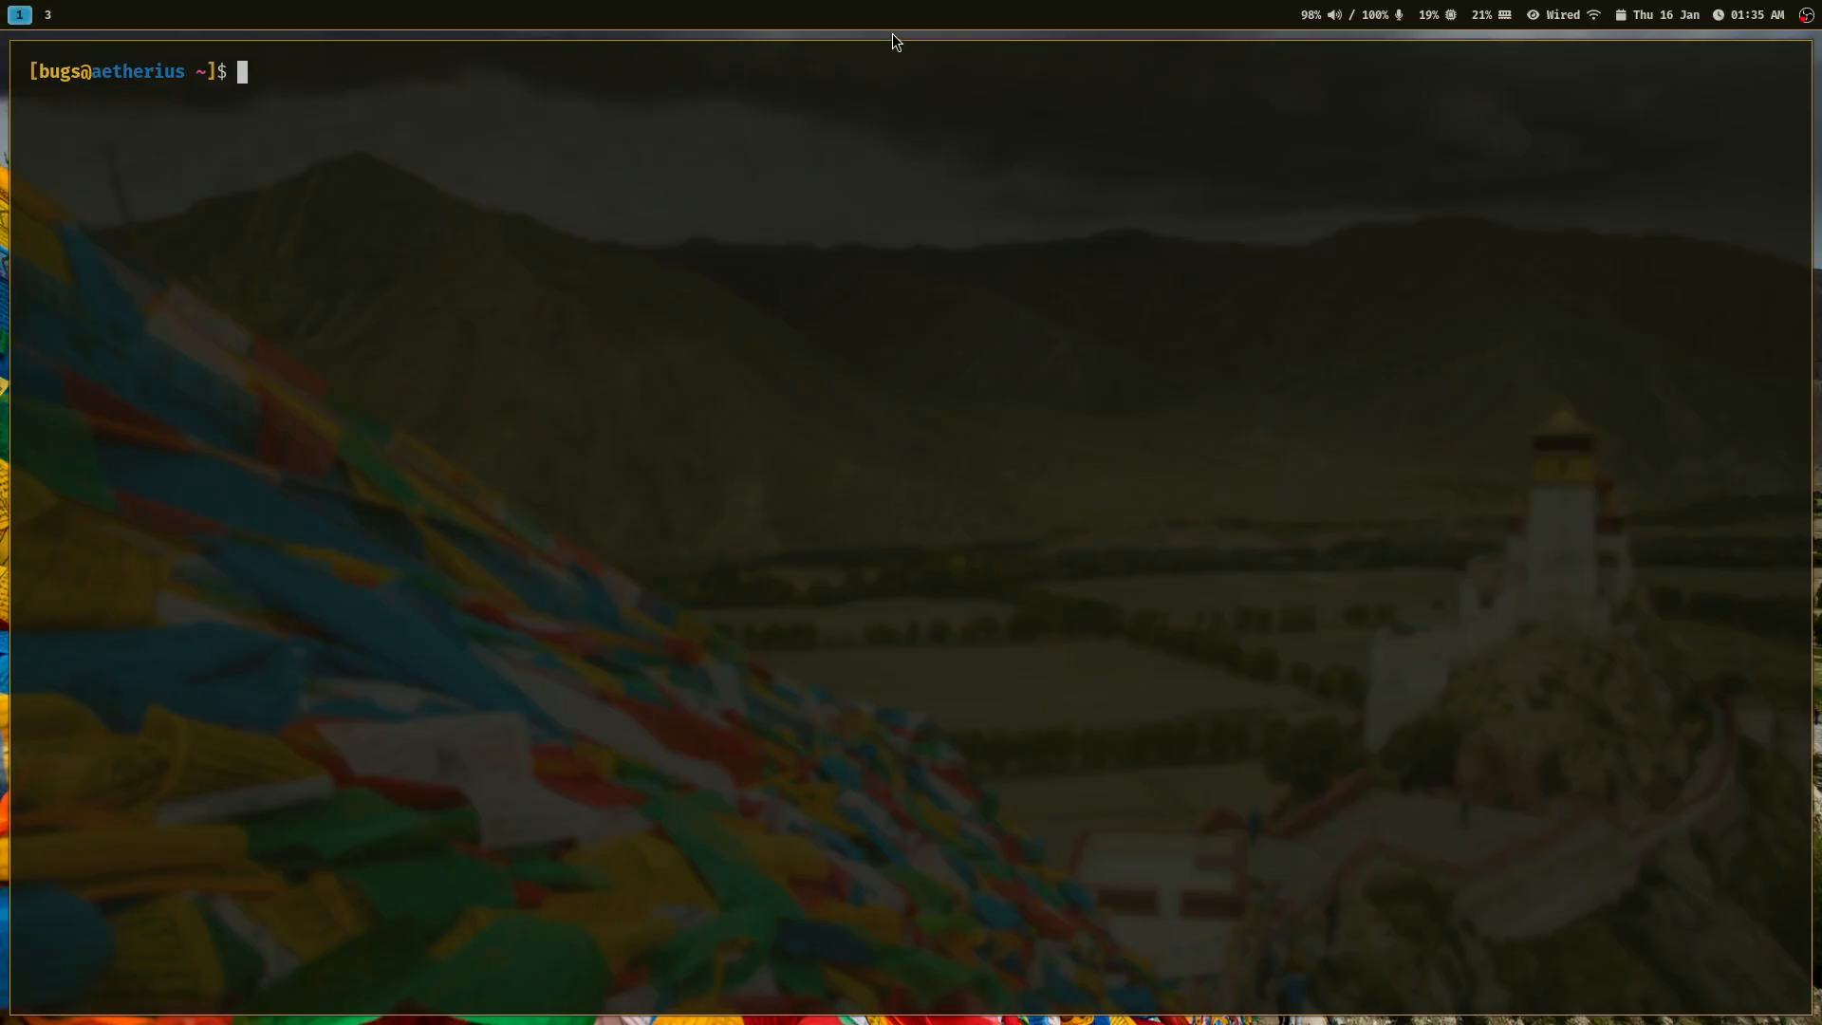
pyautogui.moveTo(1145, 32)
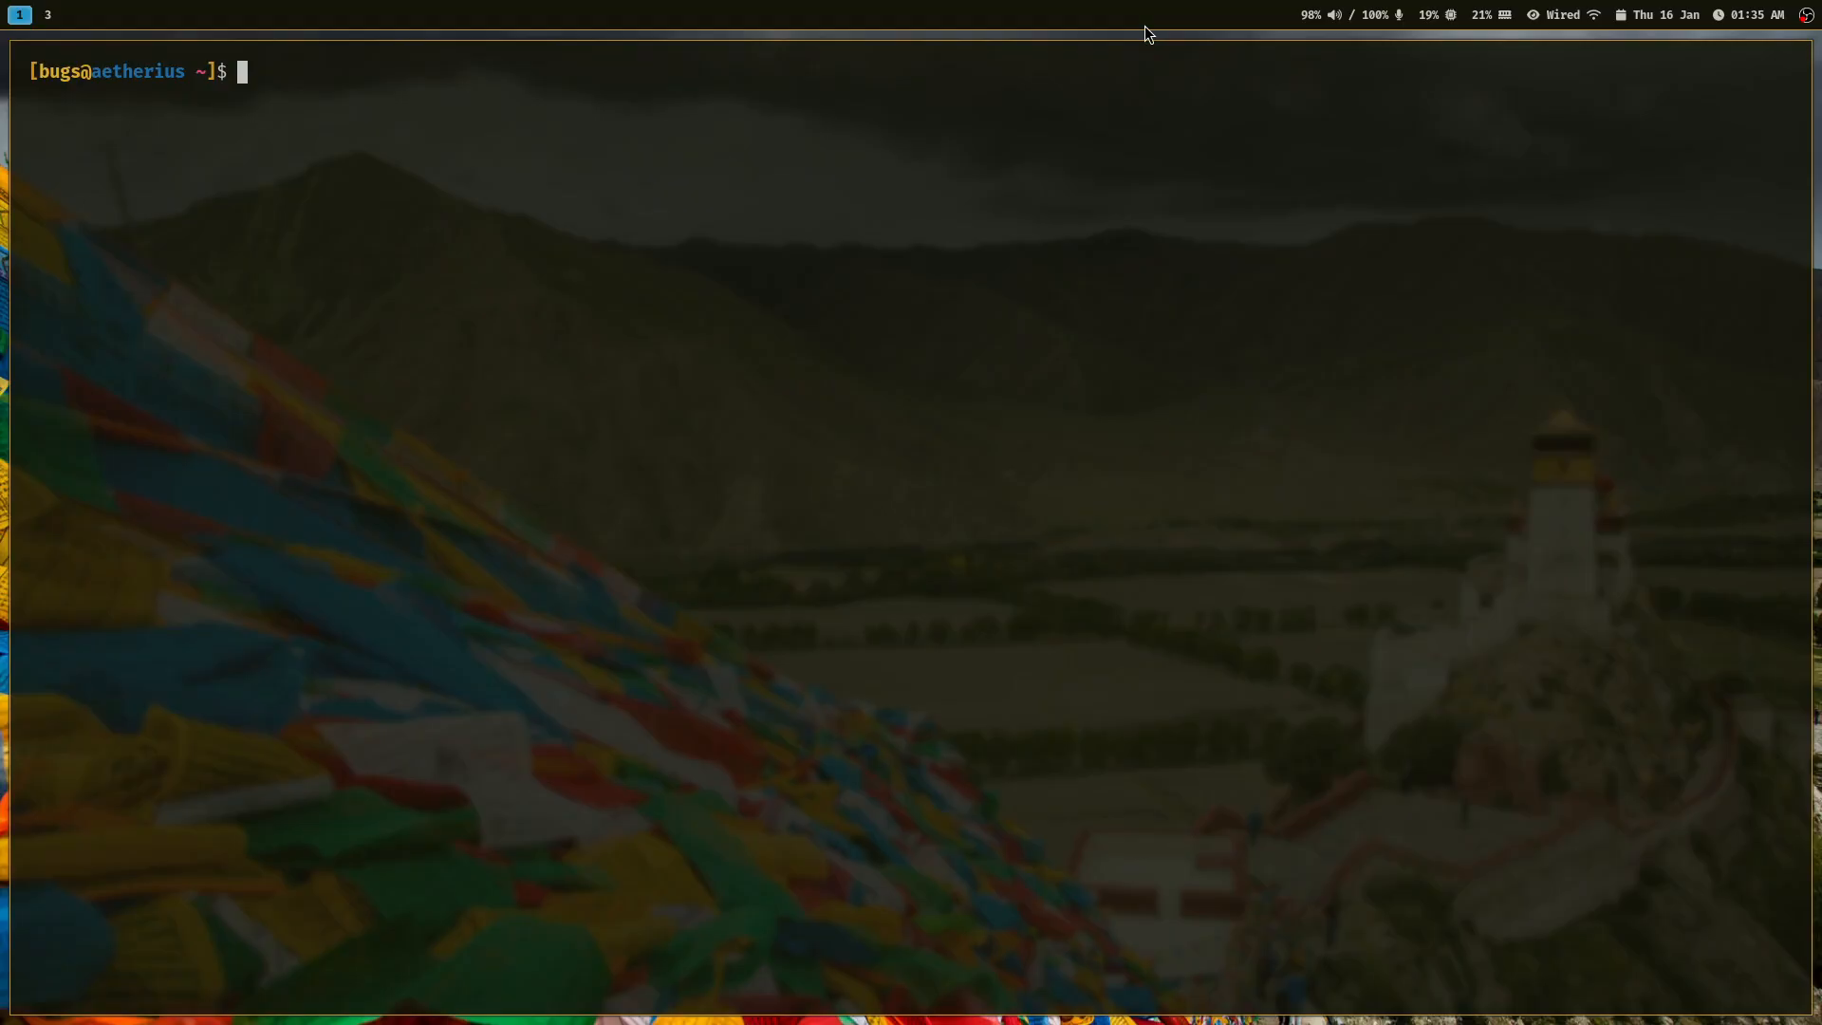
pyautogui.moveTo(1147, 108)
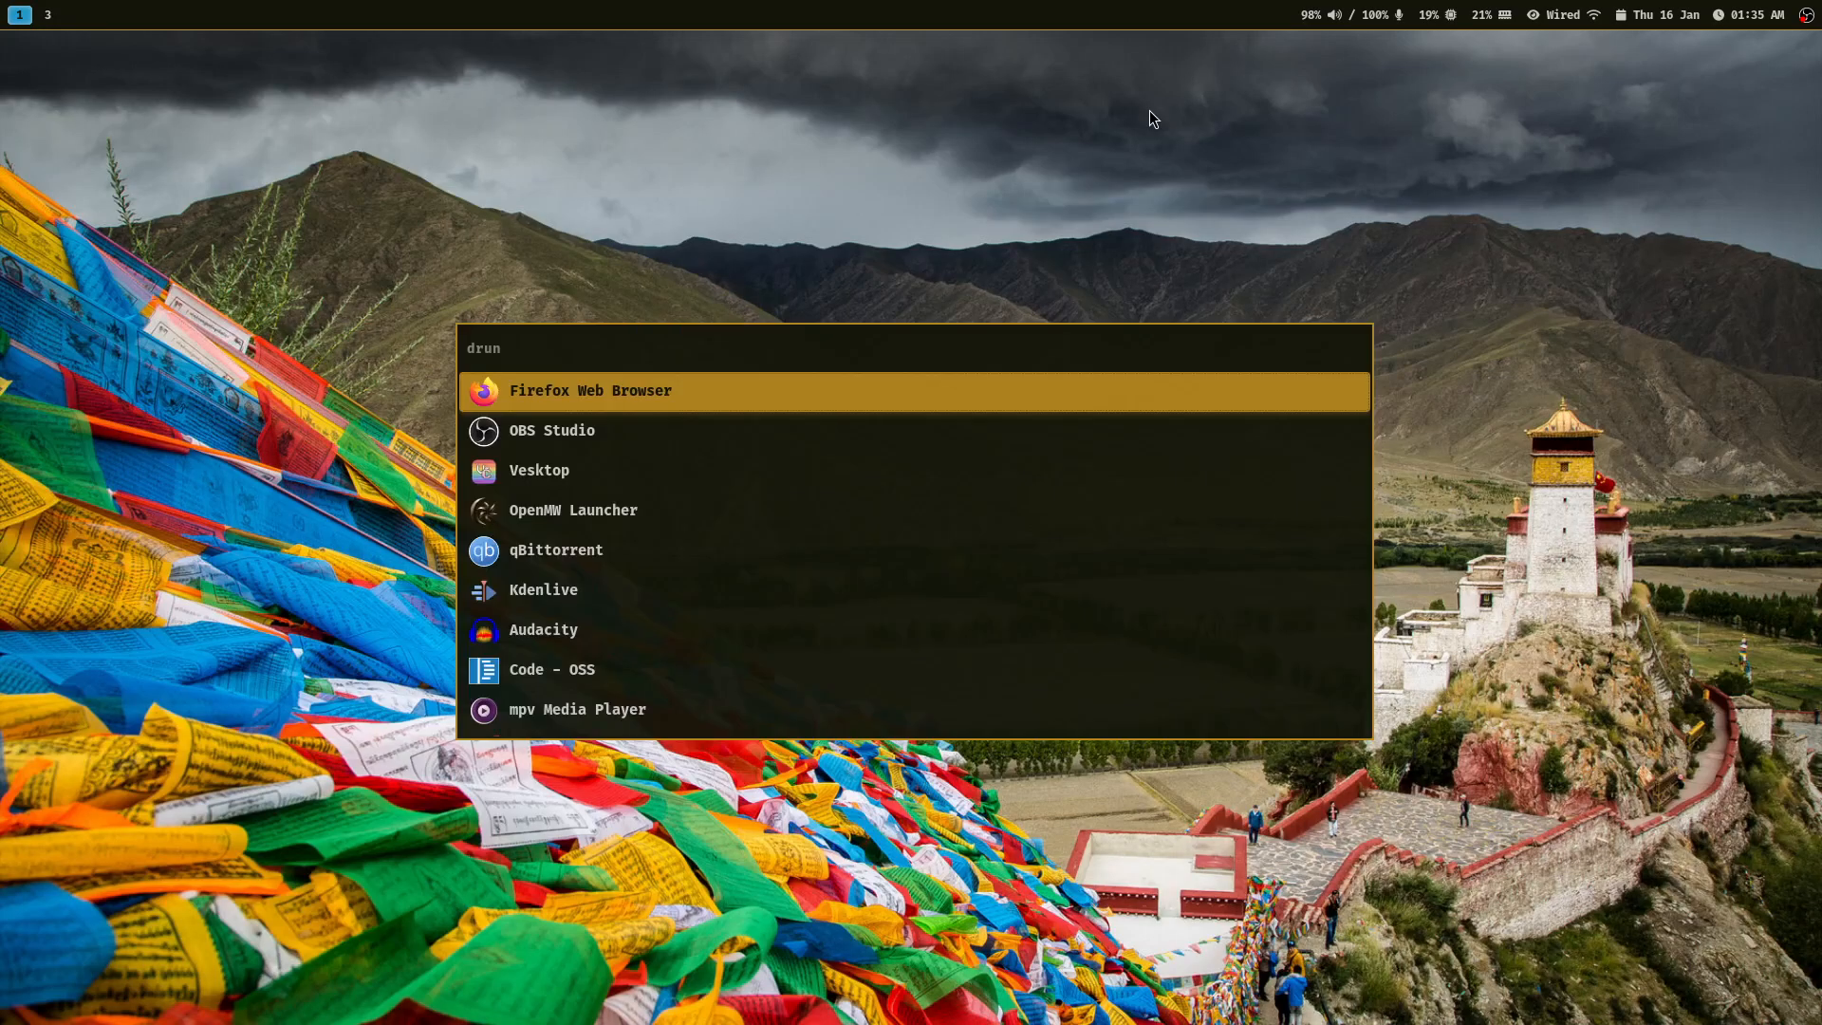
# Launch Code - OSS from the Wofi launcher.
pyautogui.press('Escape')
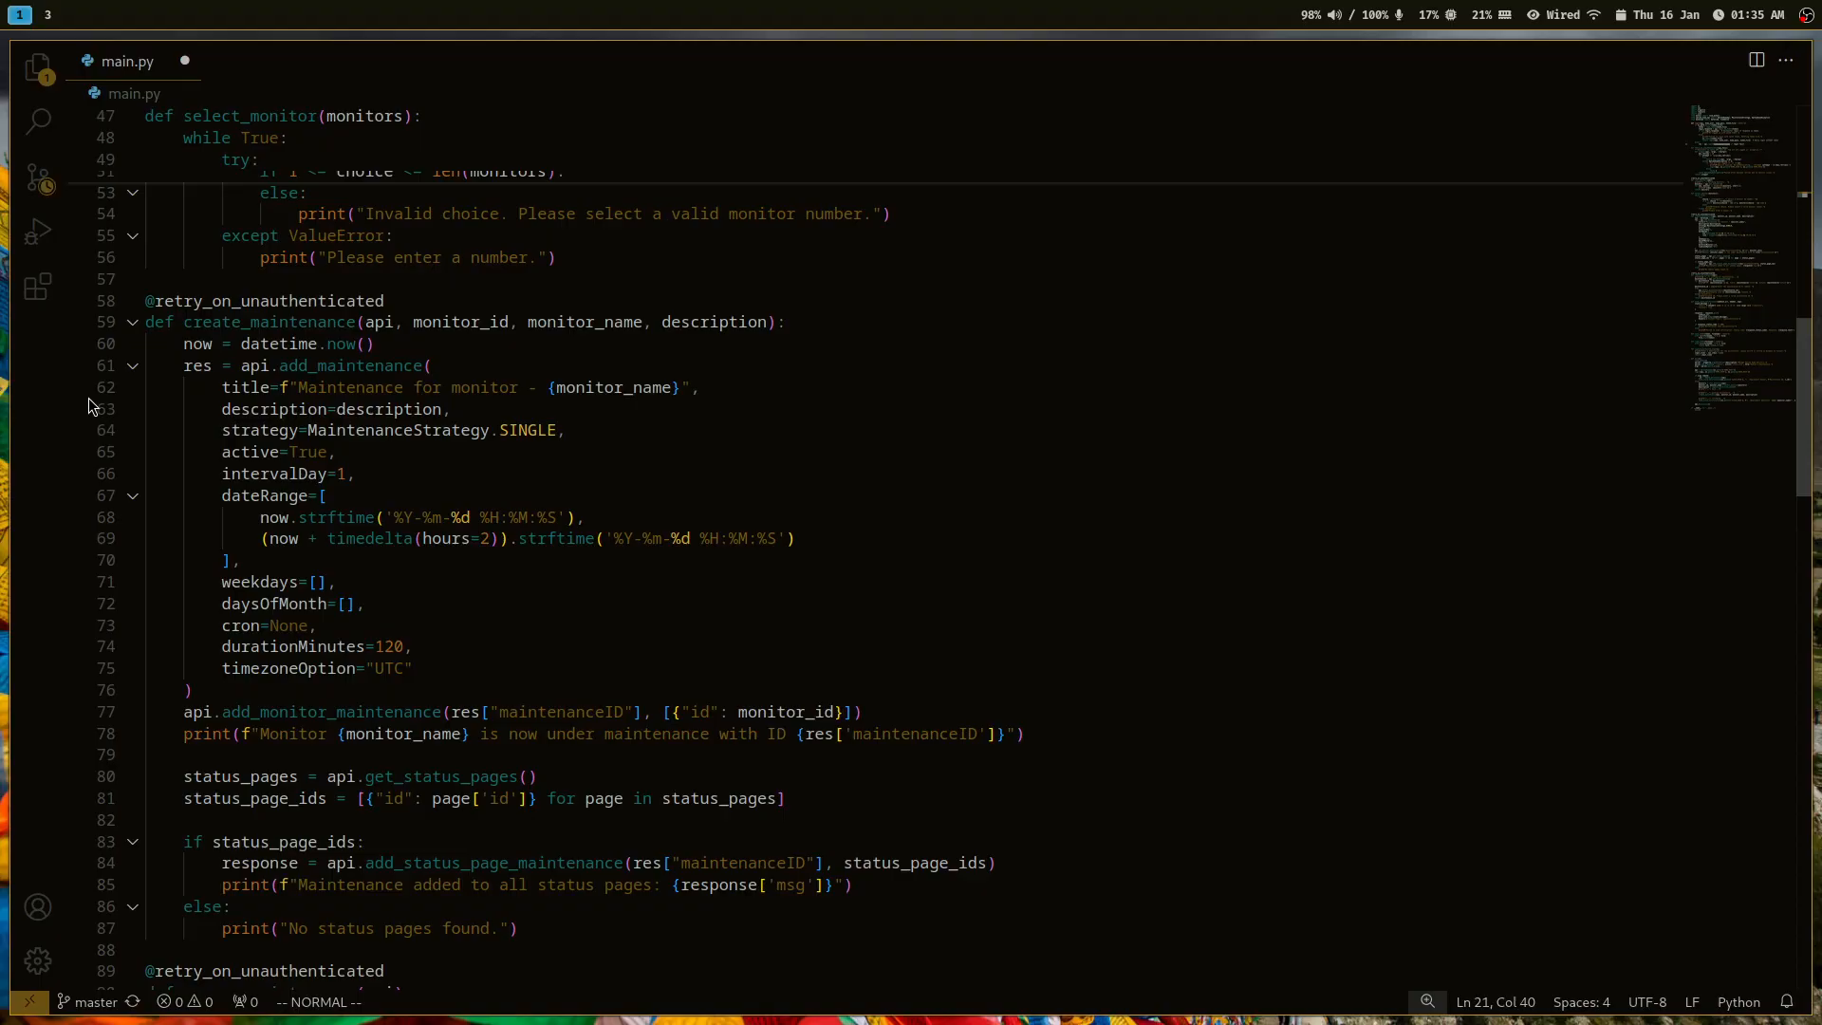
pyautogui.moveTo(69, 219)
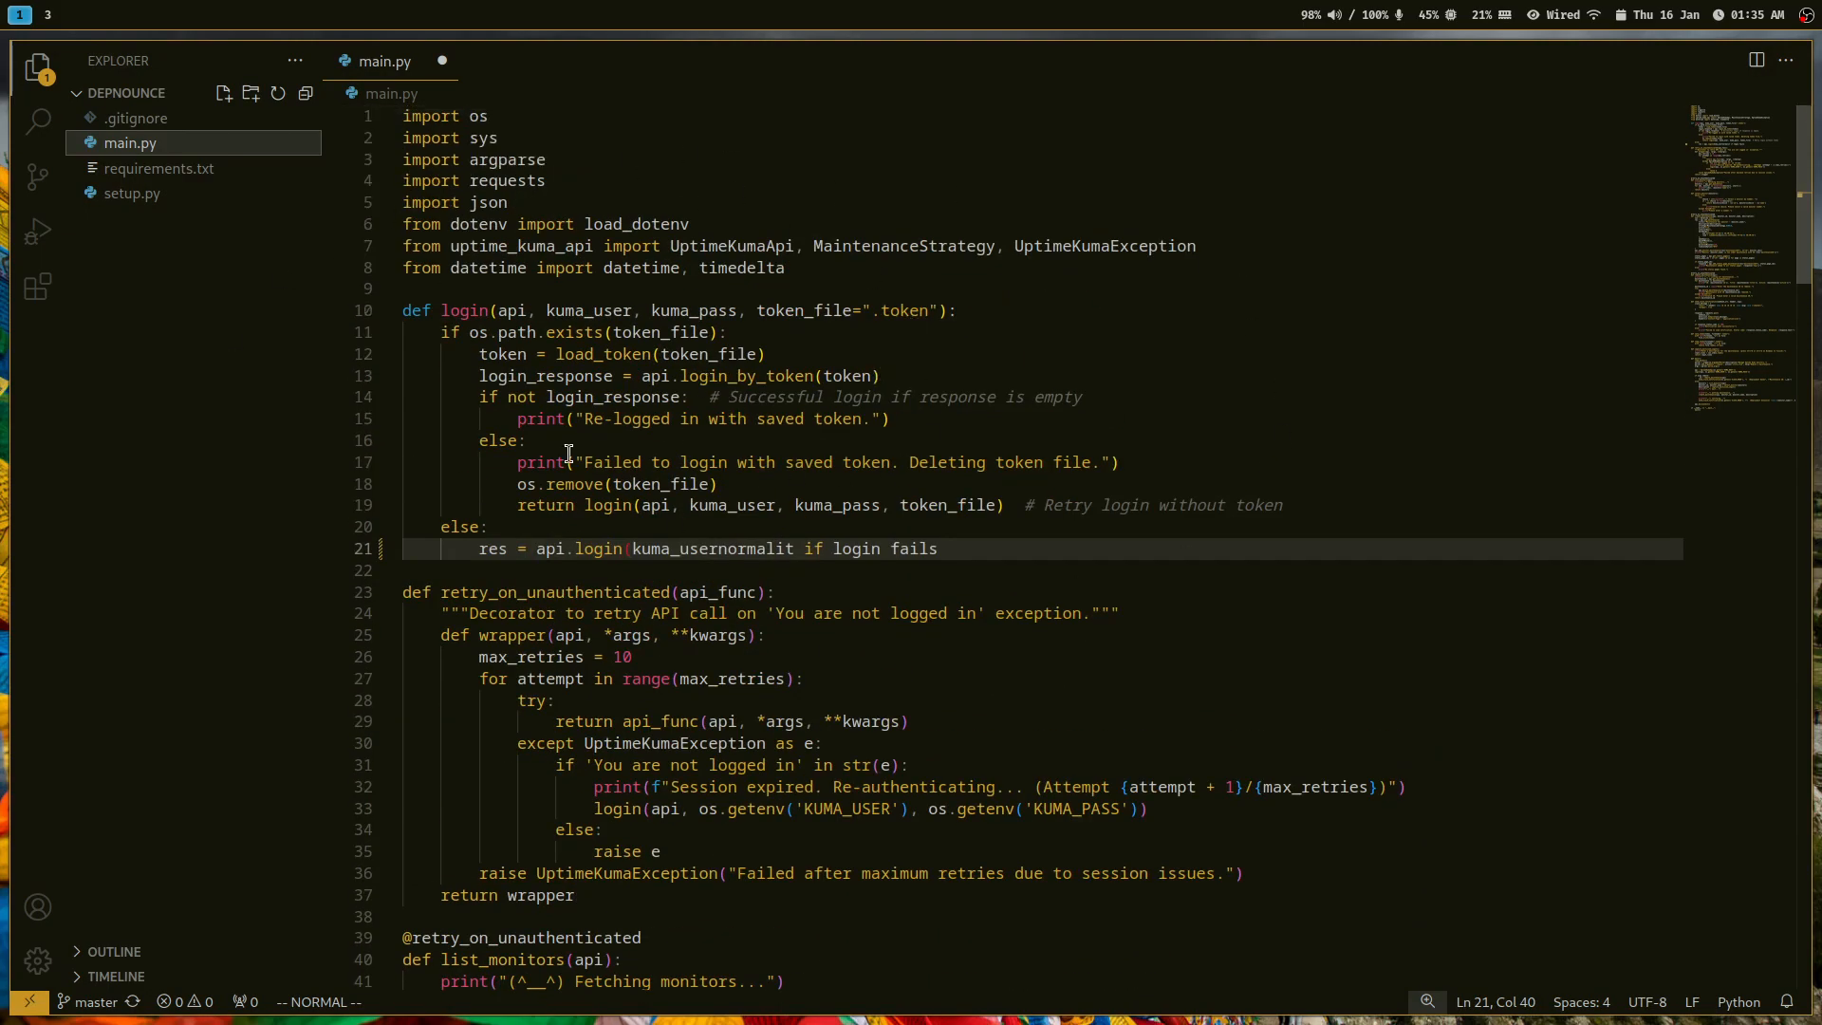
pyautogui.moveTo(831, 407)
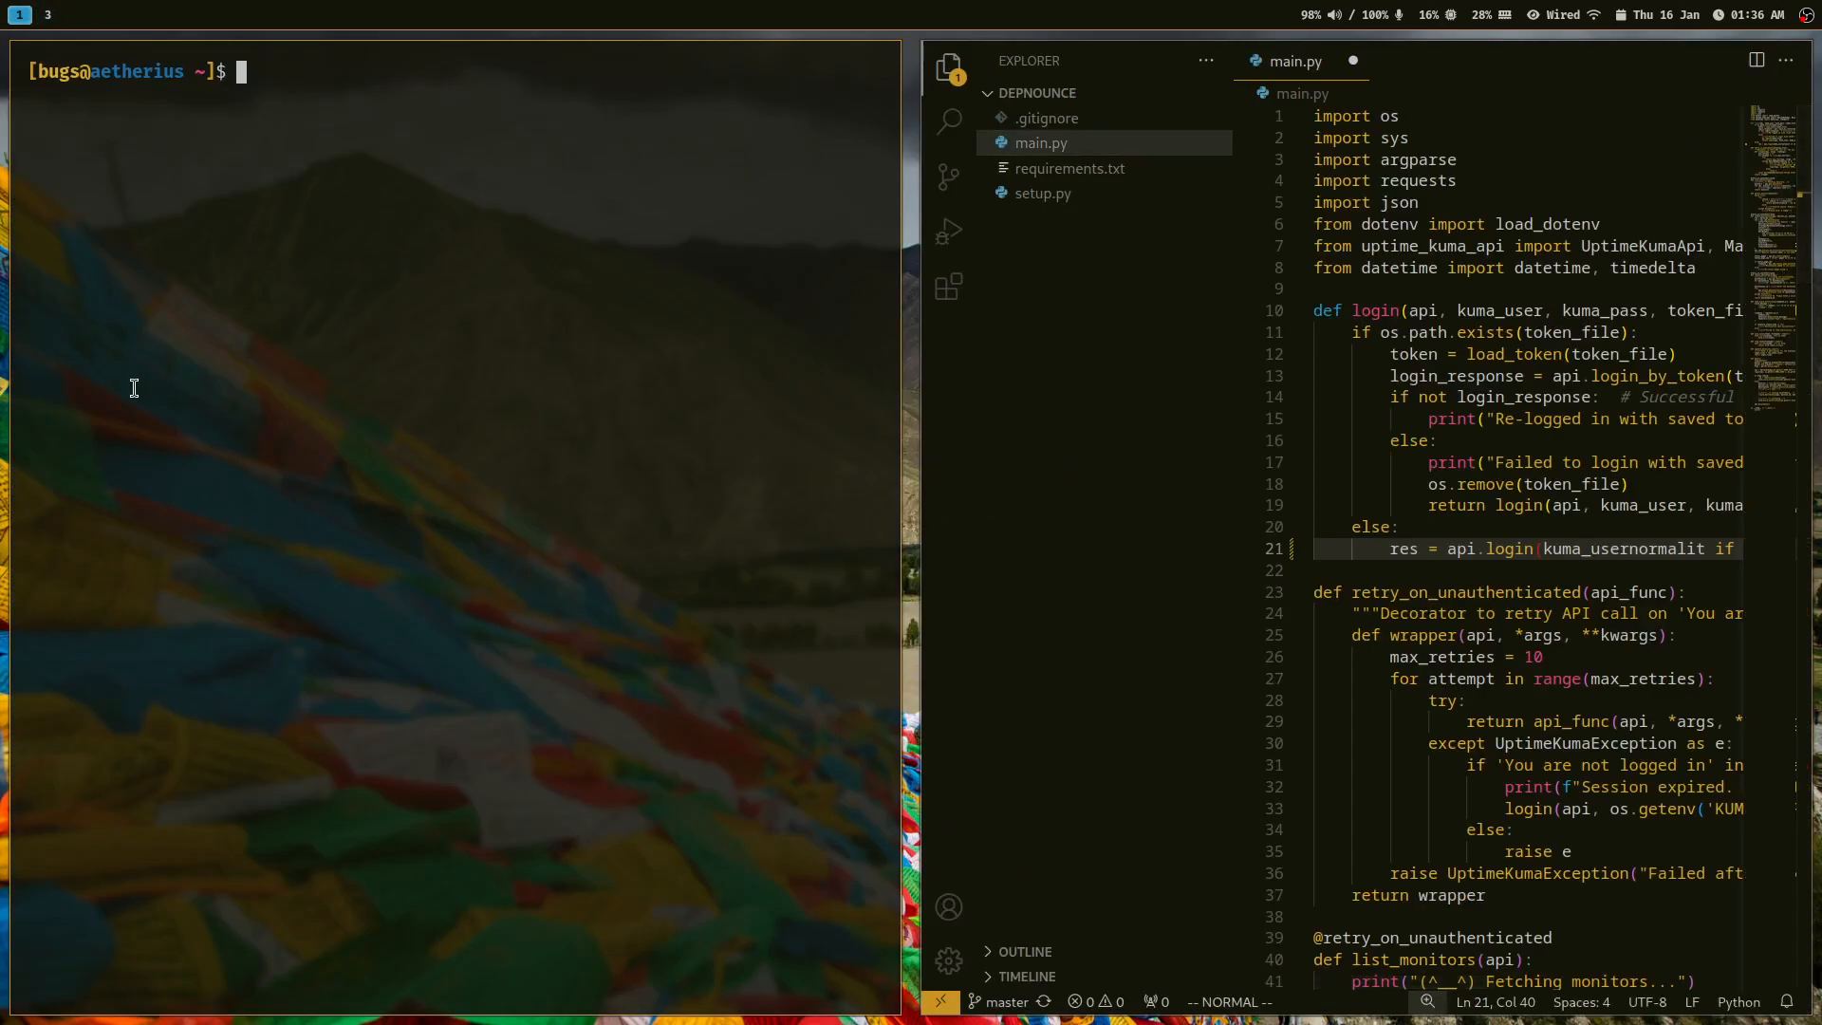
pyautogui.moveTo(716, 359)
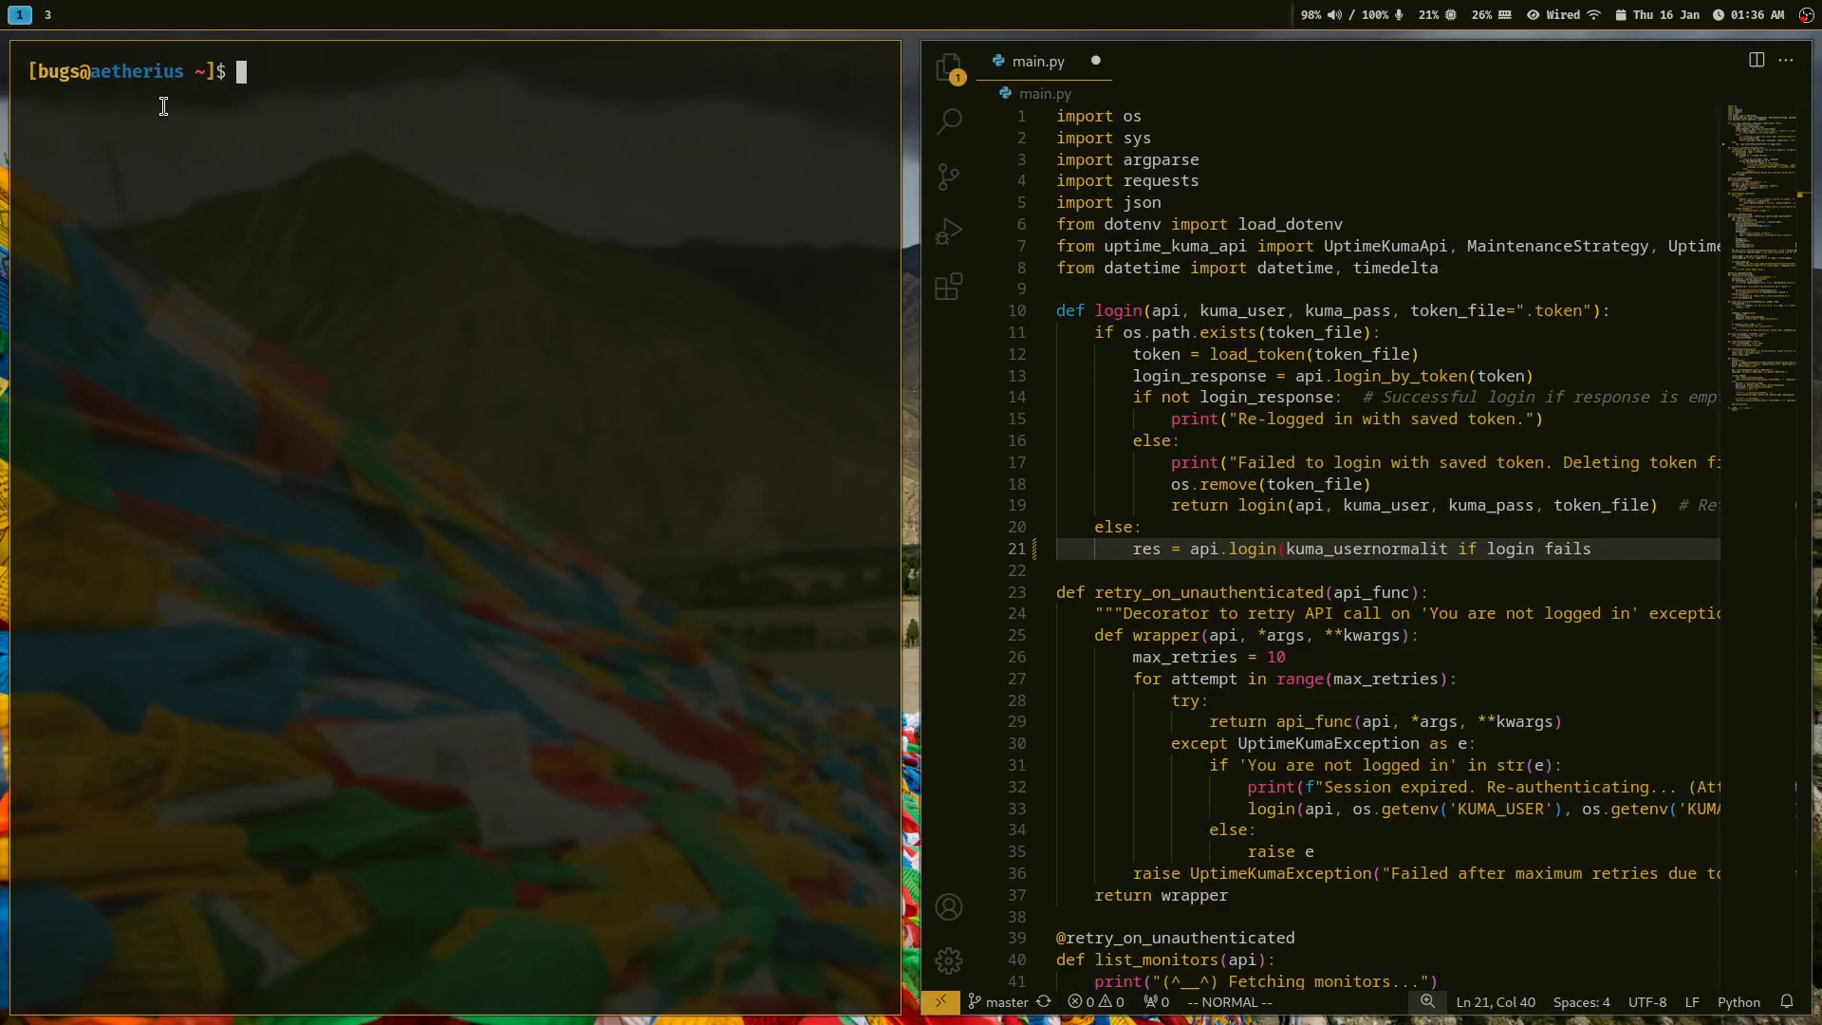
pyautogui.moveTo(509, 627)
pyautogui.write('cd .')
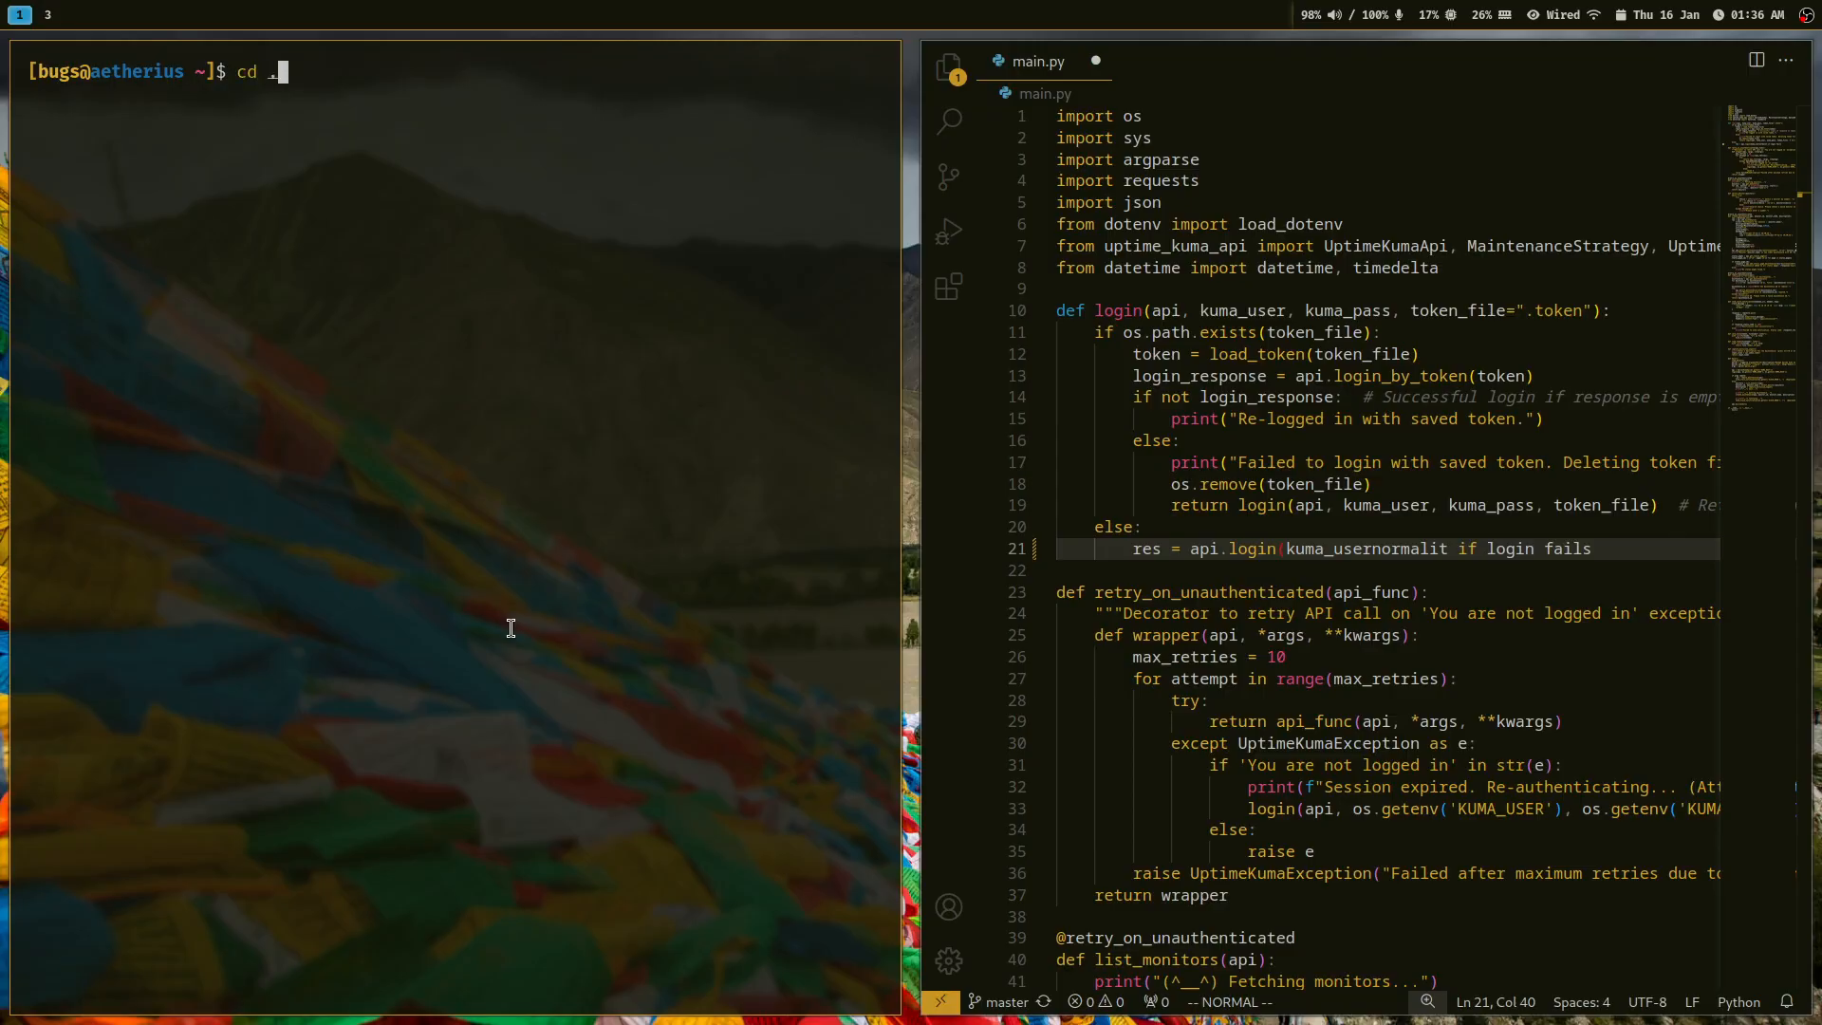
# Open hyprland.conf from config/hypr in Vim, leave visual mode and quit.
pyautogui.write('config/hypr/')
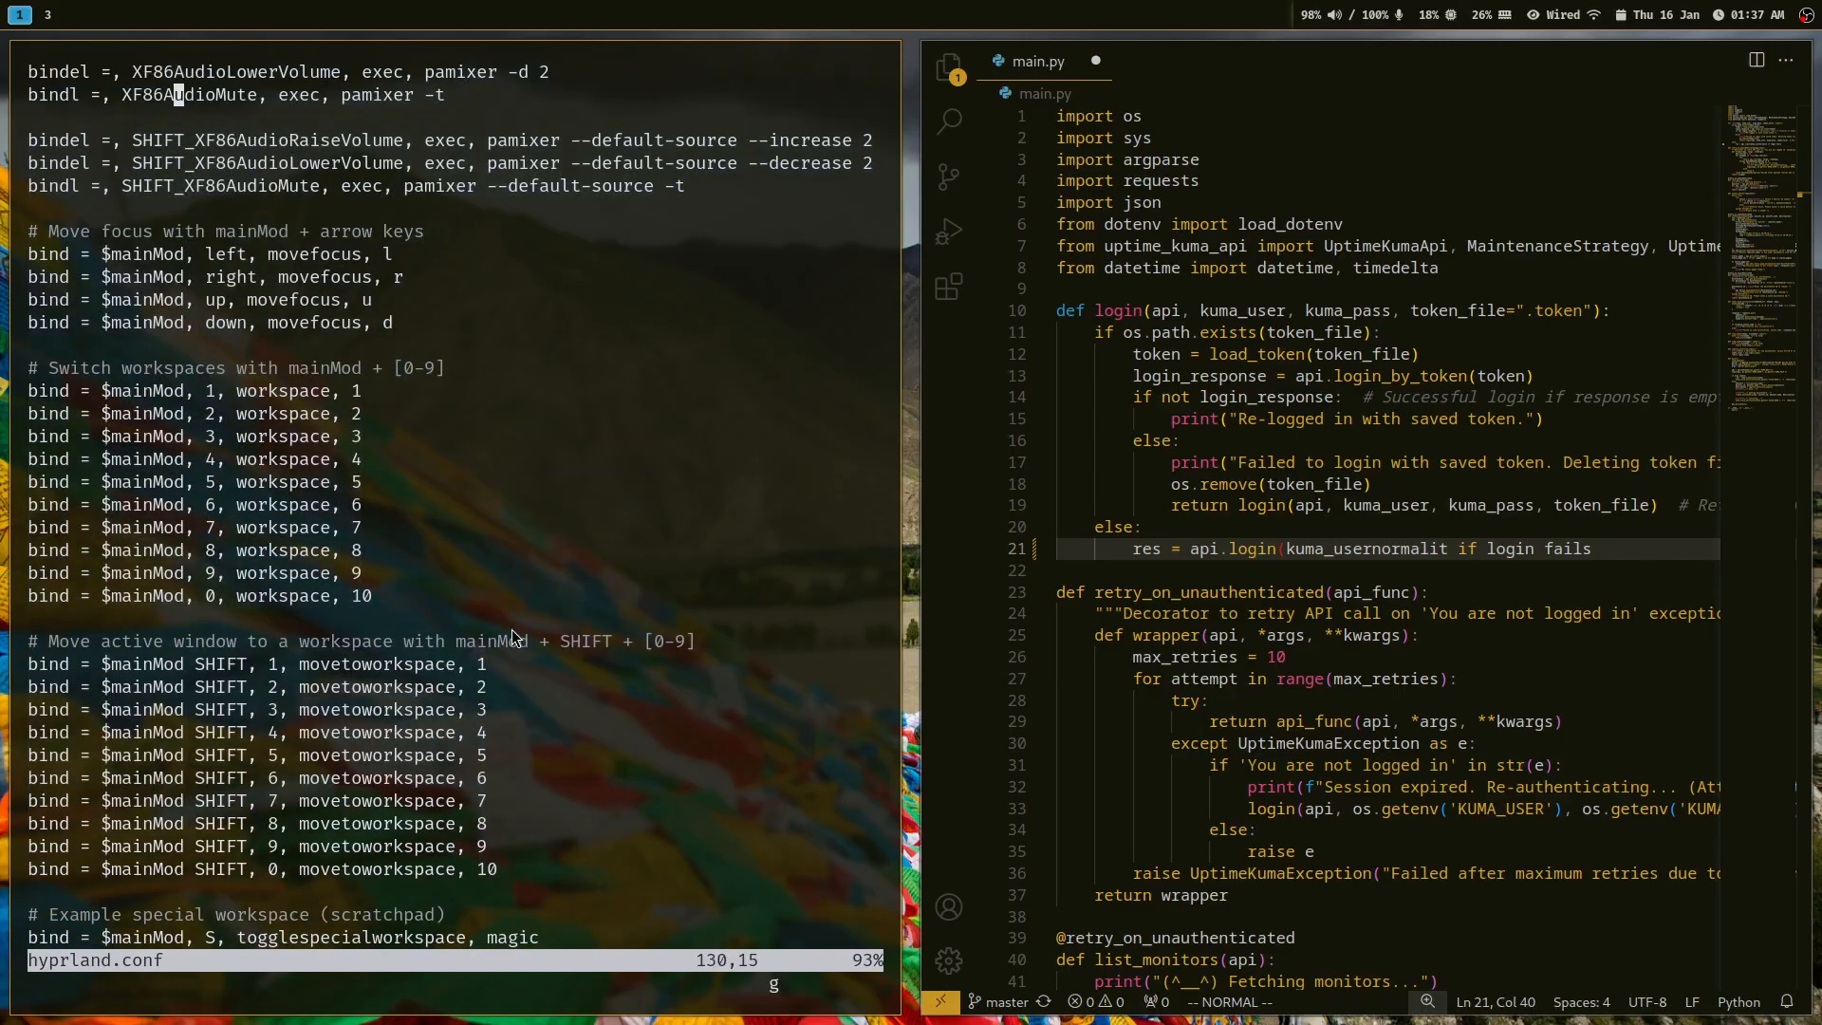
pyautogui.press('g')
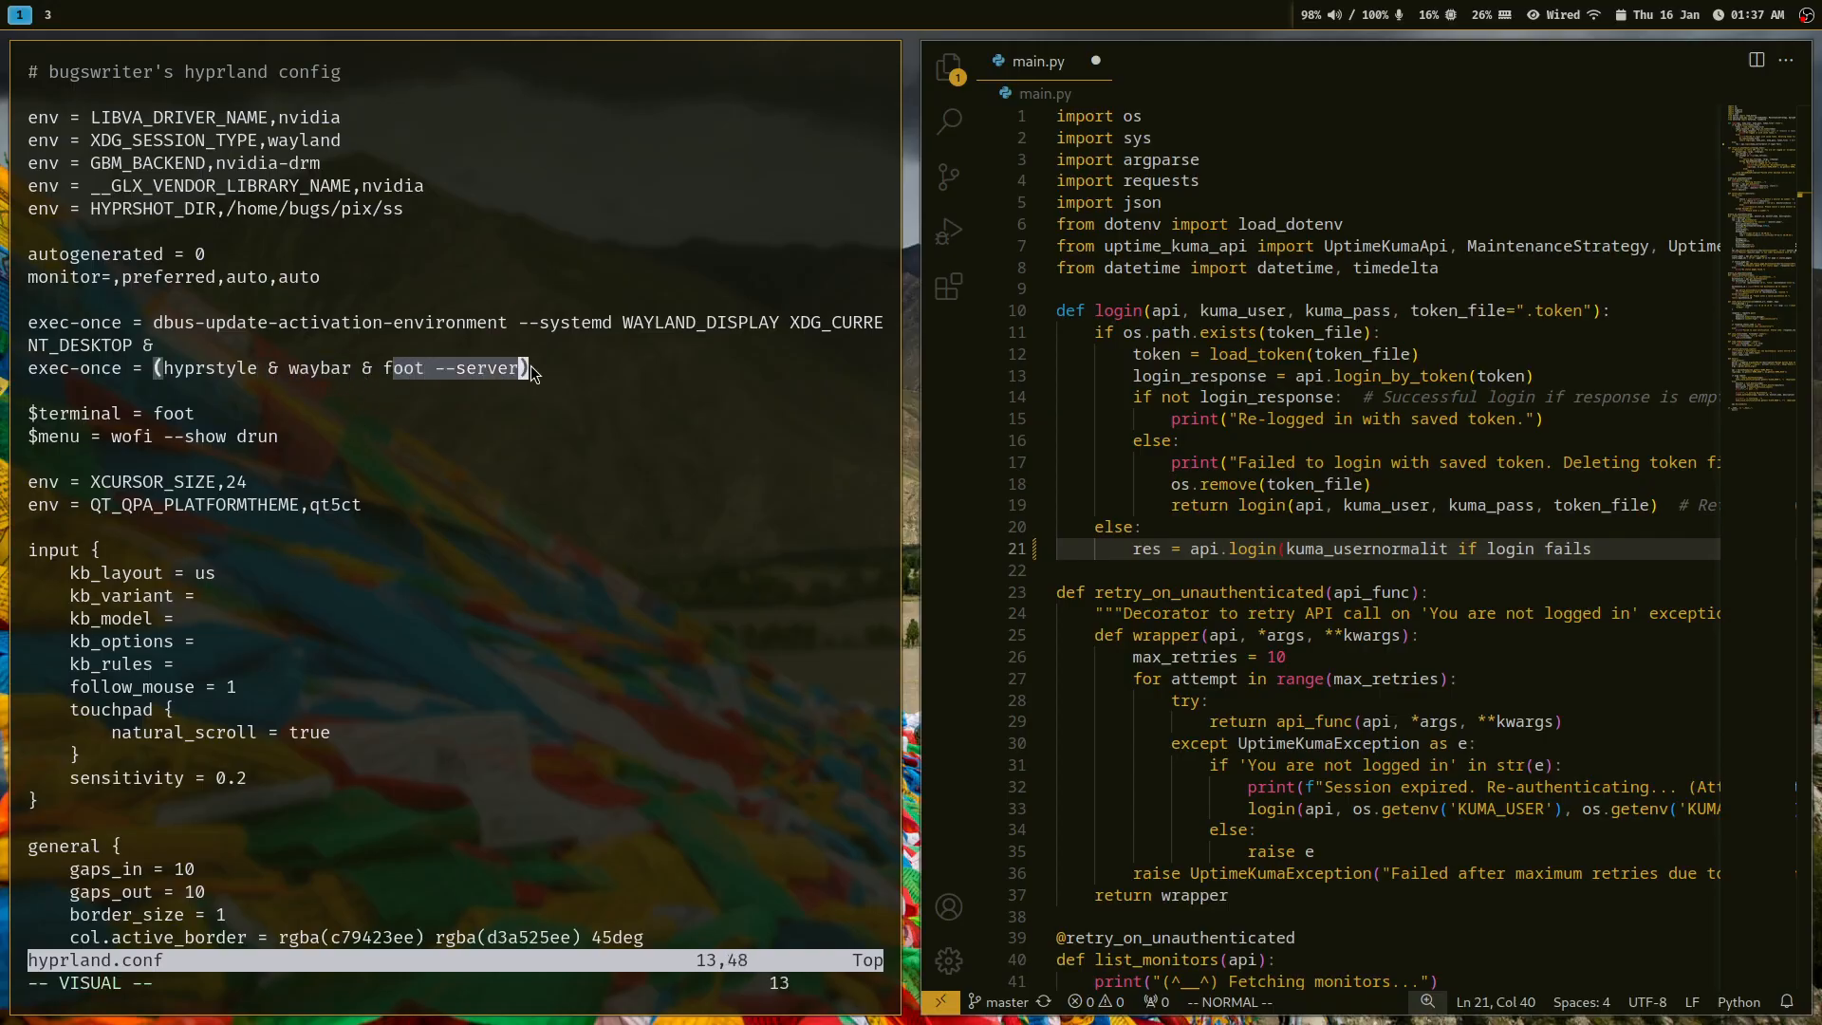
pyautogui.press('Escape')
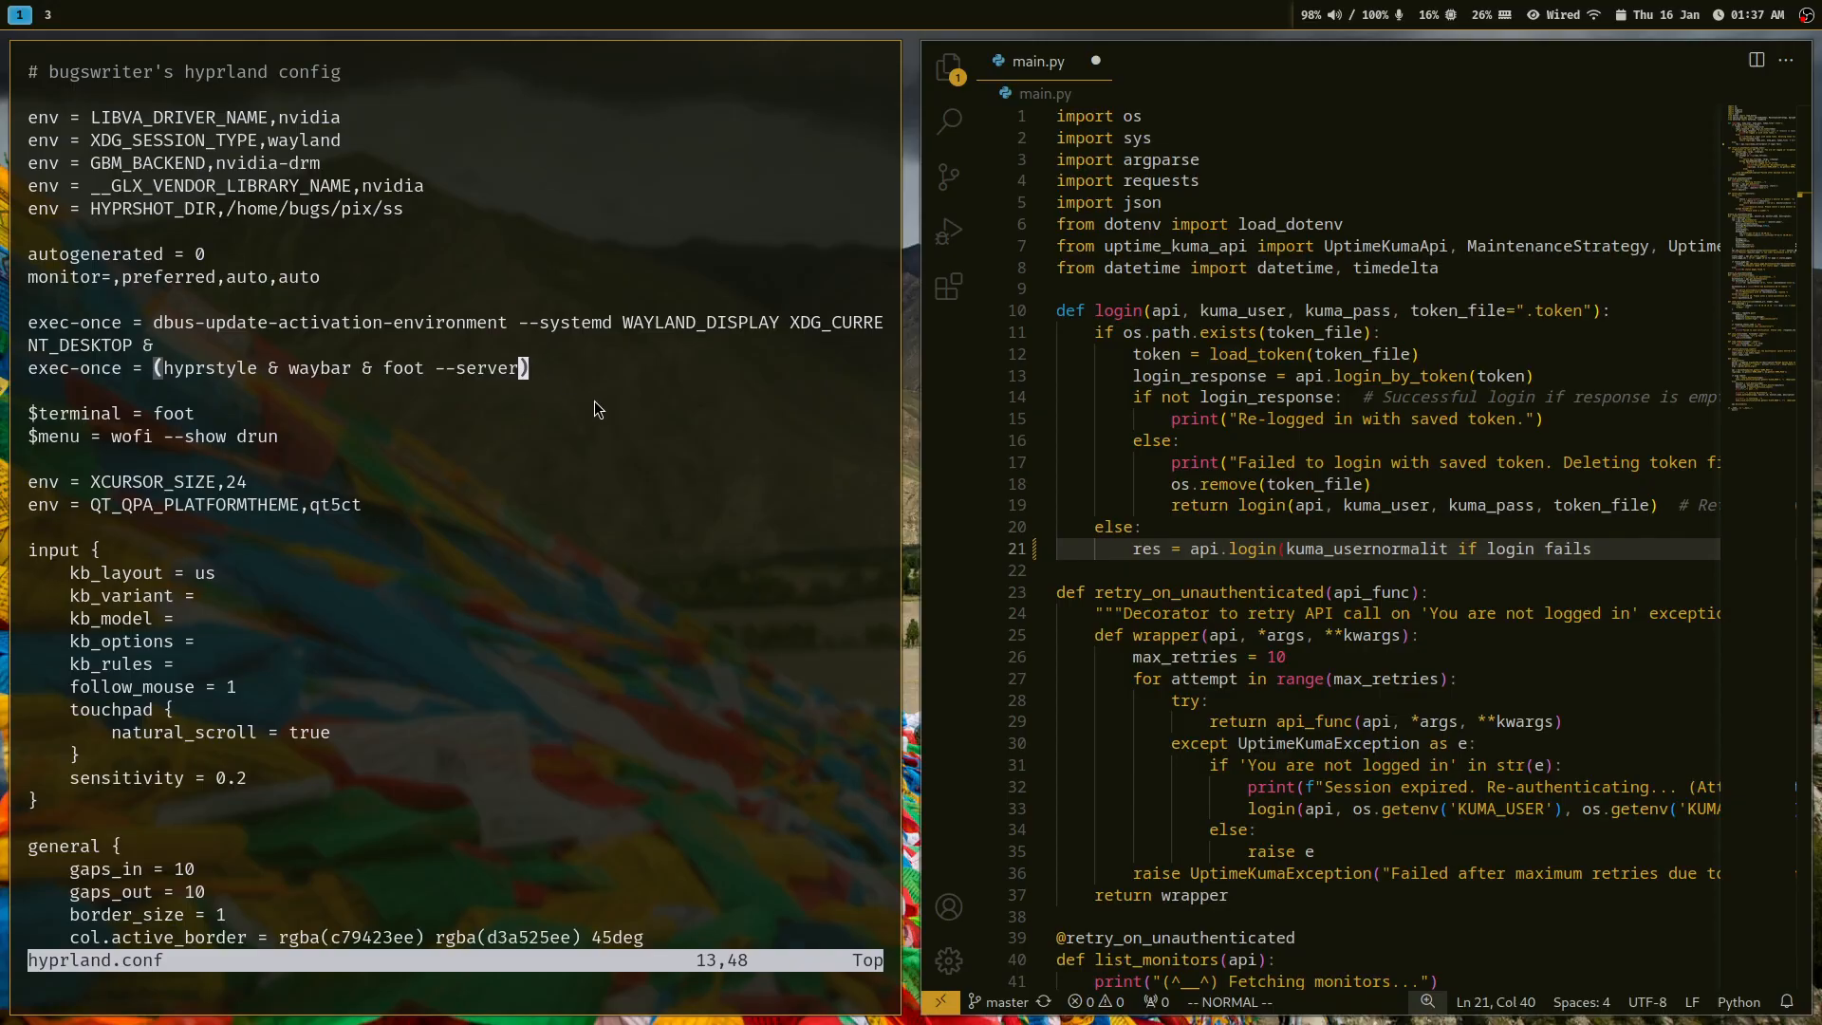
pyautogui.press(':')
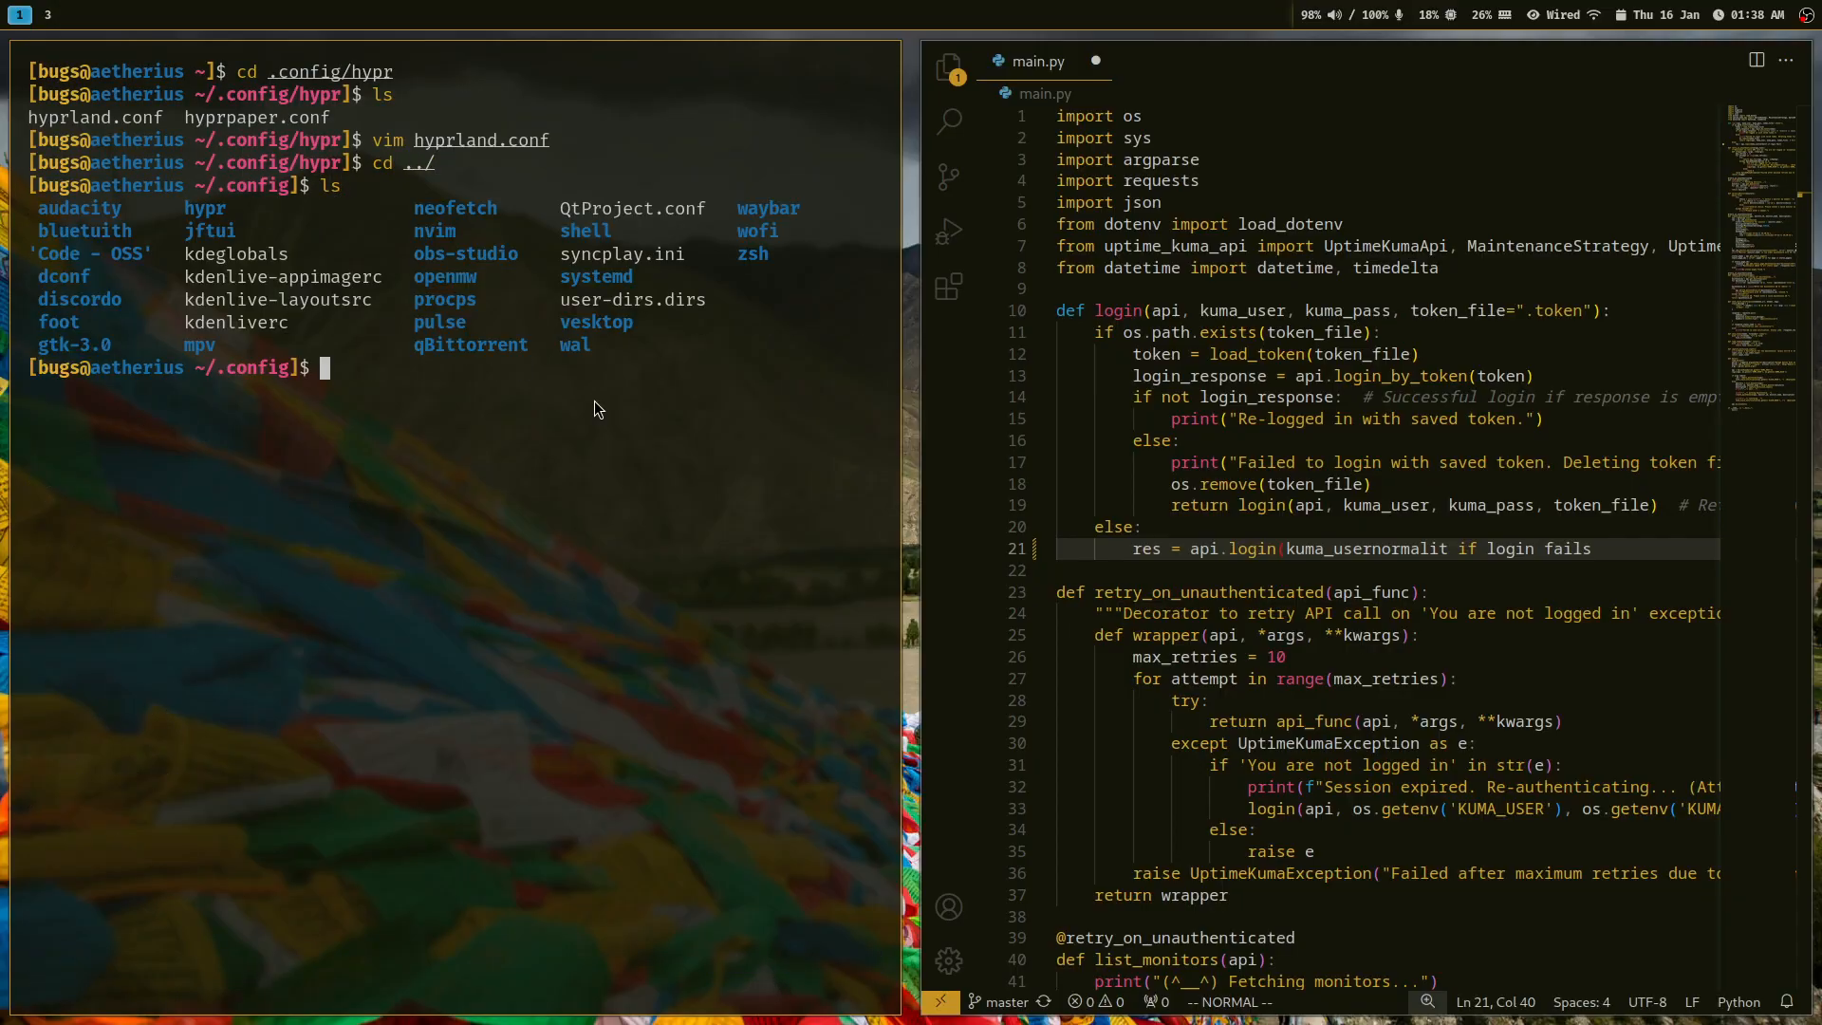
# Move into ~/.config/waybar and list its files, including the colors-waybar.css link.
pyautogui.write('cd waybar')
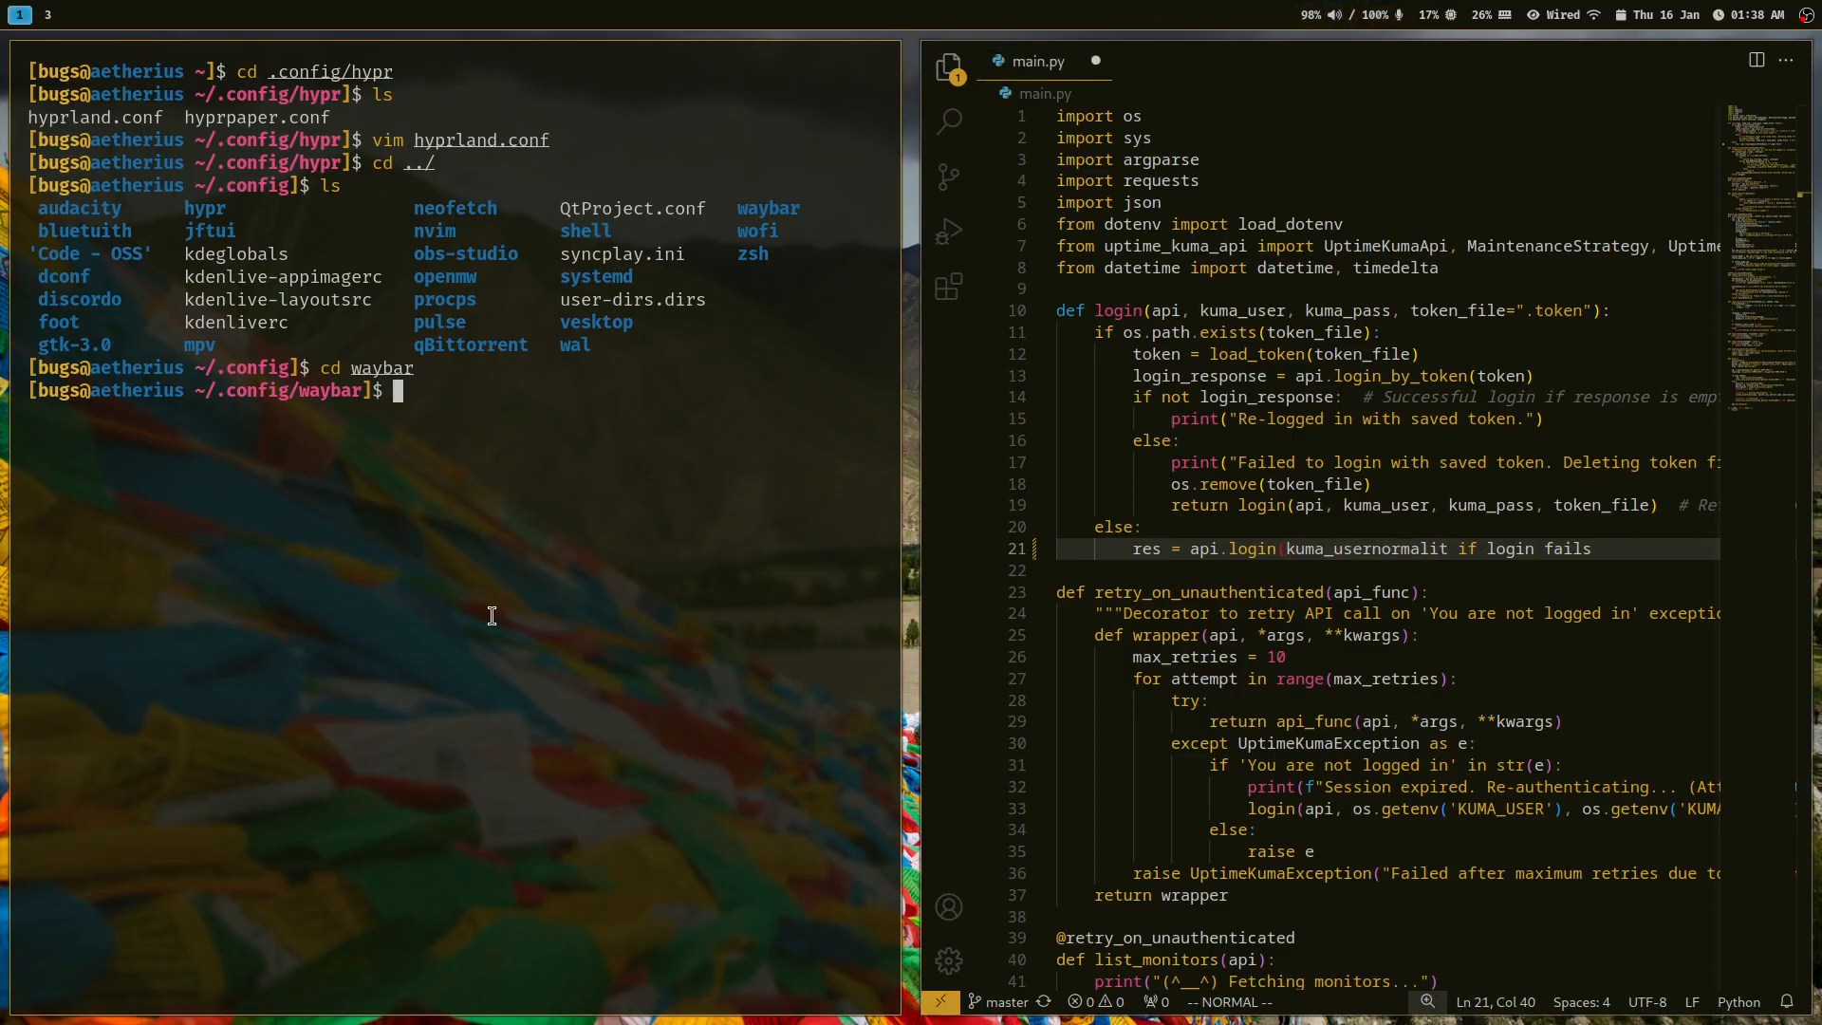
pyautogui.write('ls')
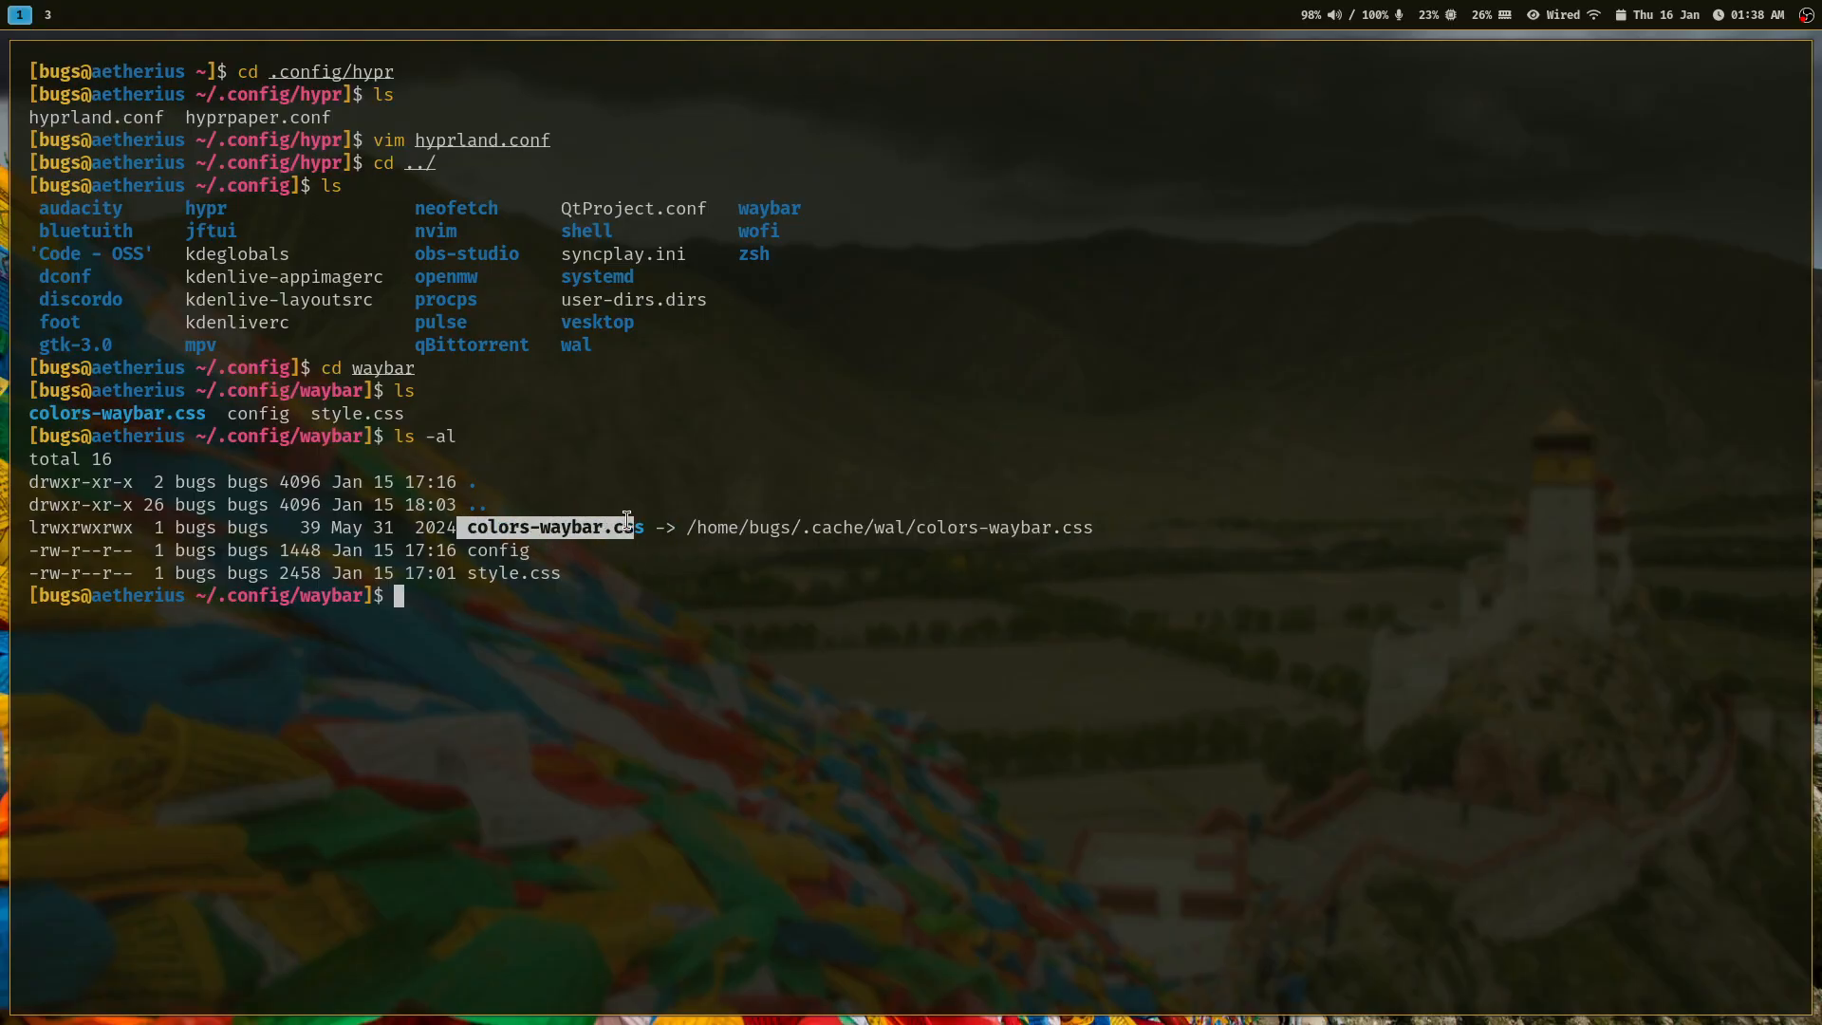
pyautogui.moveTo(561, 574)
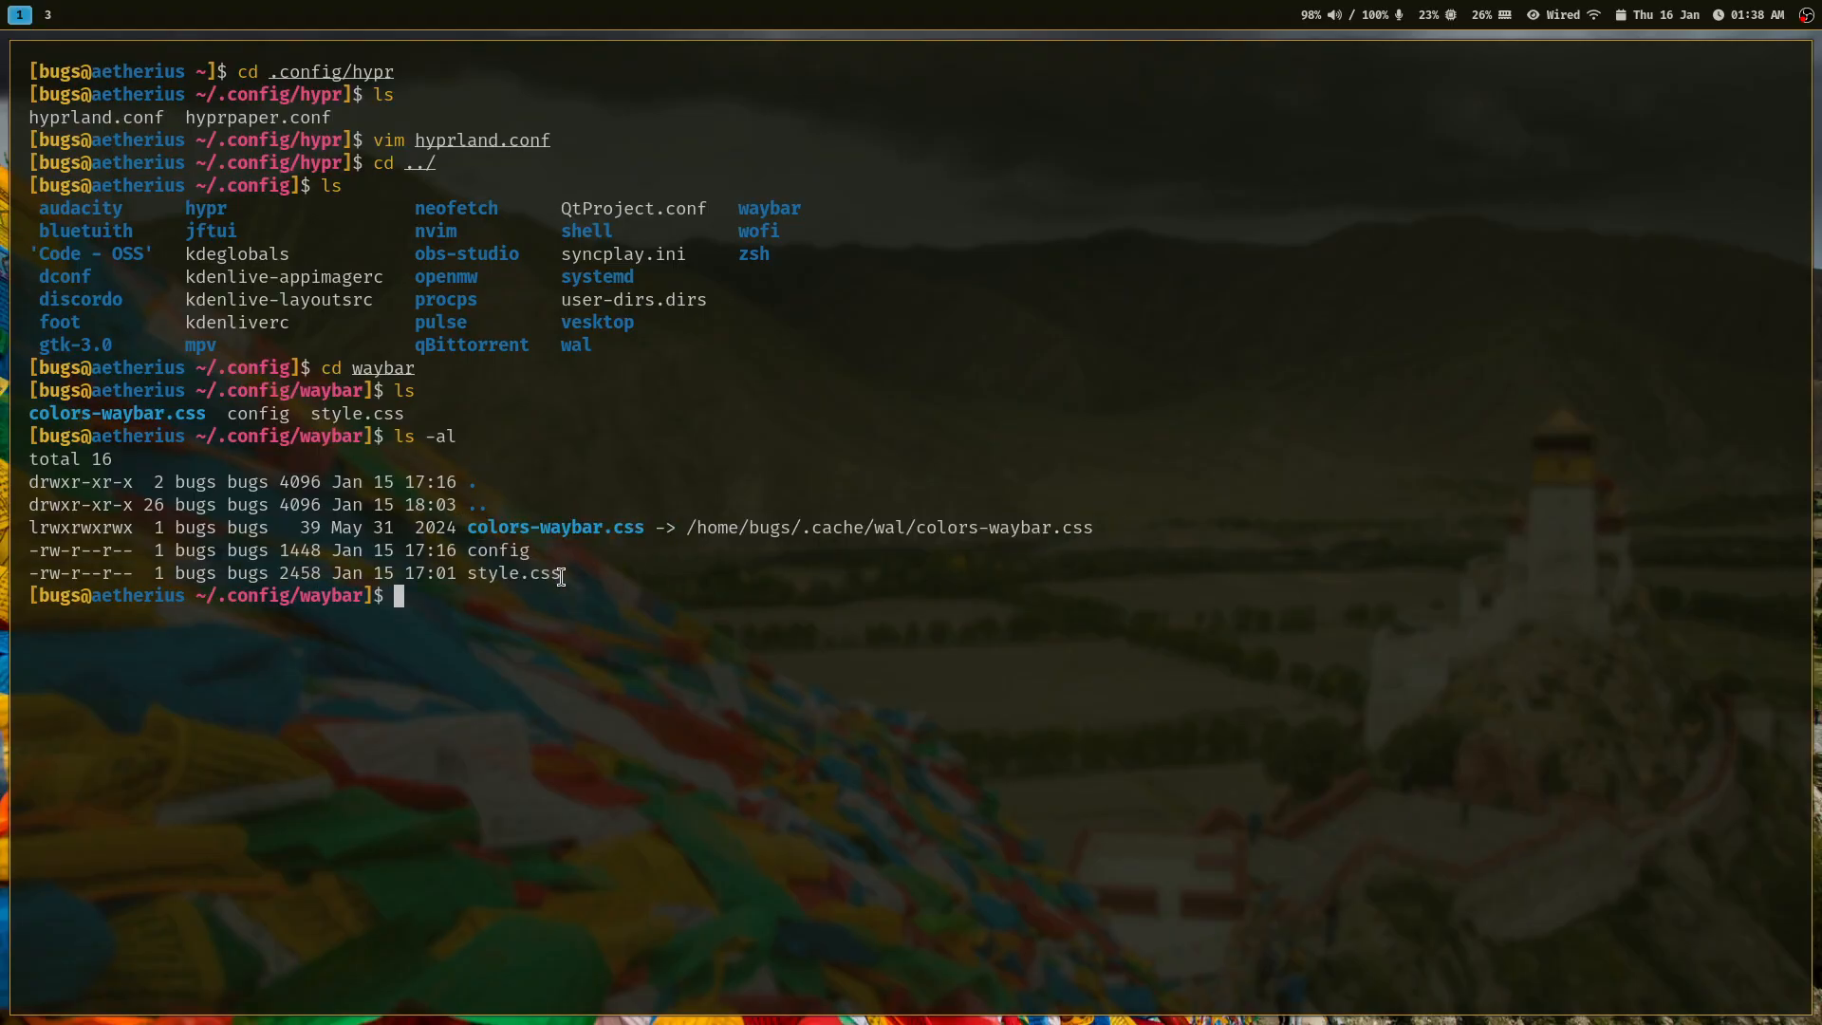
# Open waybar's style.css in Vim, step through the font settings, then save and quit.
pyautogui.write('vim style.css')
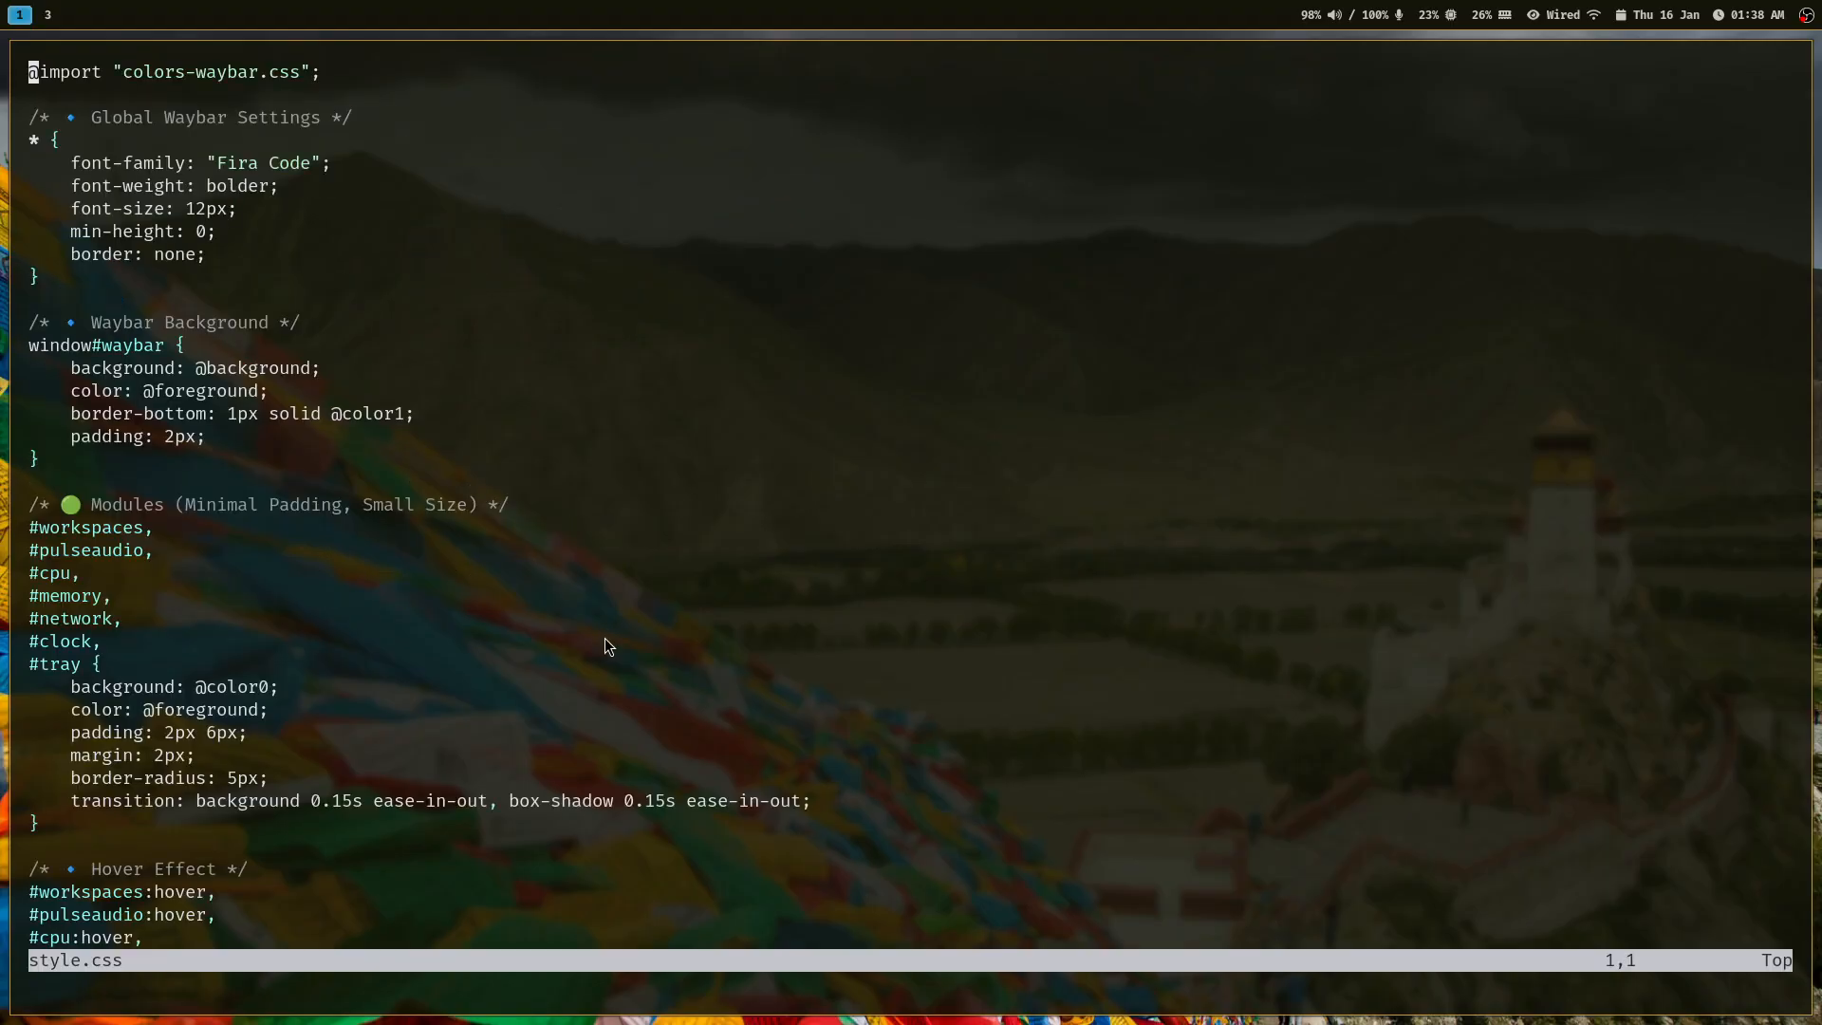
pyautogui.press('V')
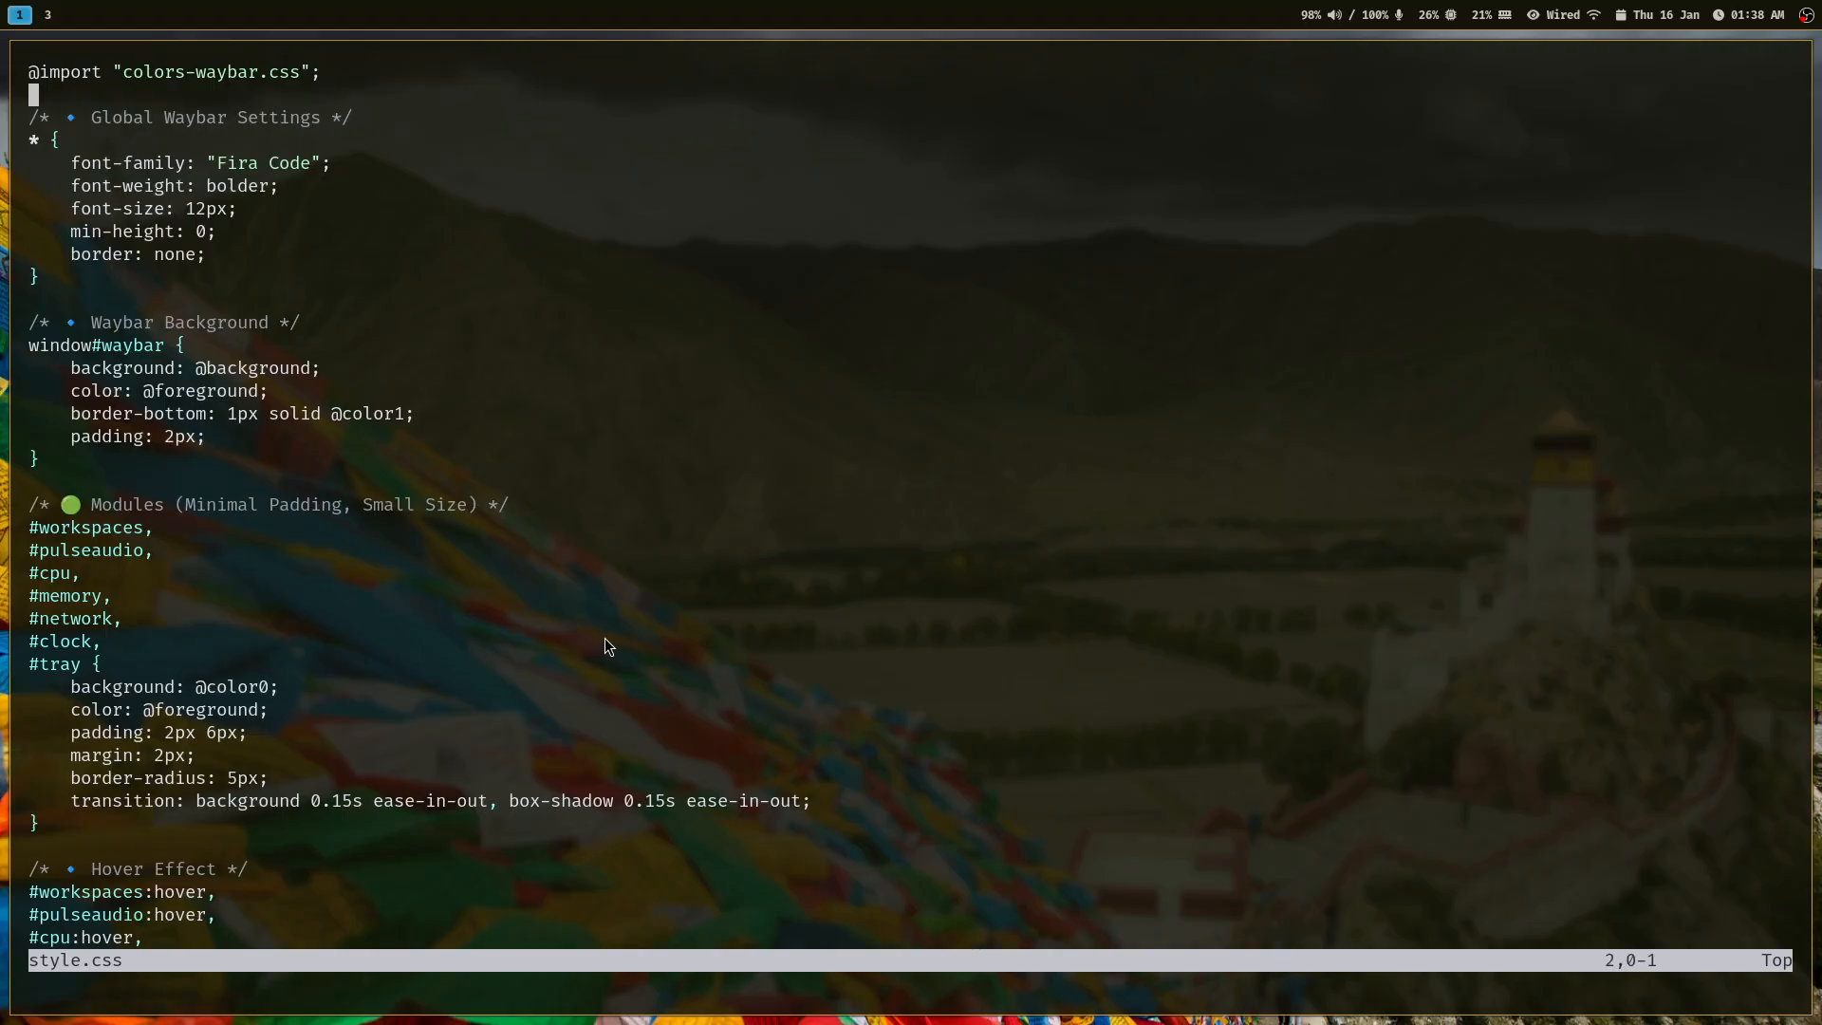
pyautogui.press('j')
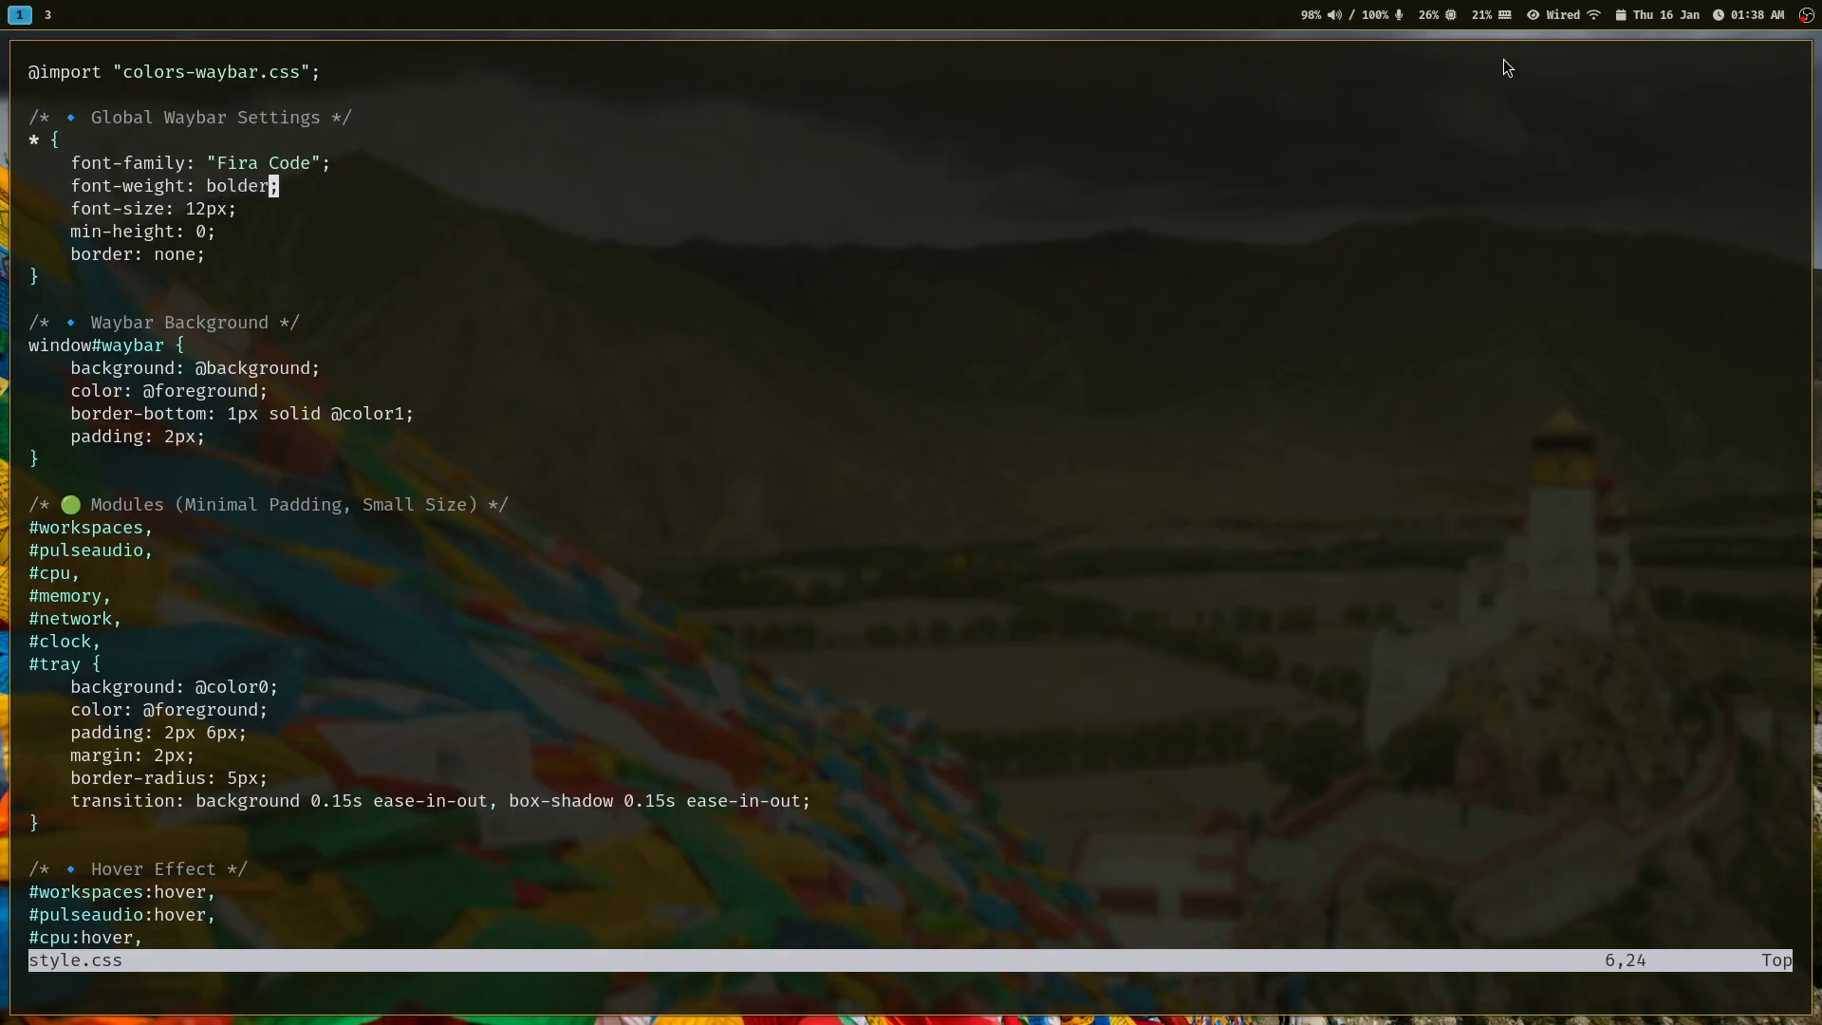
pyautogui.moveTo(1442, 181)
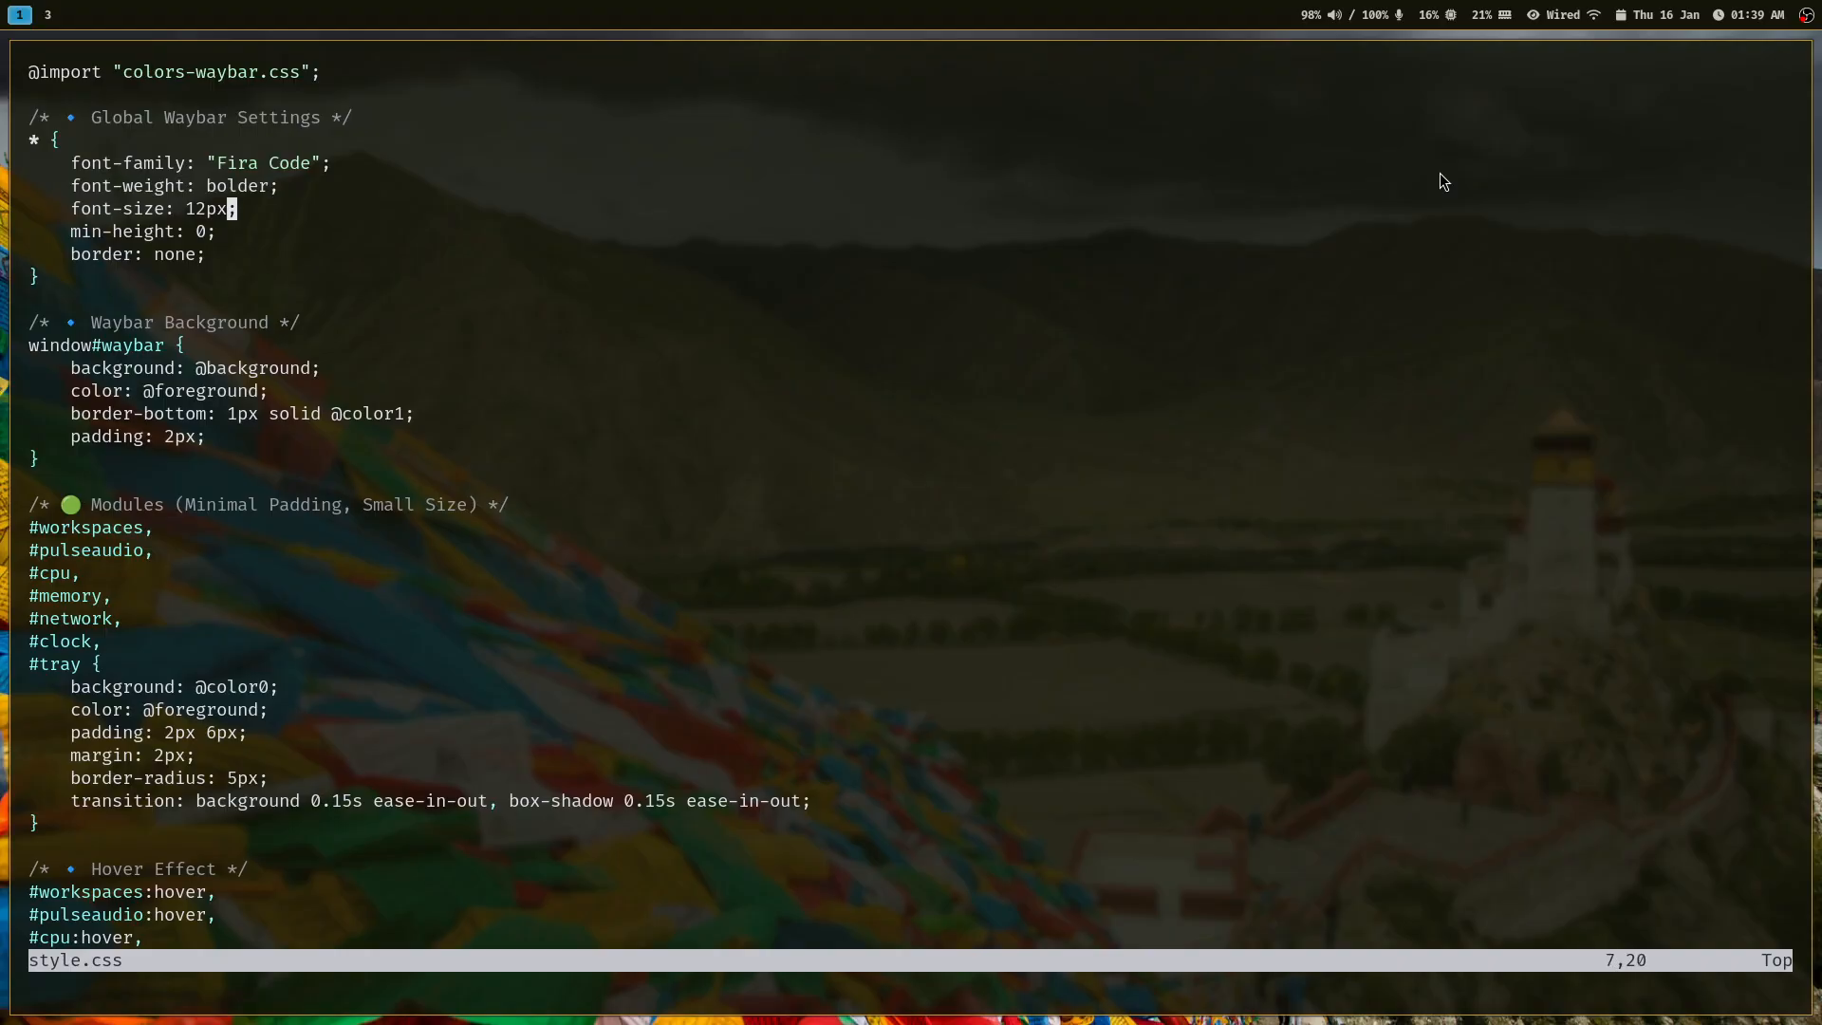
pyautogui.write(':wq')
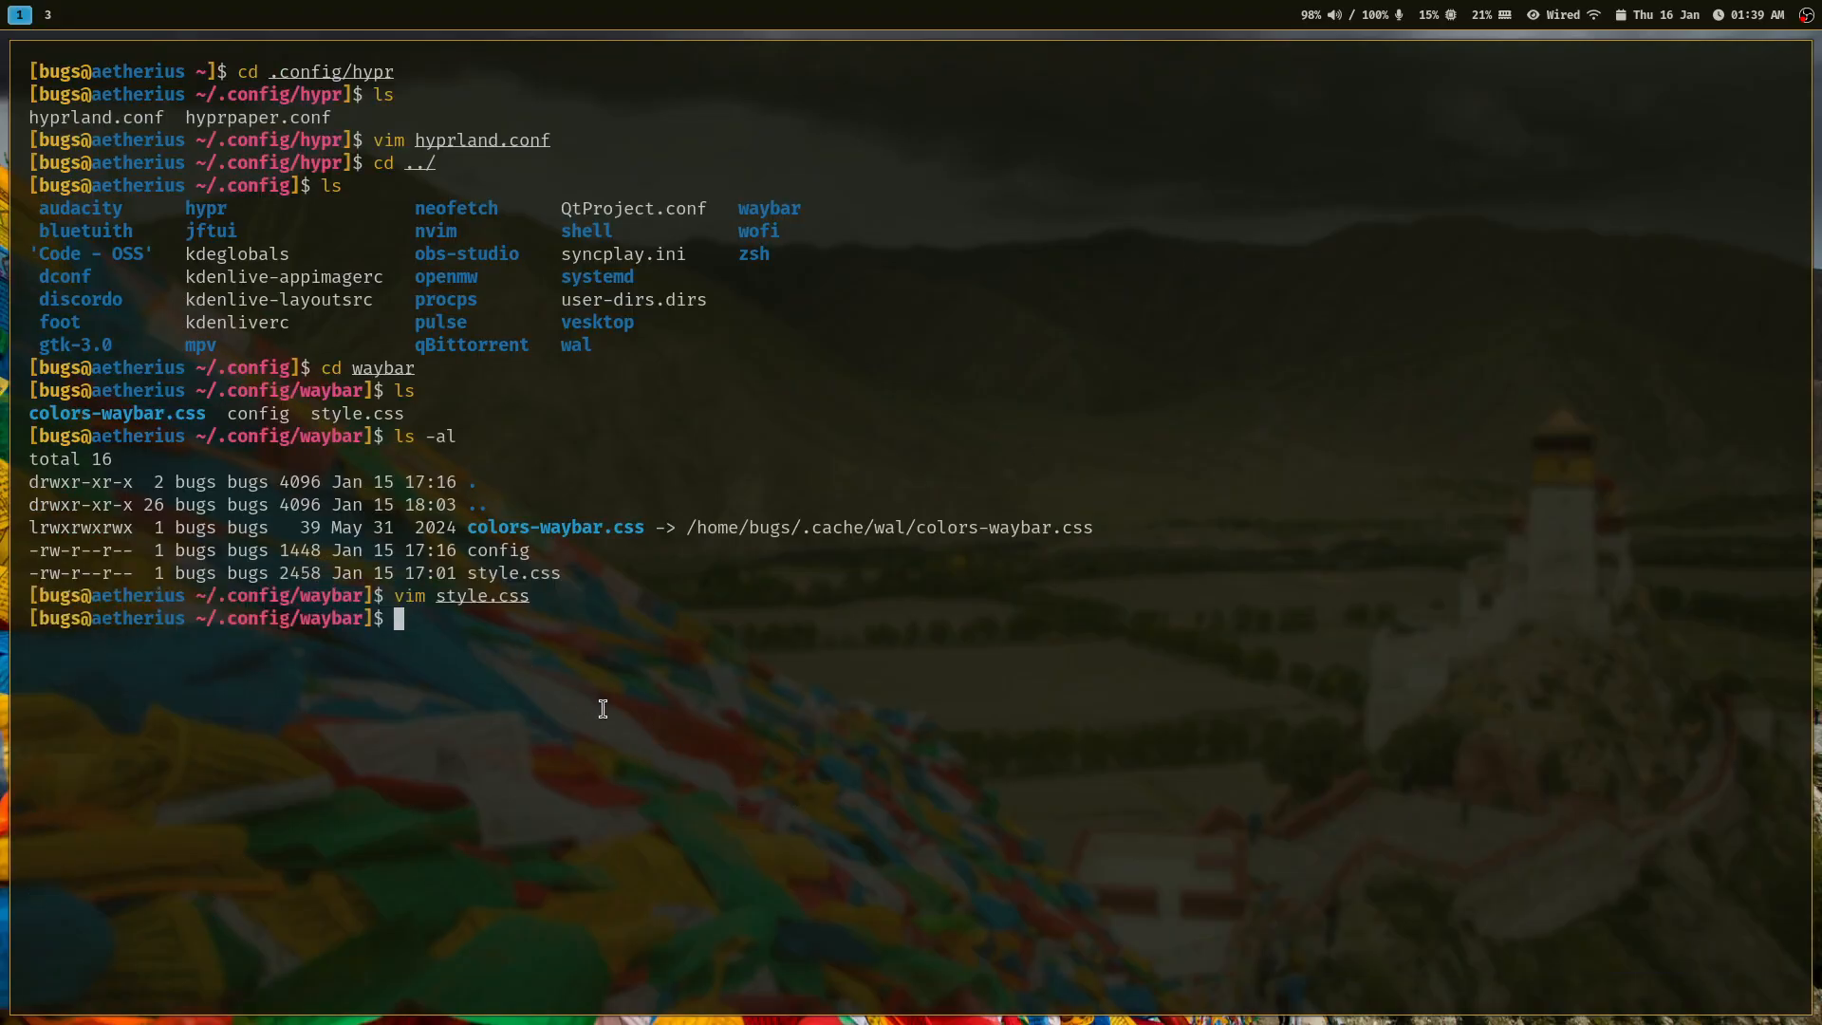
# Open wofi's style.css in Vim from ~/.config/wofi, scroll through it, and quit.
pyautogui.write('cd ../wof')
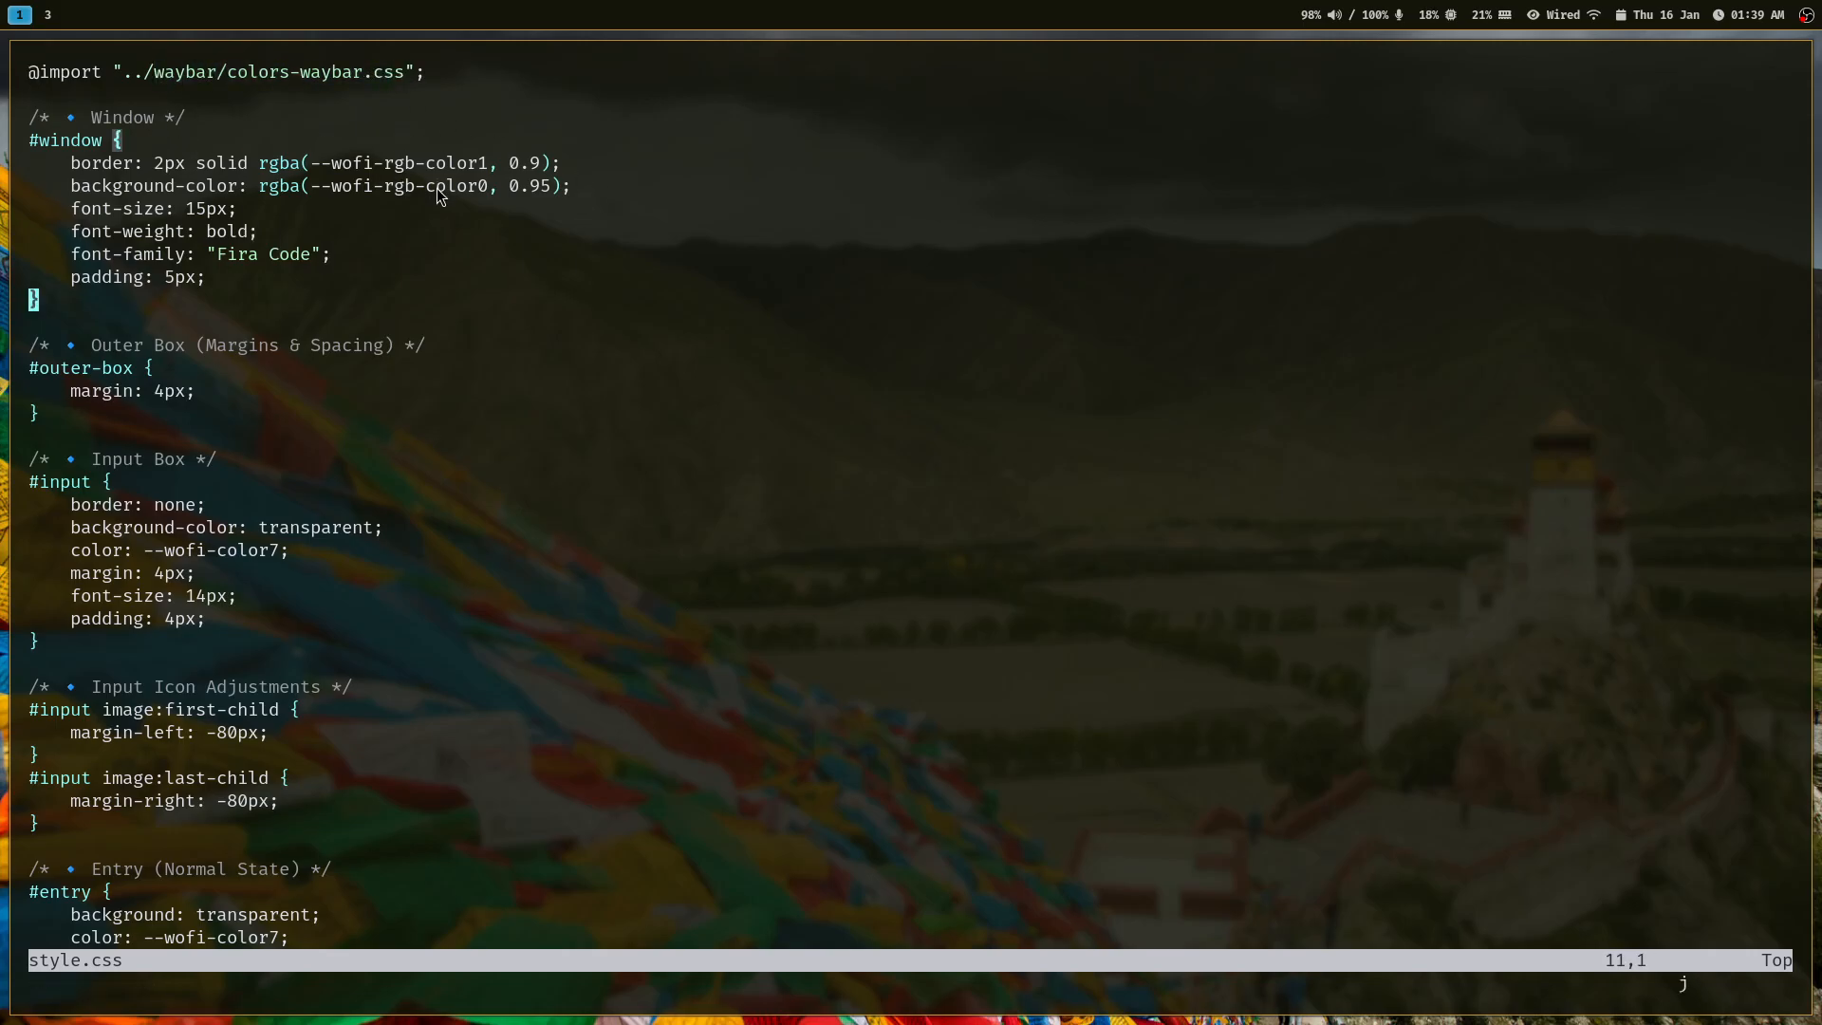
pyautogui.scroll(-3)
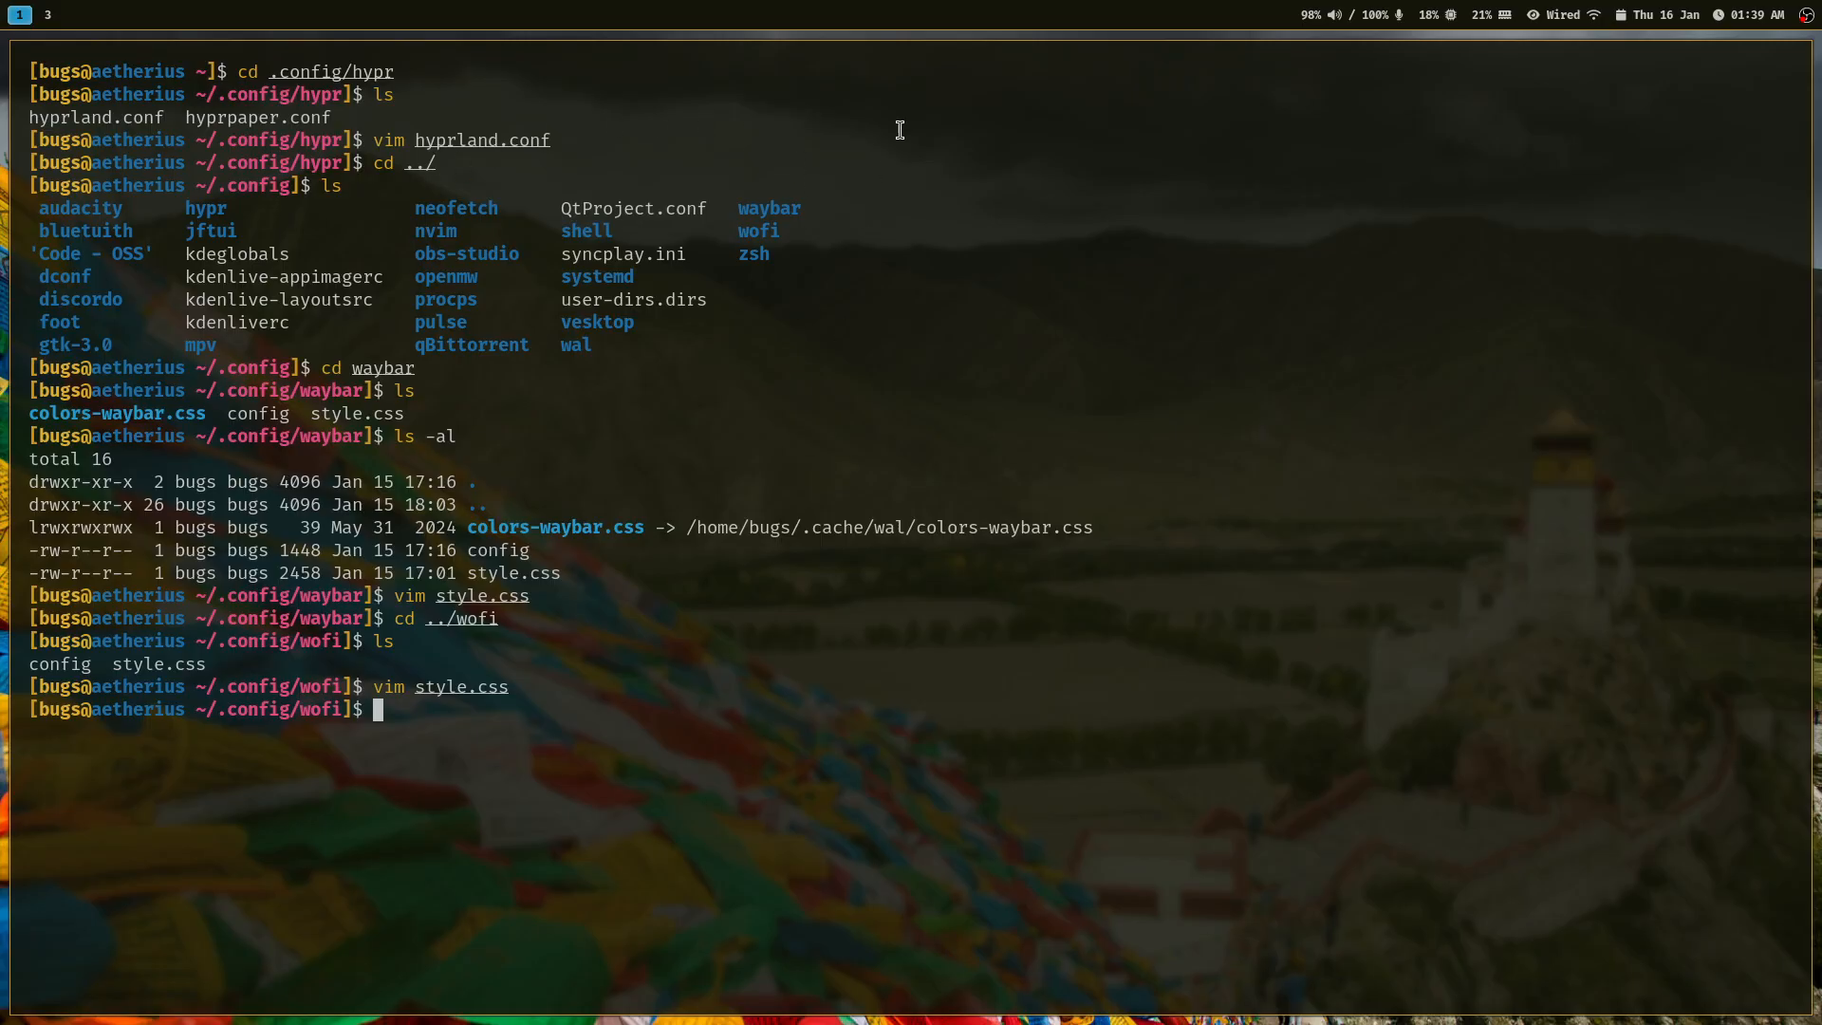
# Run hyprstyle for the white-haired woman painting, close the terminal, and launch Firefox.
pyautogui.write('hypr')
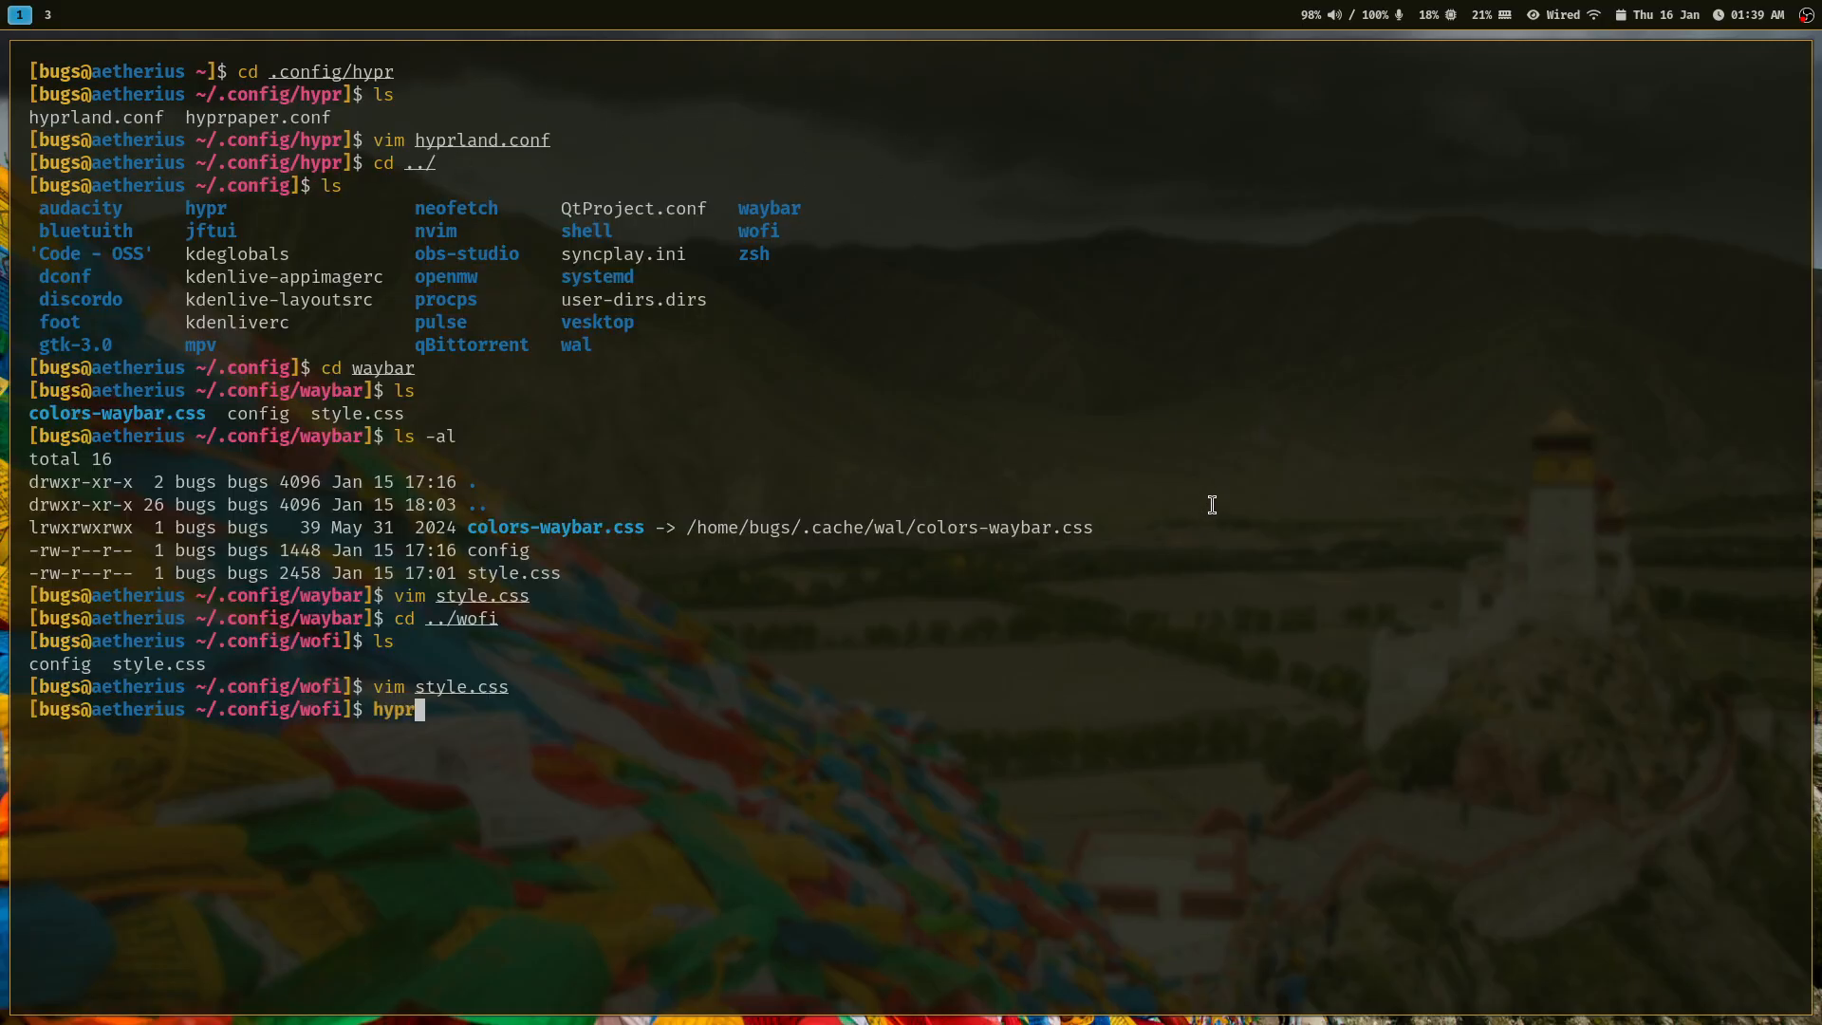
pyautogui.press('Tab')
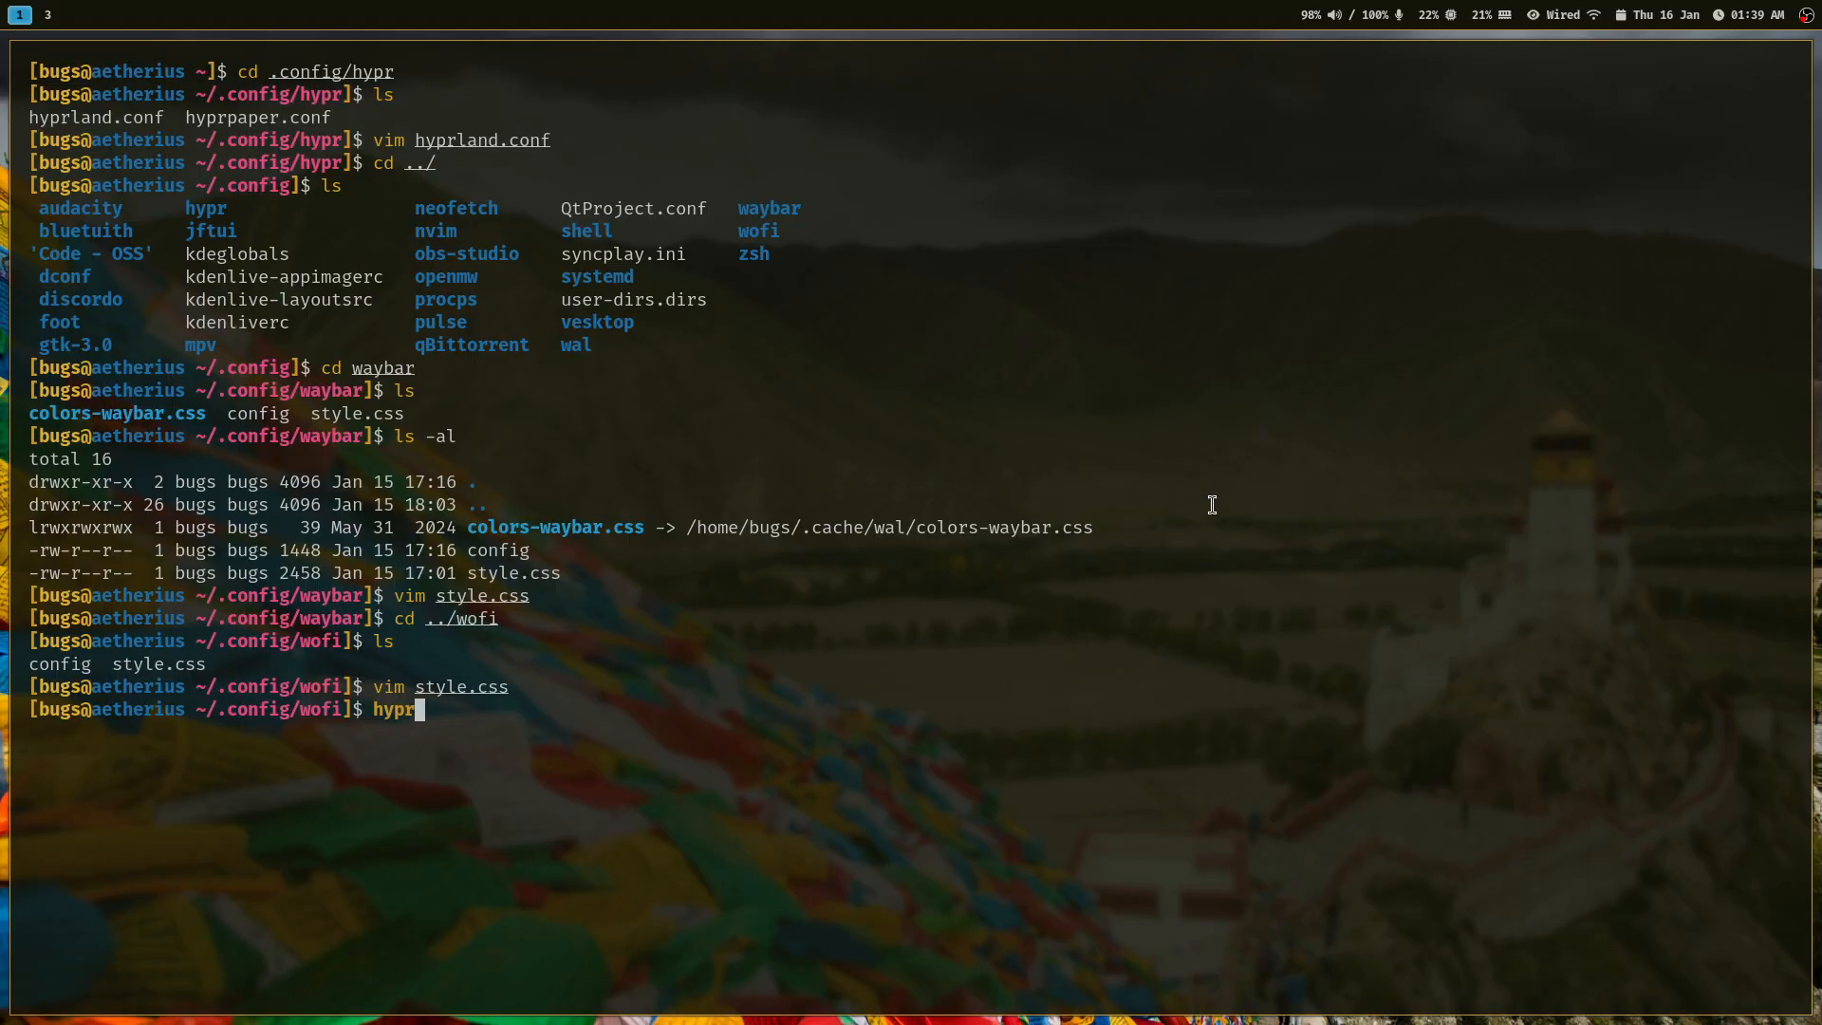
pyautogui.press('Return')
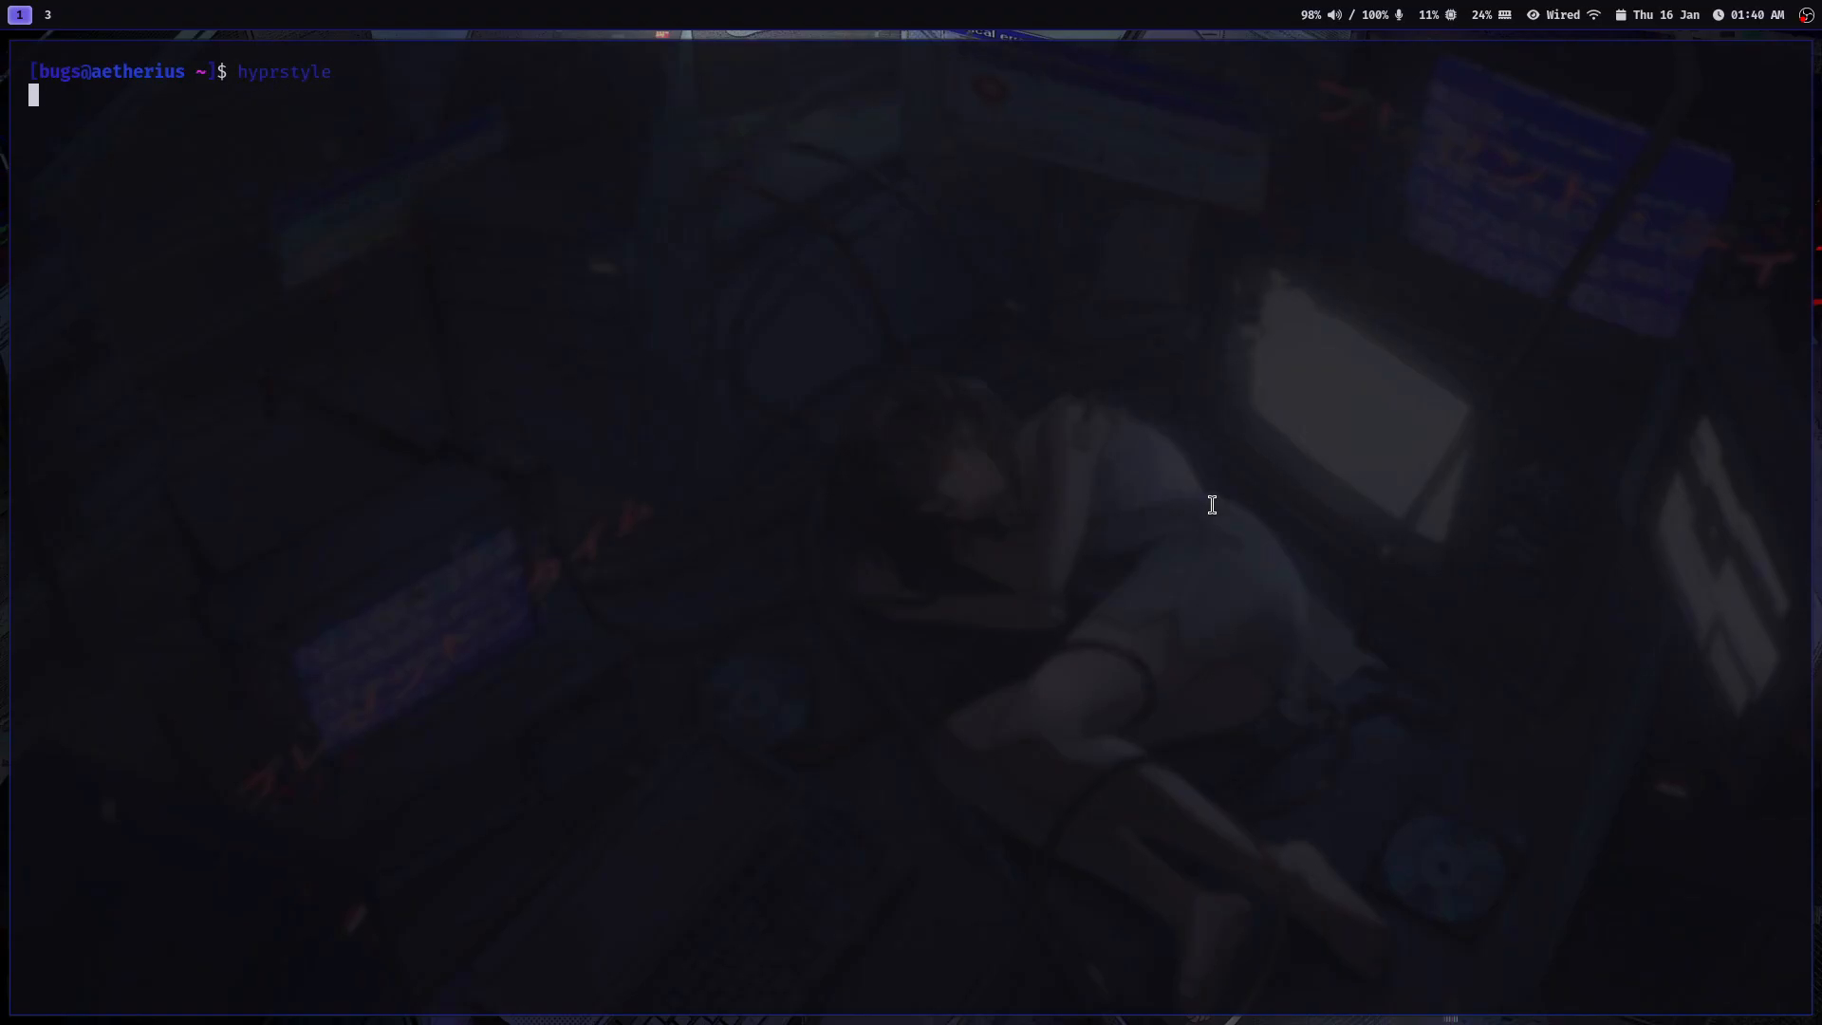
pyautogui.press('Return')
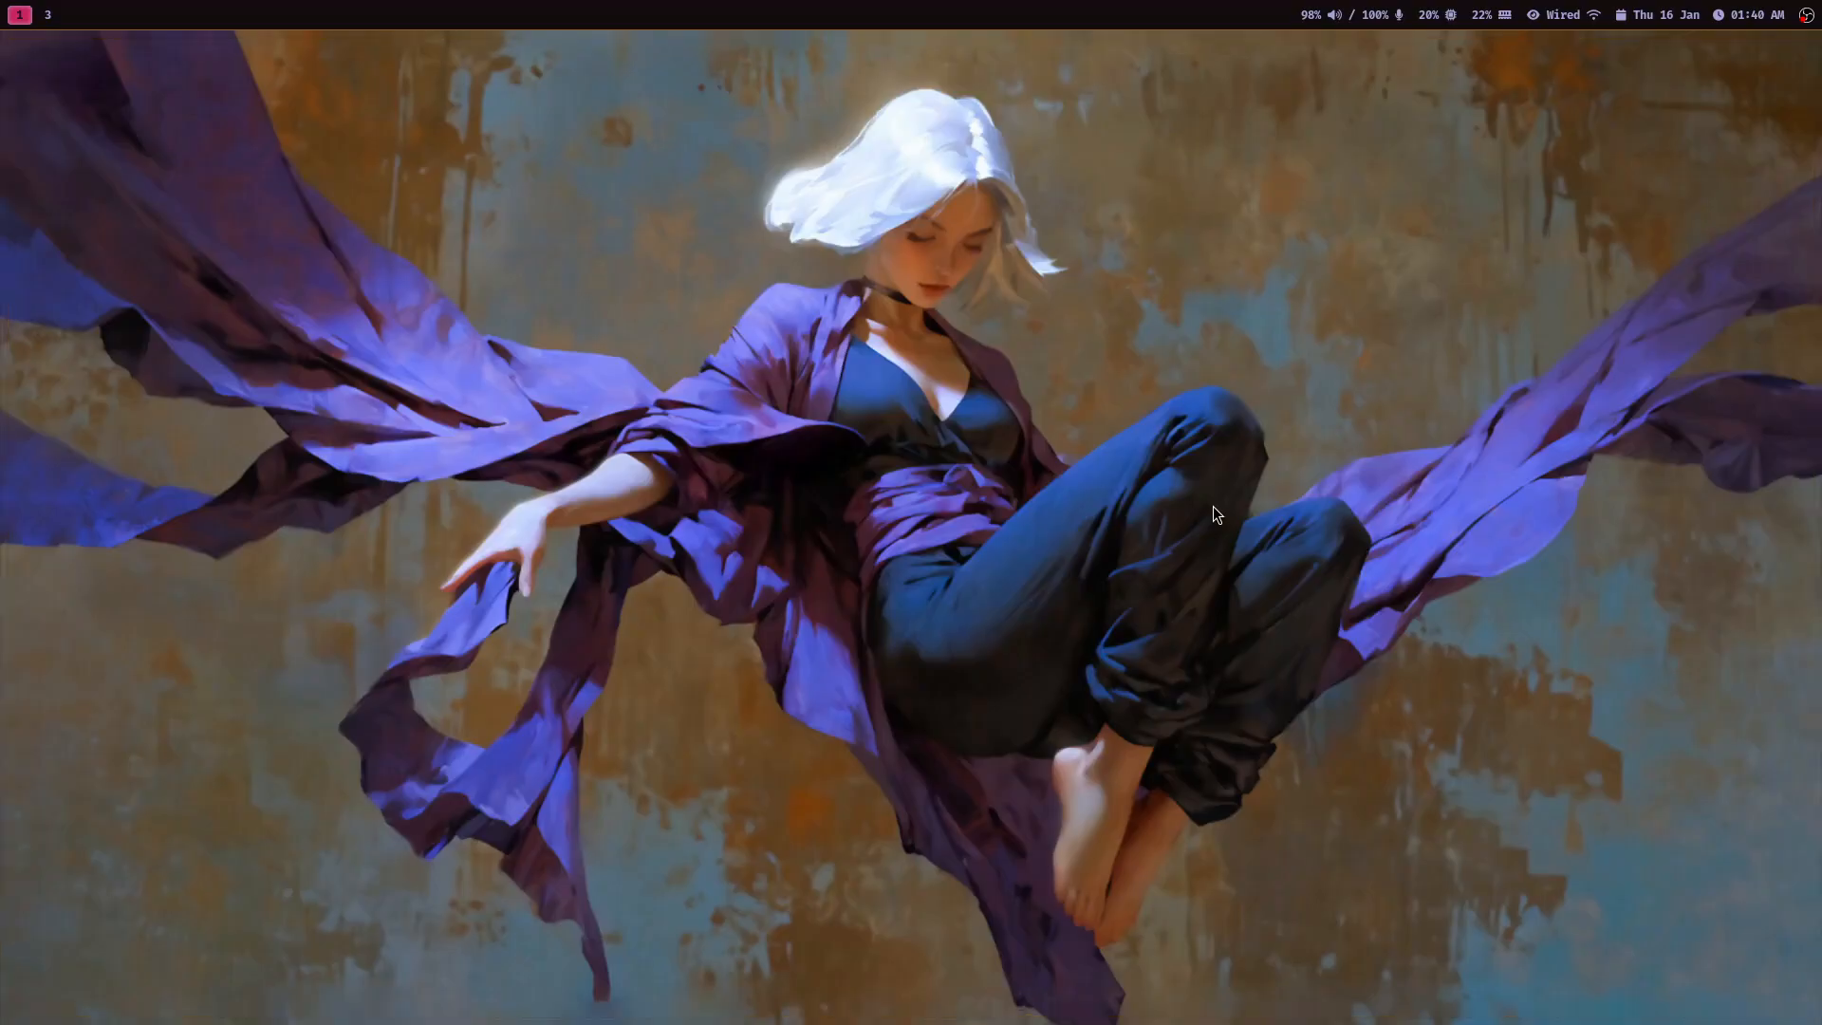
pyautogui.write('flire')
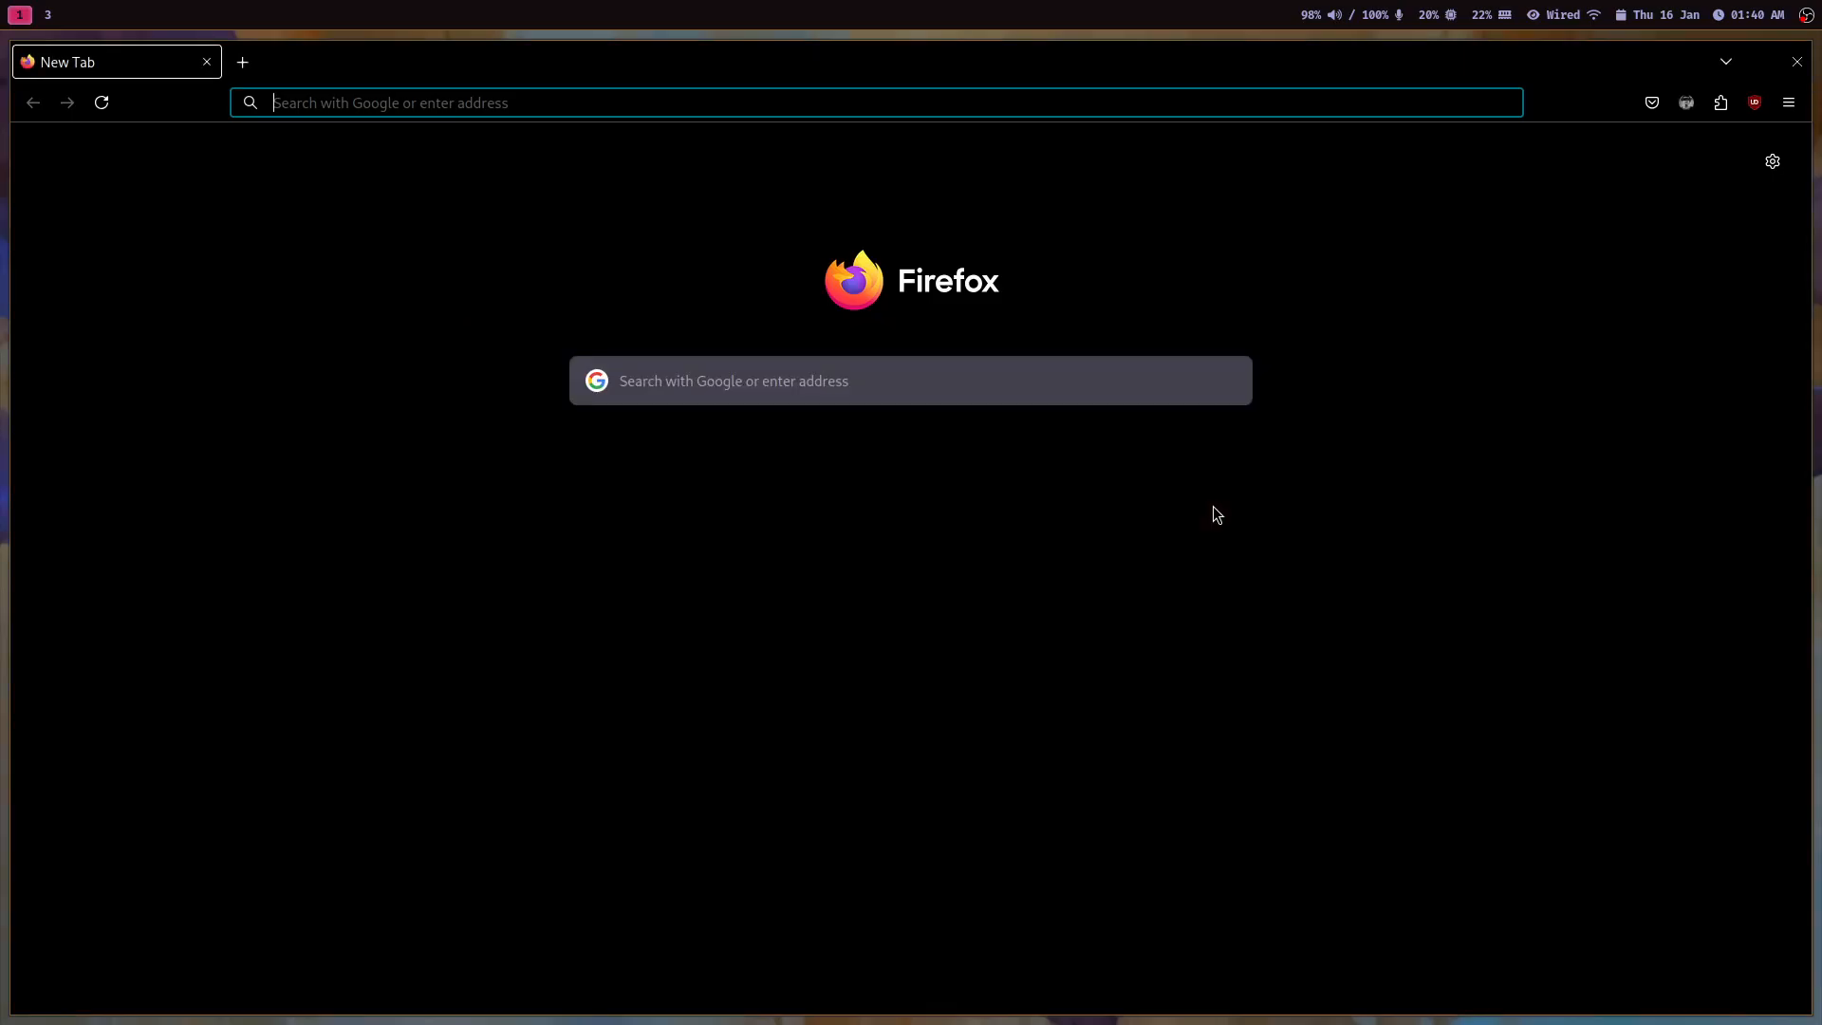
# Visit arewewaylandyet.com and open the sentriz/cliphist GitHub README in a second tab.
pyautogui.write('https://arewewaylandyet.com')
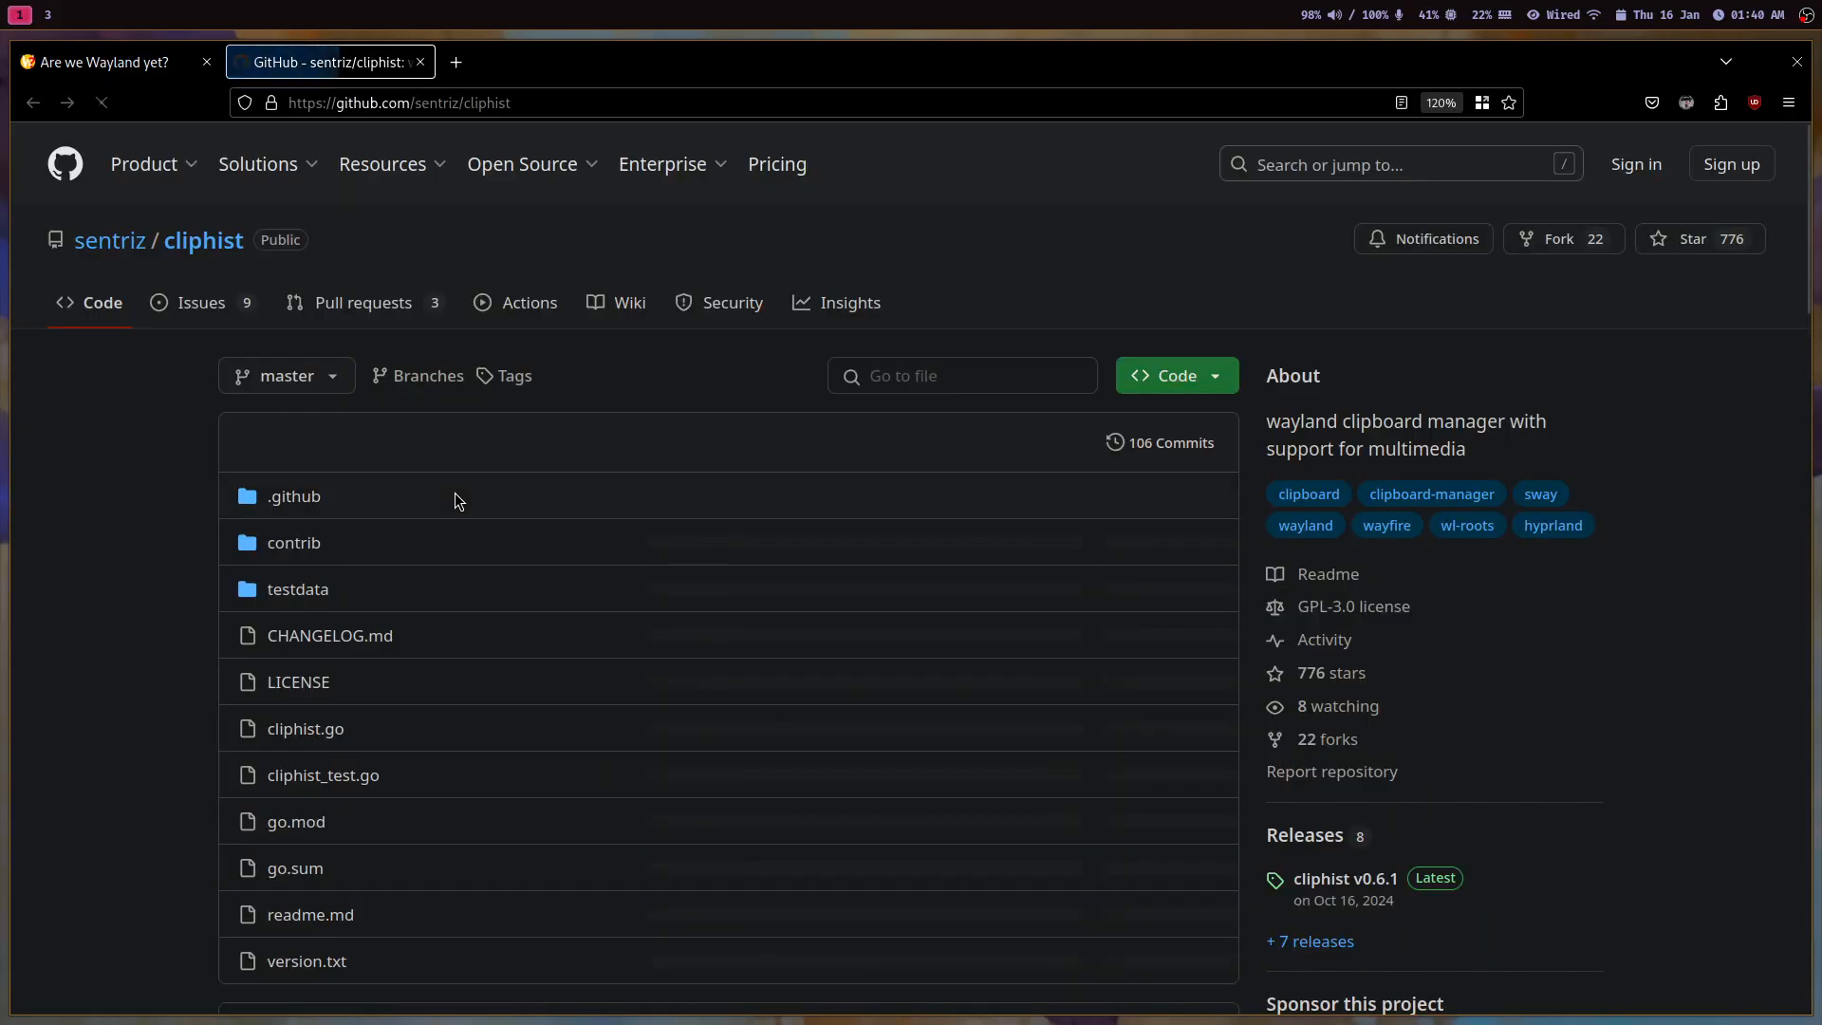
pyautogui.scroll(-3)
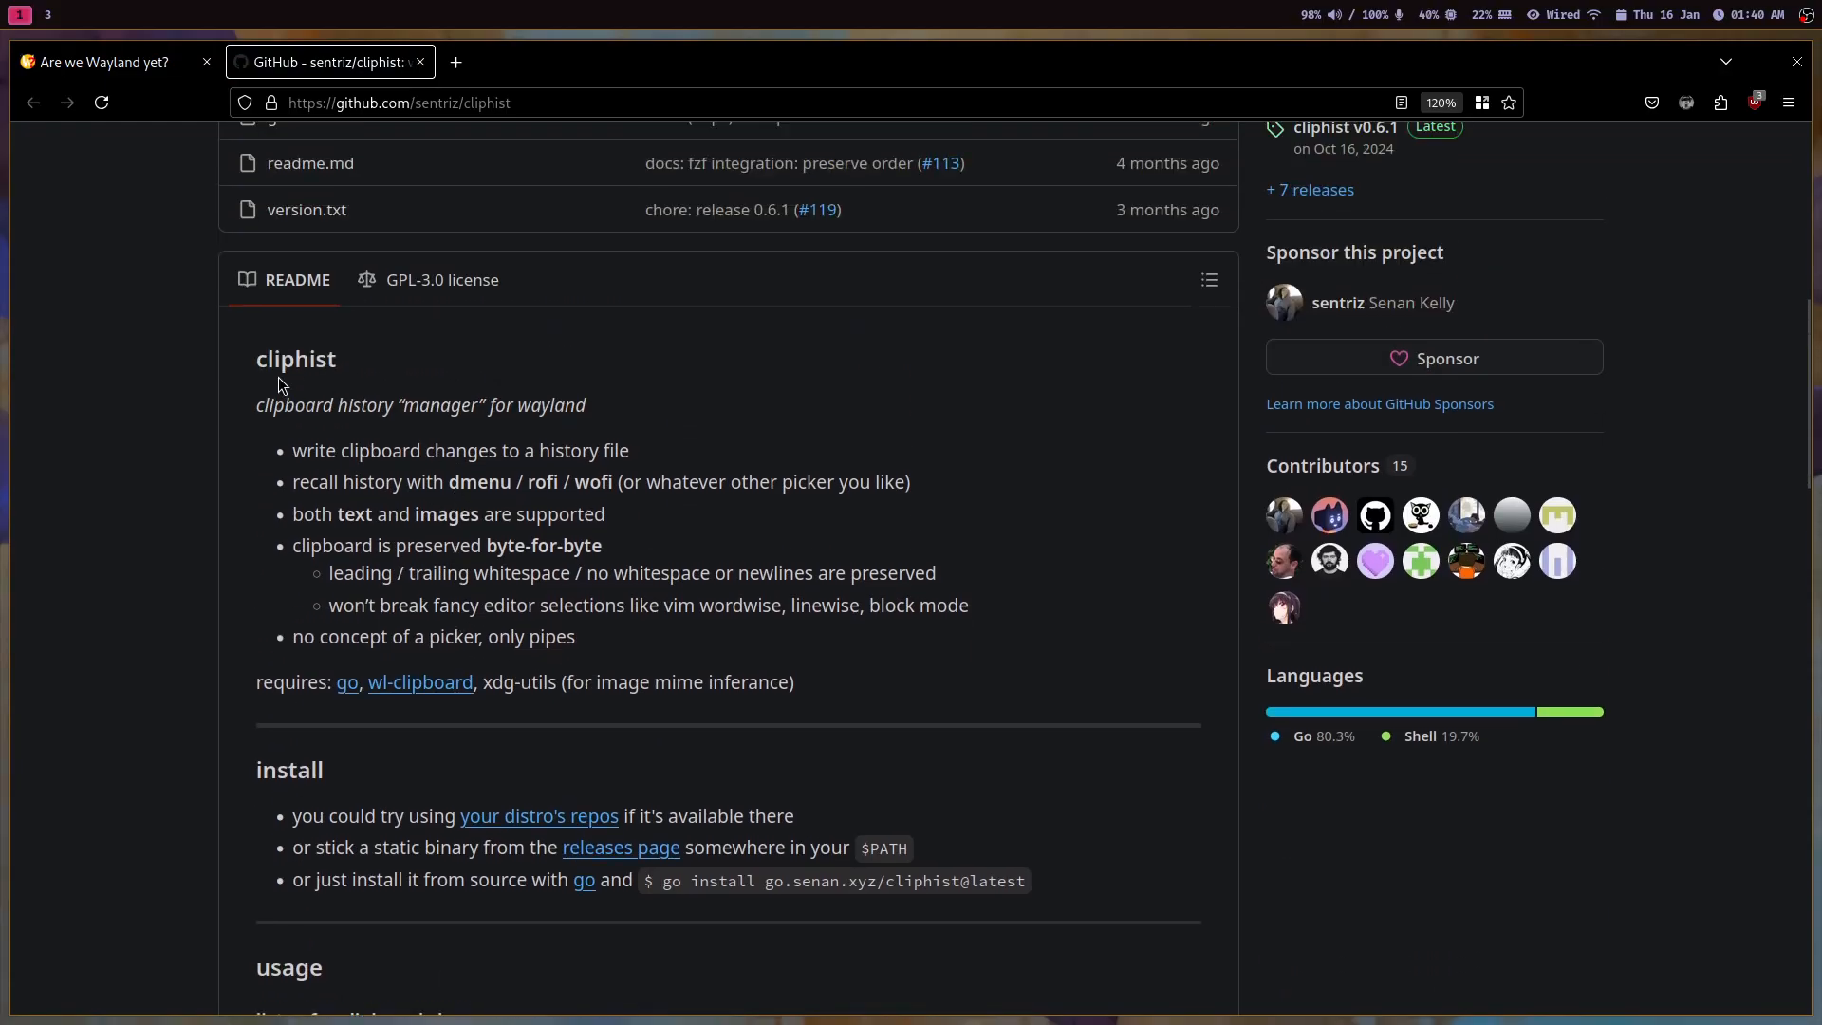
pyautogui.moveTo(275, 358); pyautogui.dragTo(795, 682)
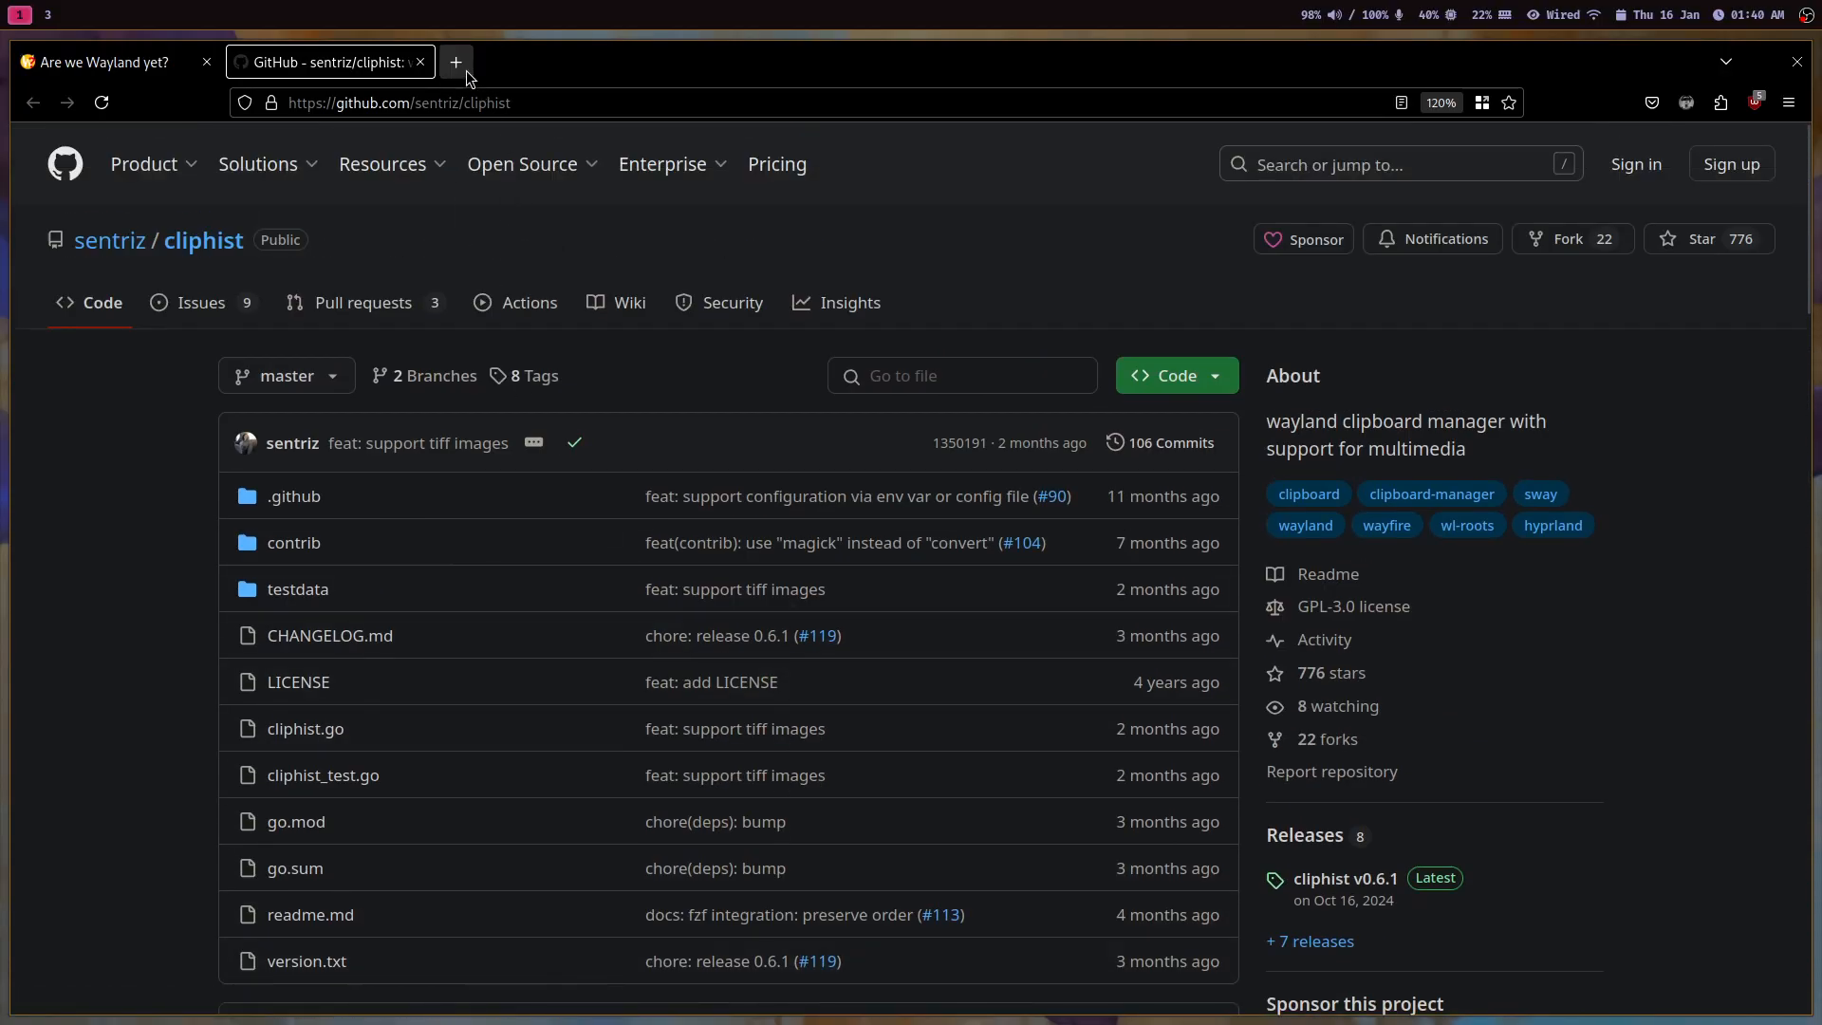
# Search 'hyprland must have' in a new tab and scroll the wiki's Must-have page.
pyautogui.click(454, 61)
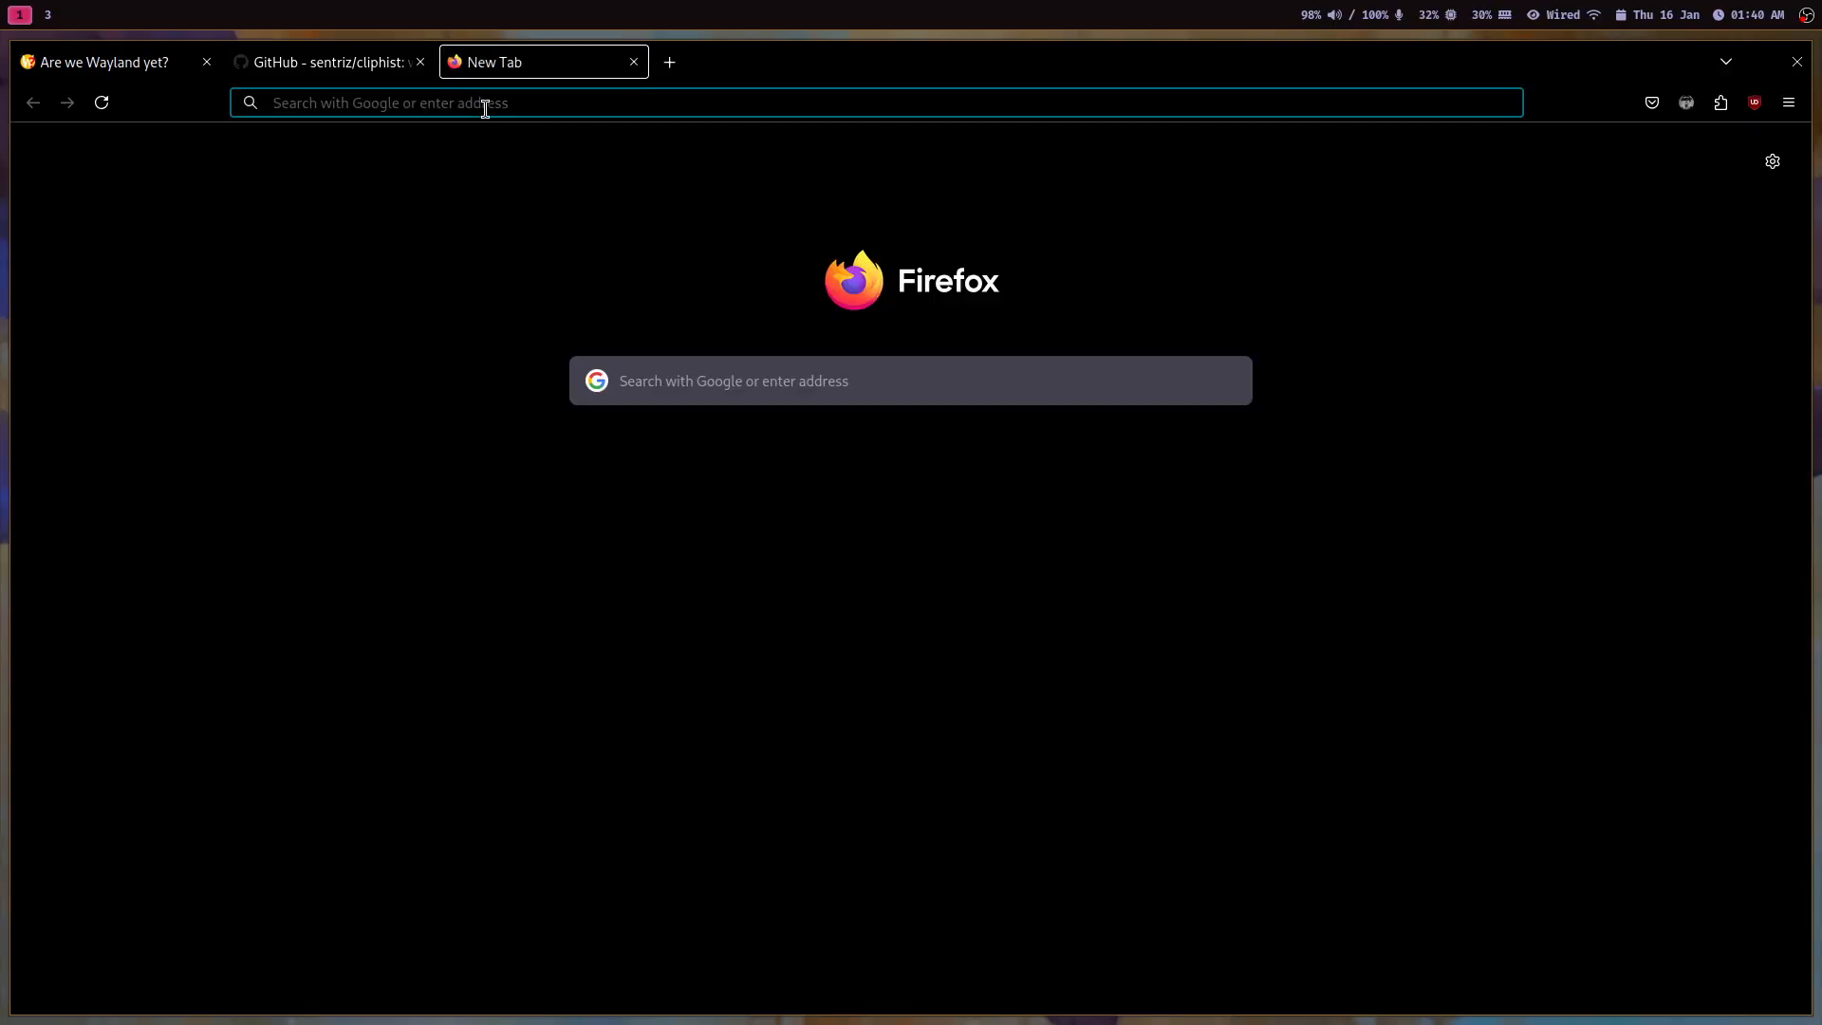
pyautogui.click(465, 102)
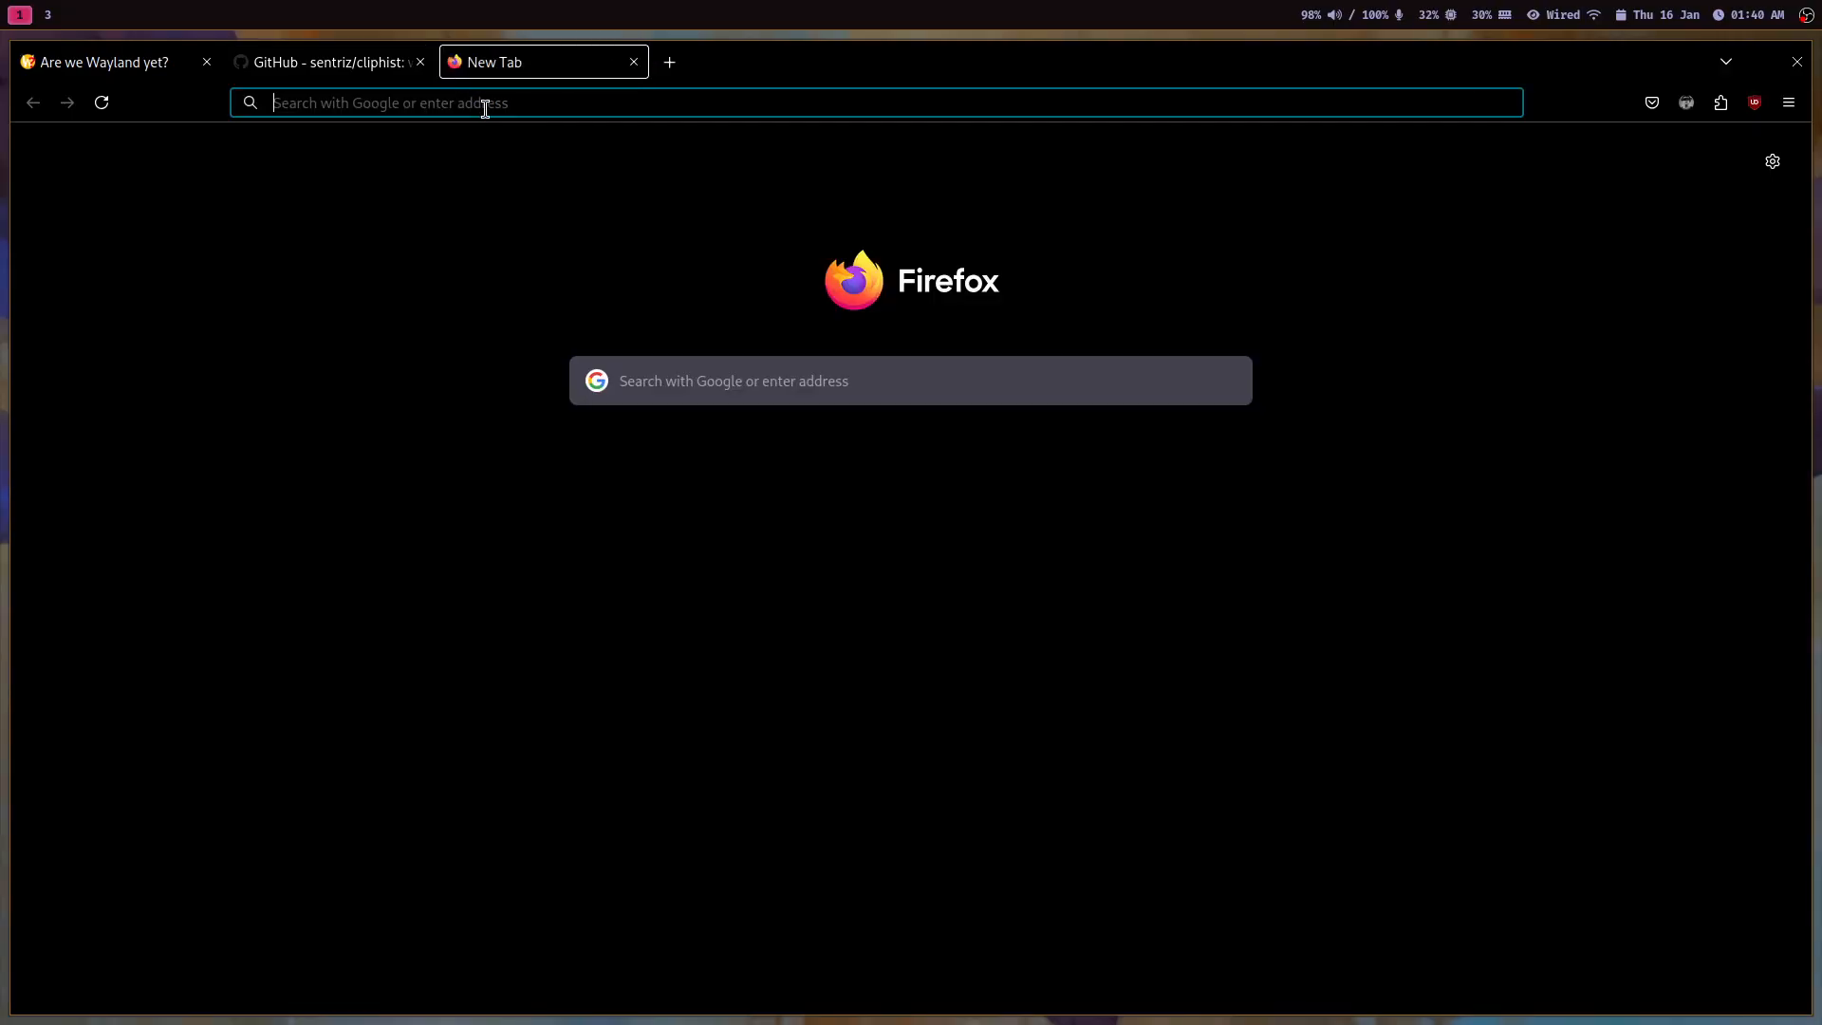
pyautogui.write('hyprland')
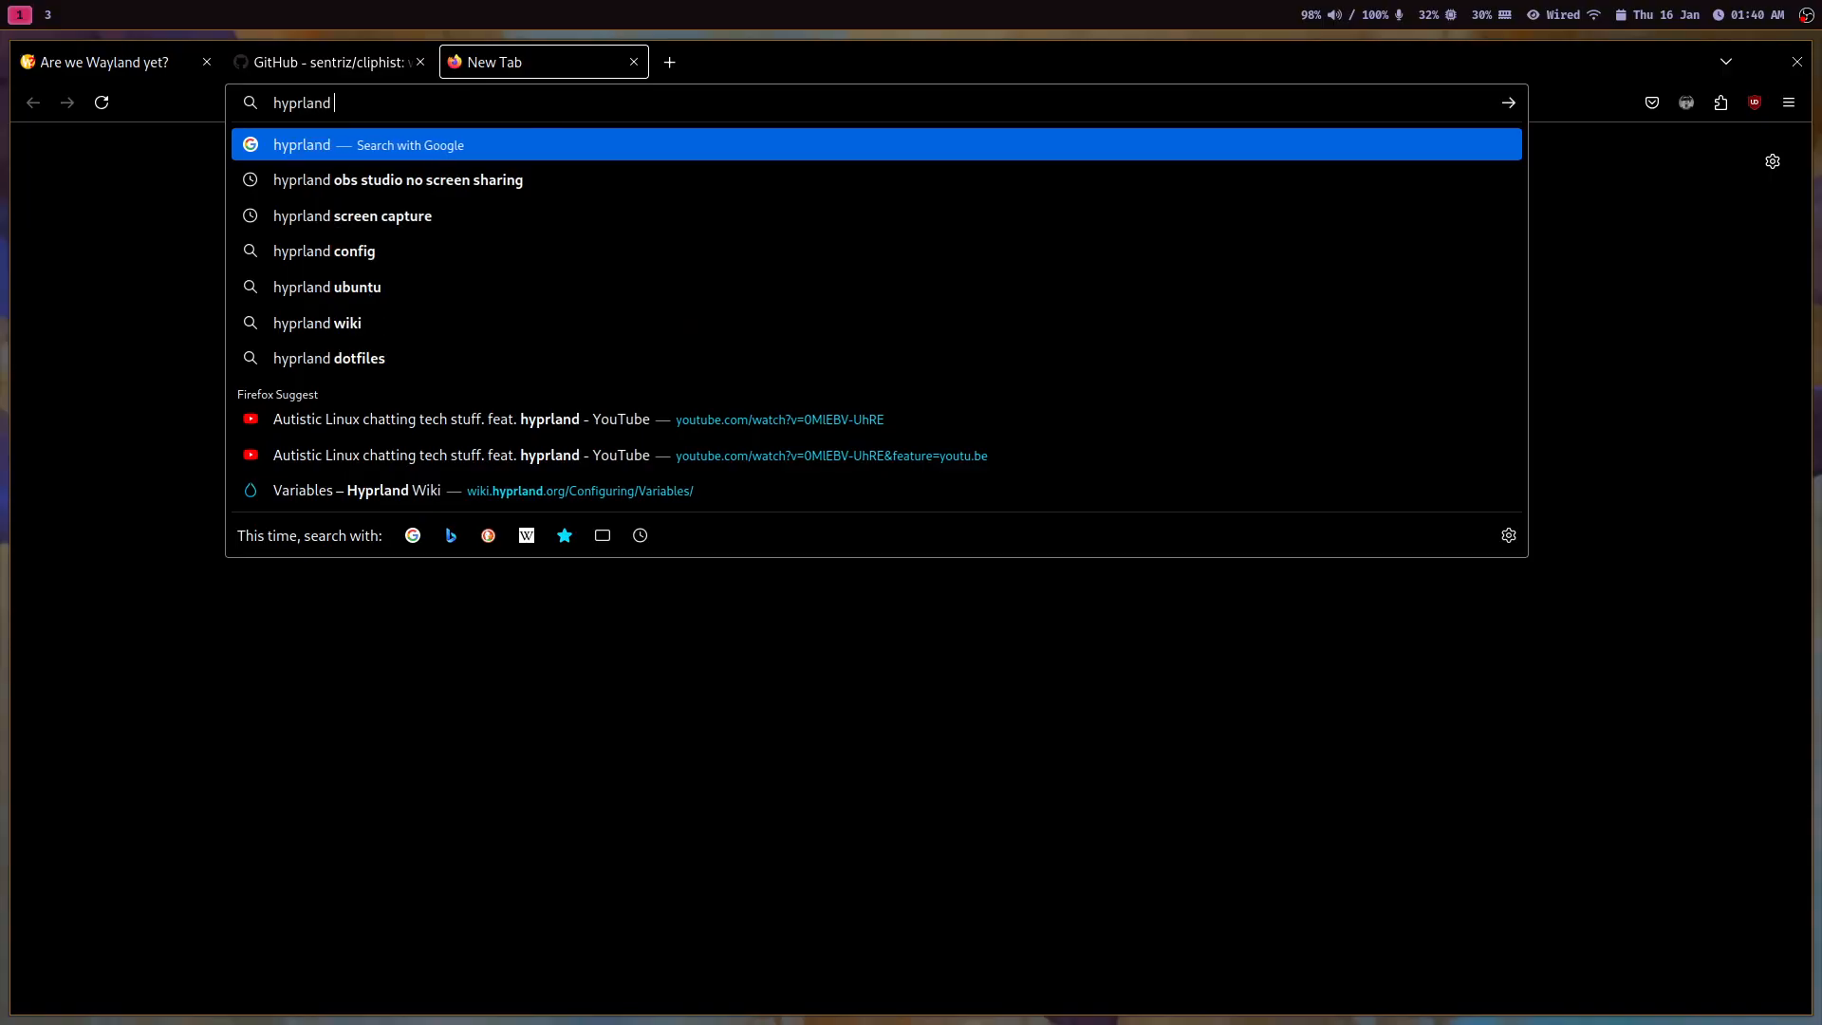
pyautogui.write('msut hav')
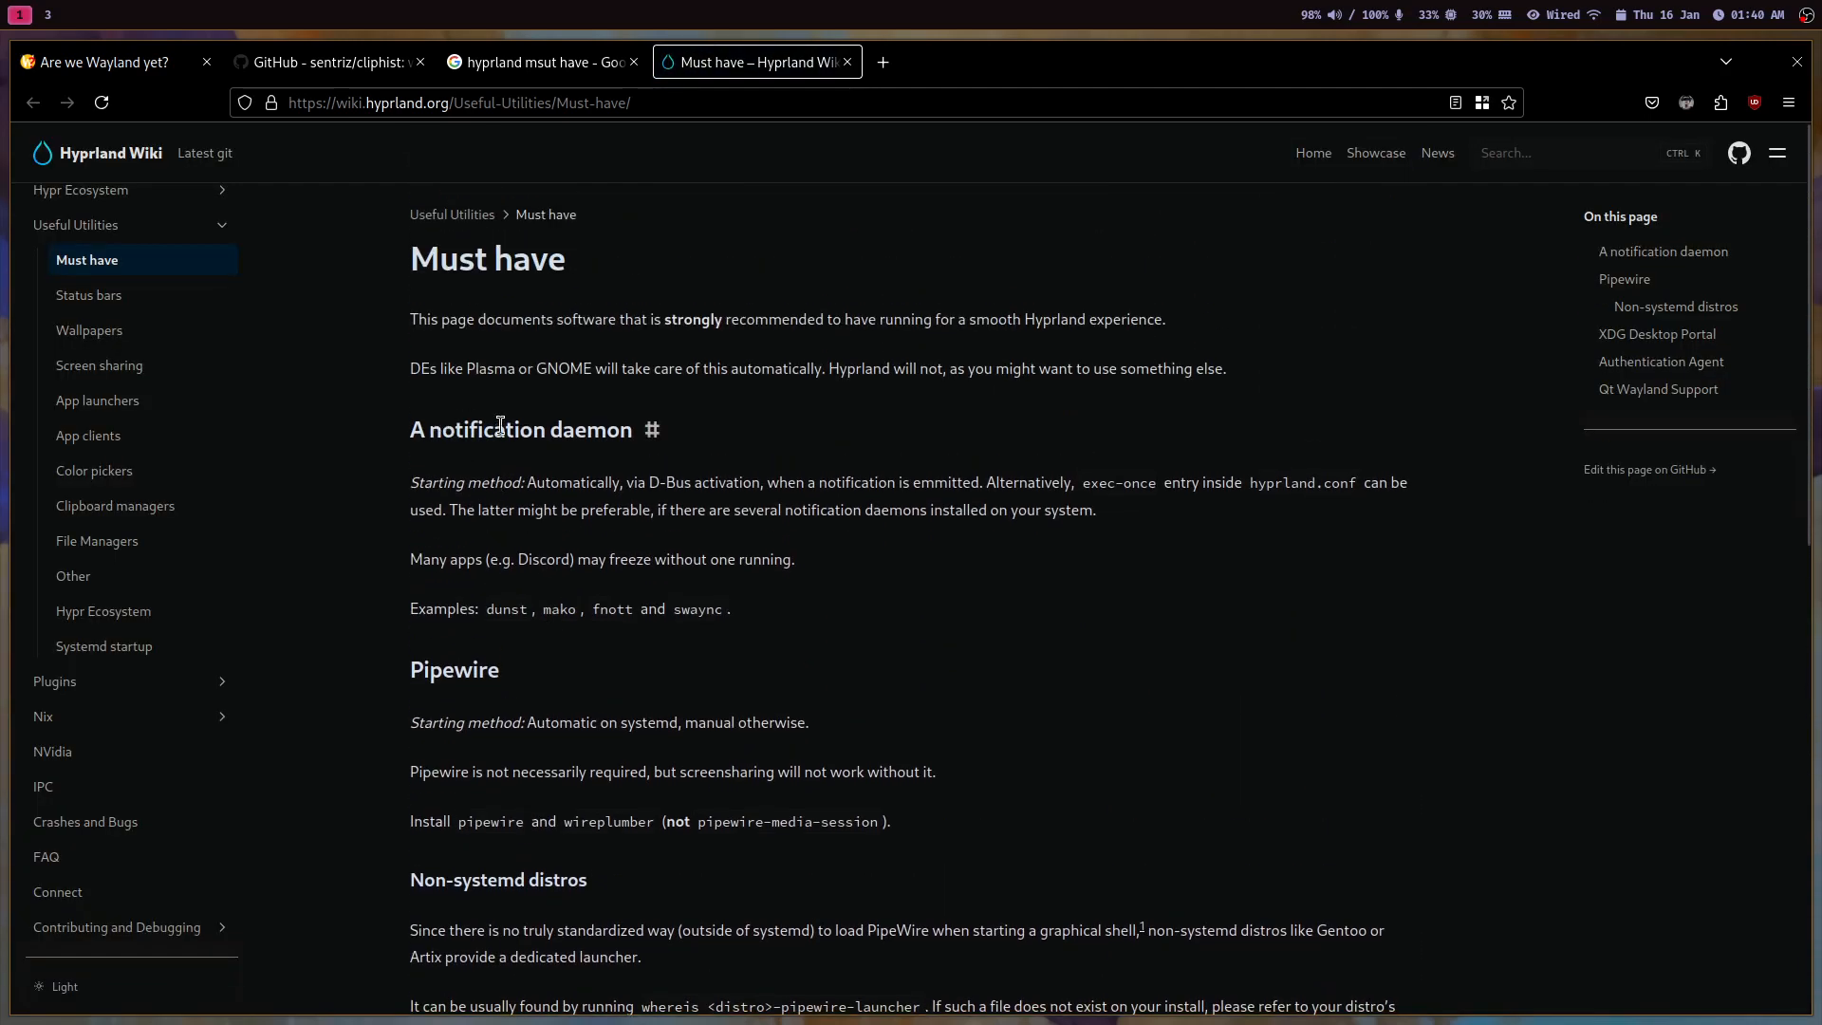
pyautogui.scroll(-3)
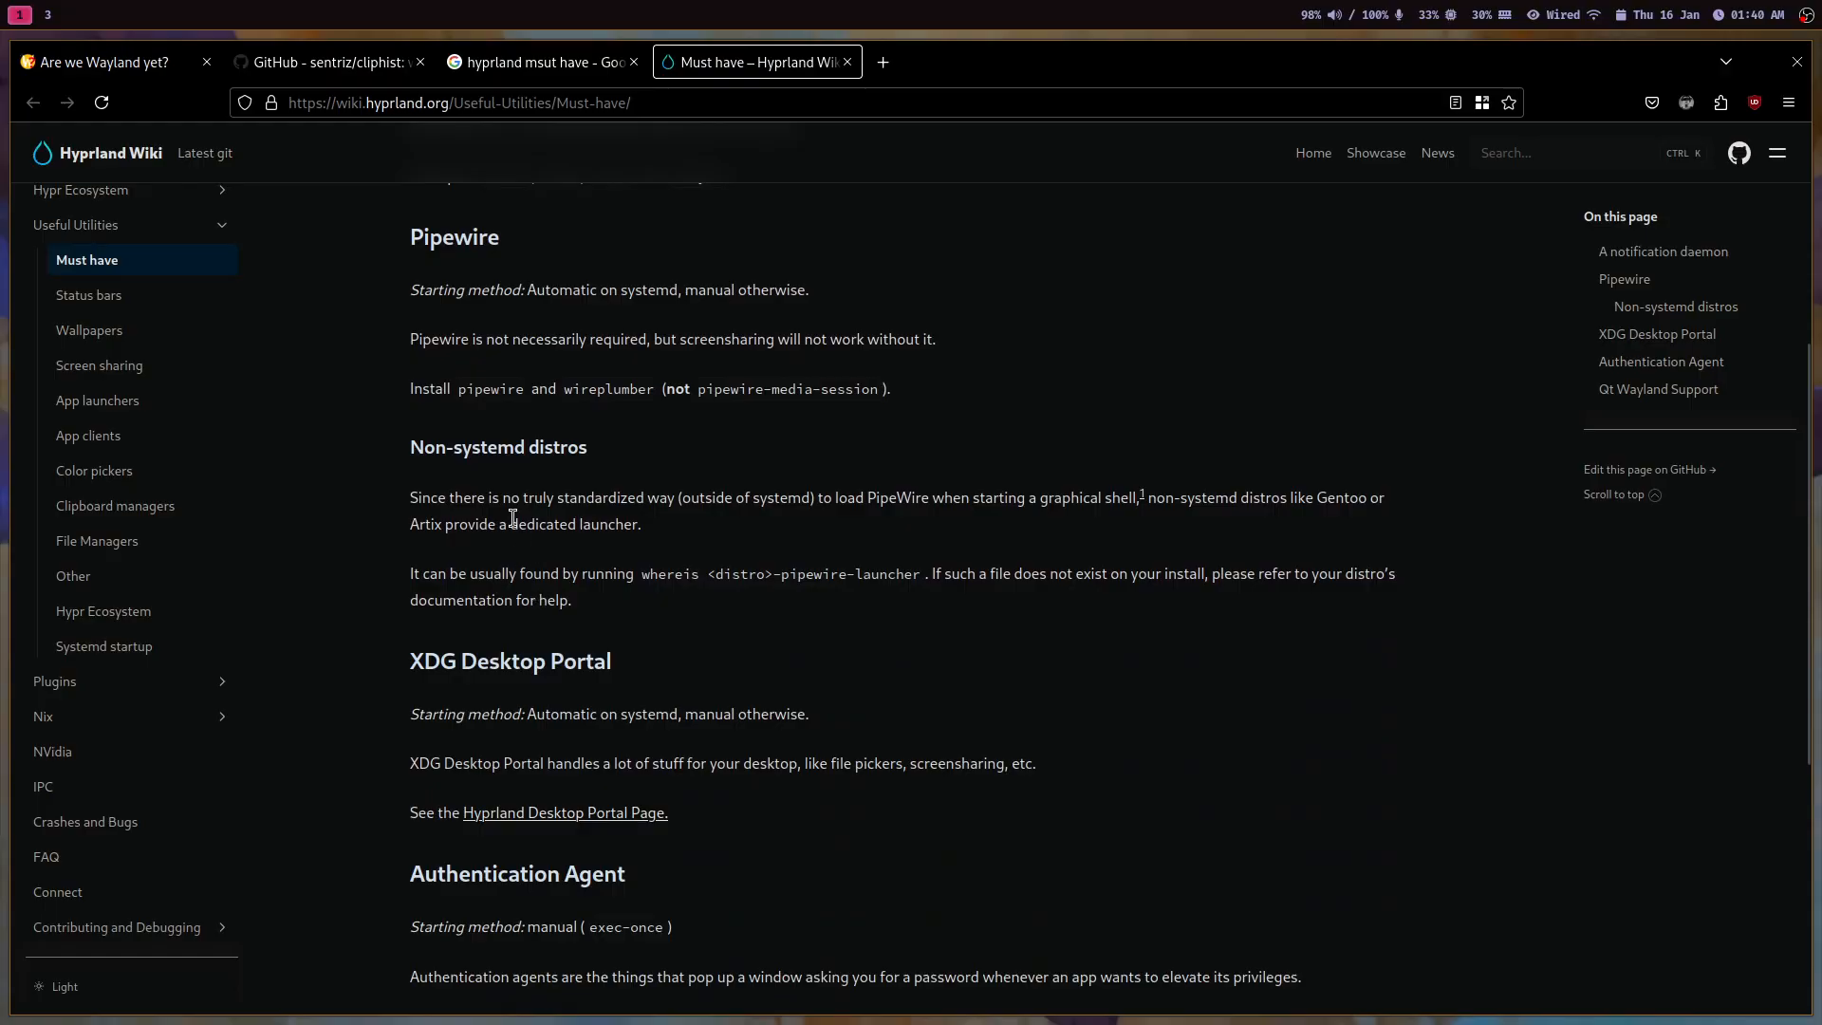
pyautogui.scroll(-3)
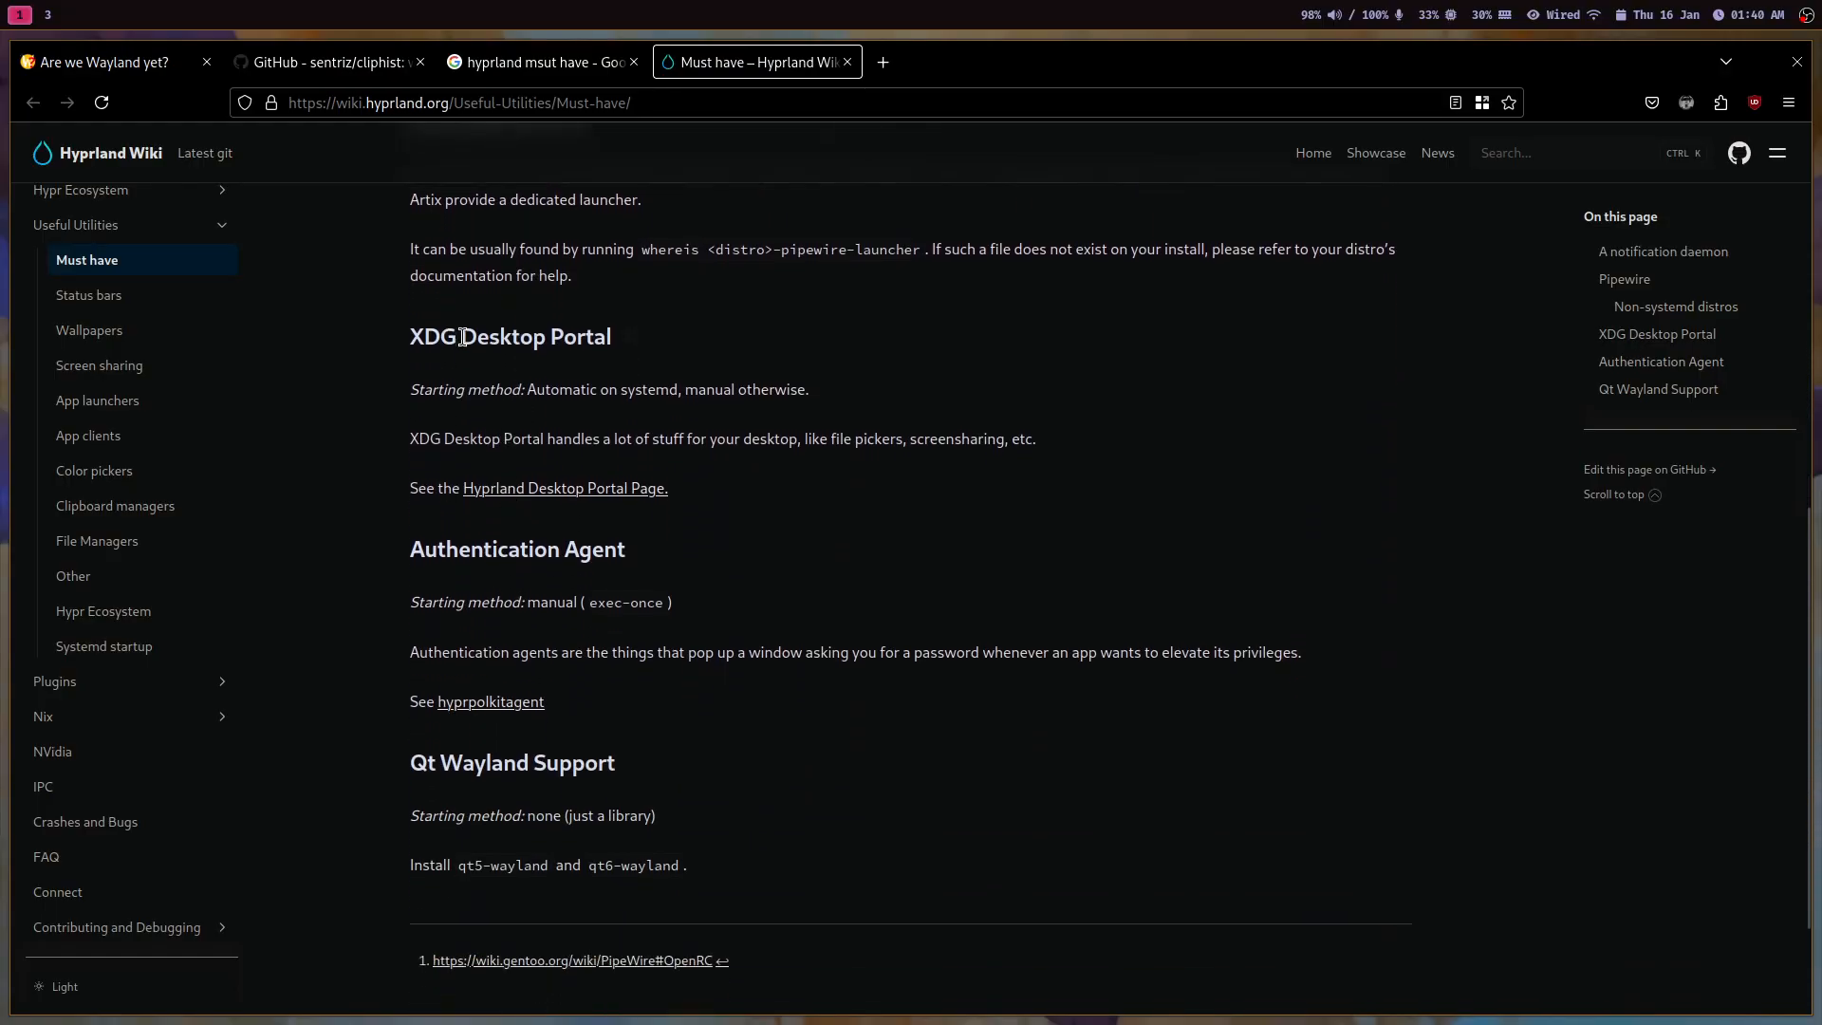
pyautogui.scroll(-3)
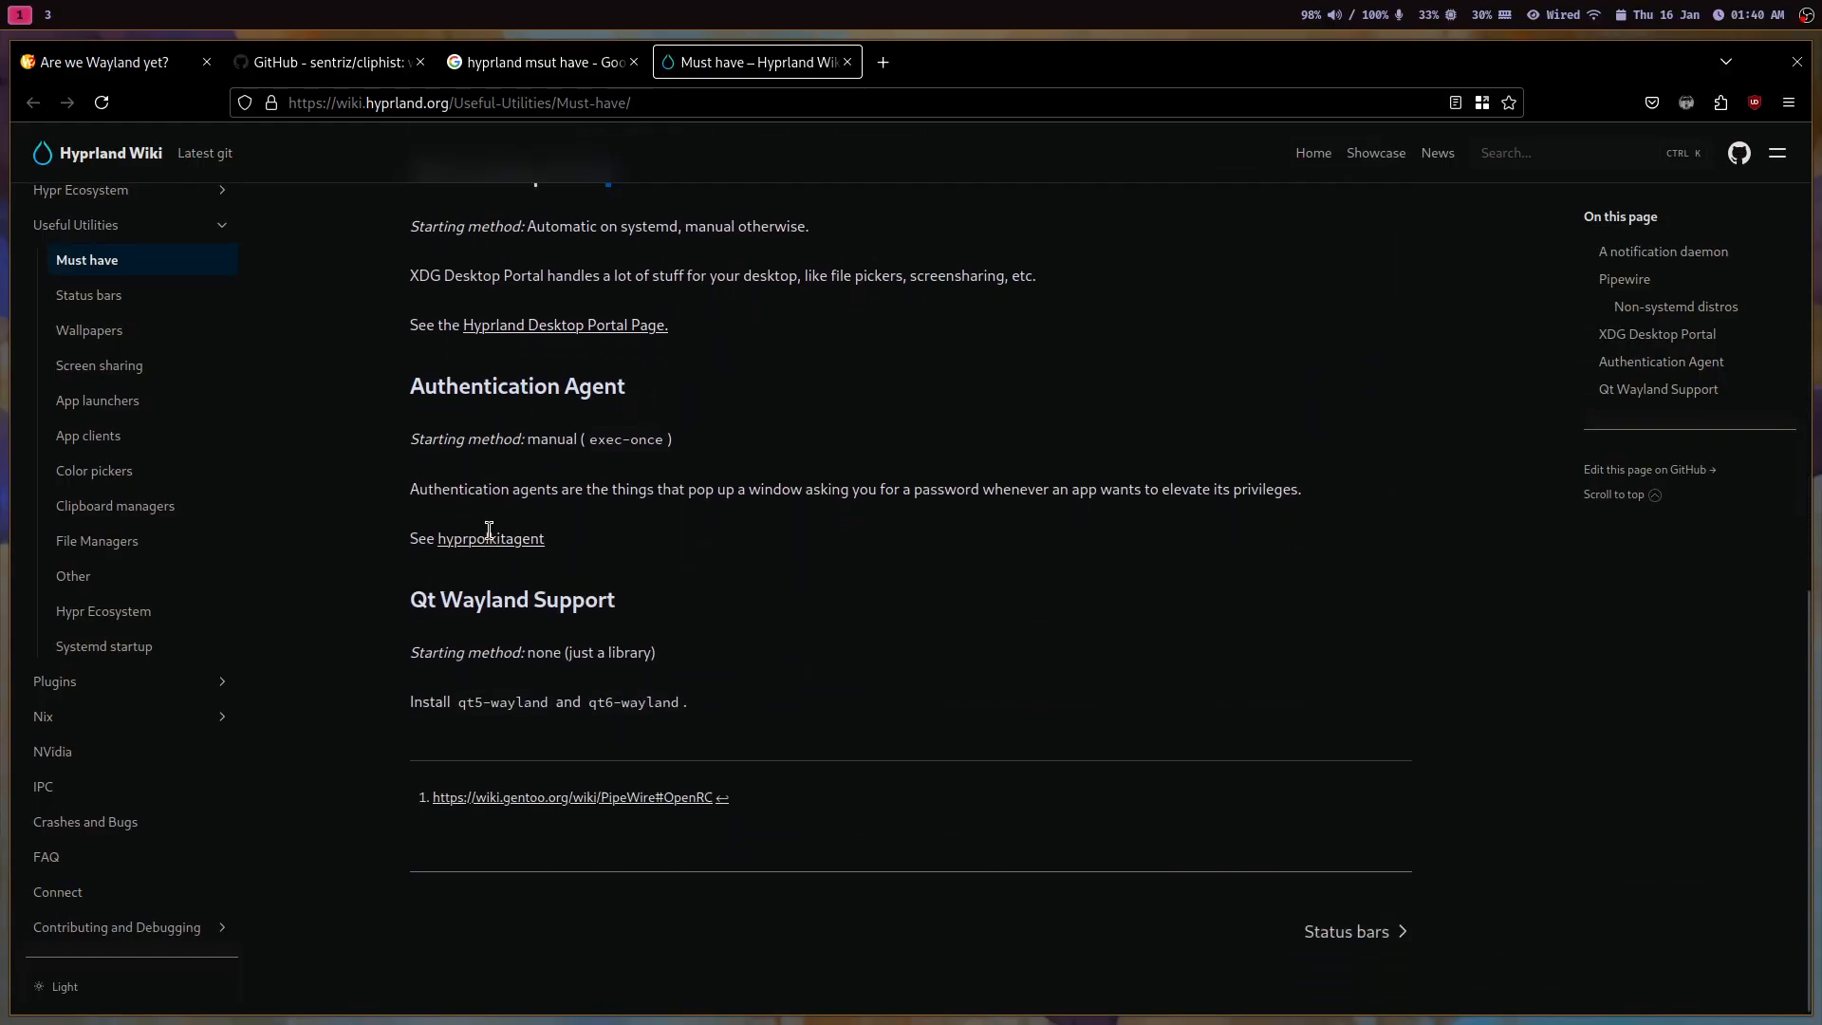
pyautogui.click(329, 62)
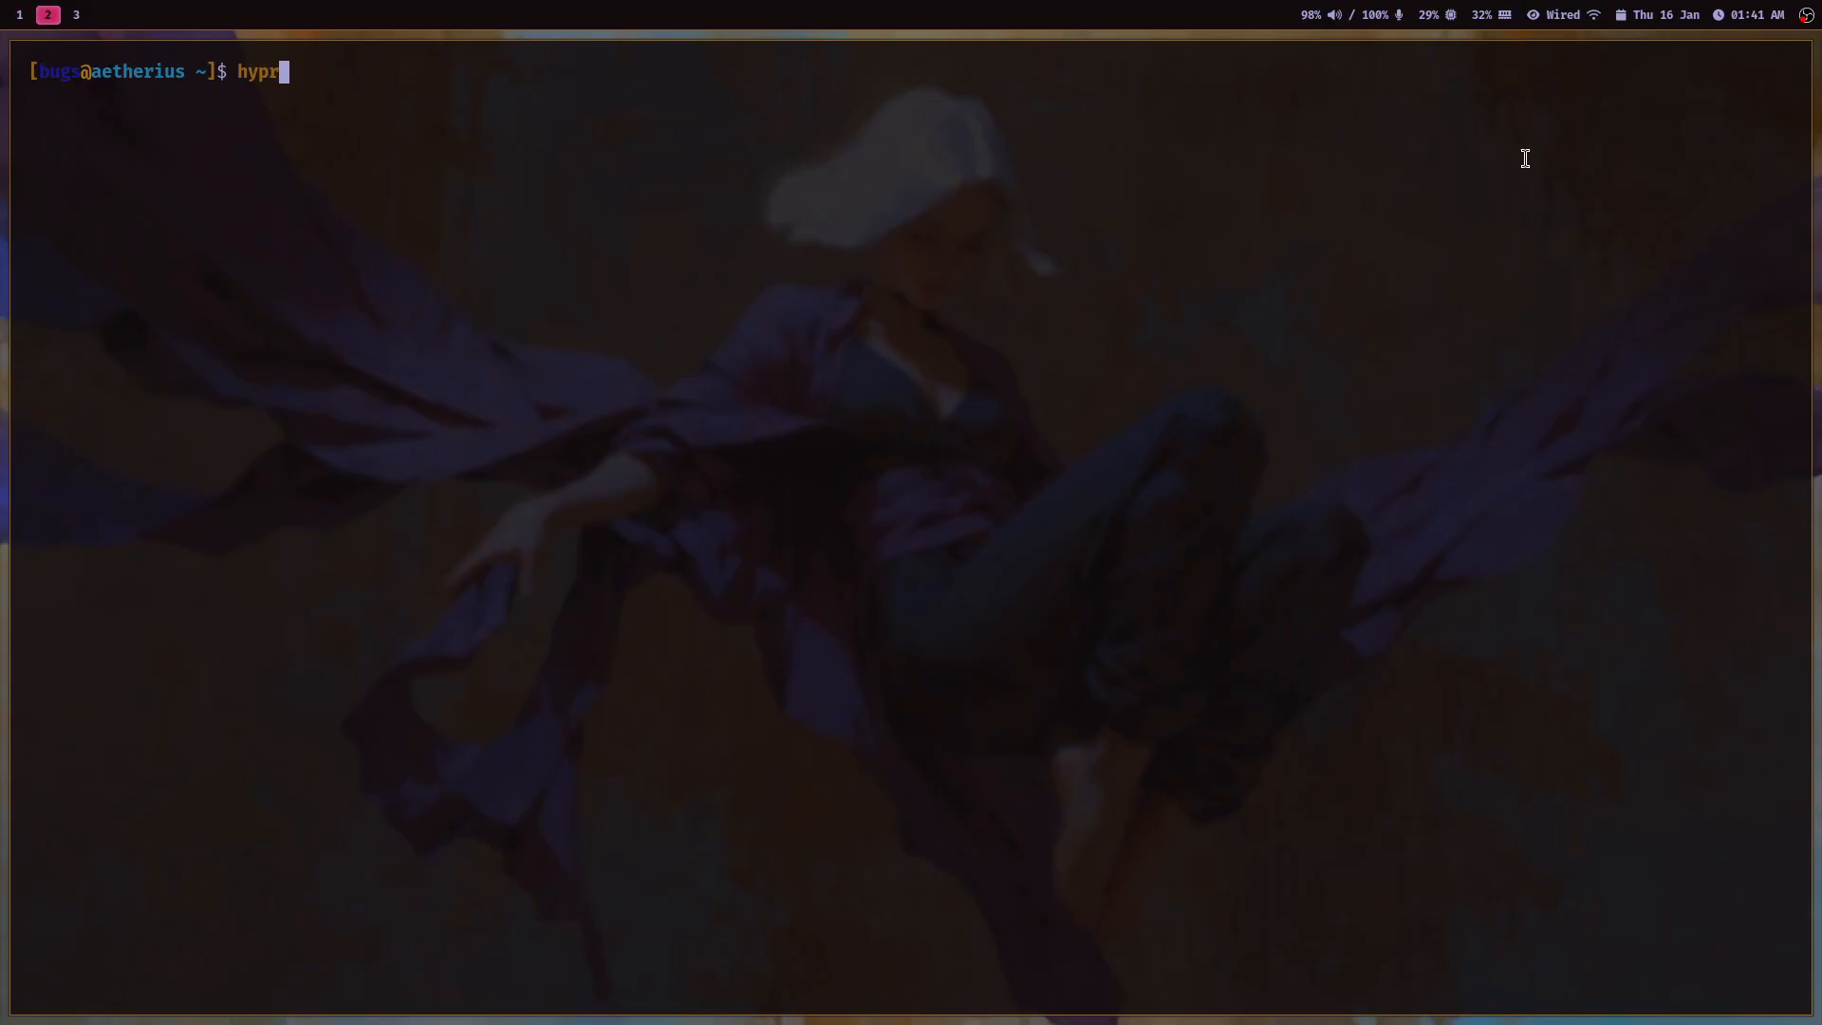
# Switch to the green pixel-art cityscape theme and type uwufetch at the prompt.
pyautogui.write('r')
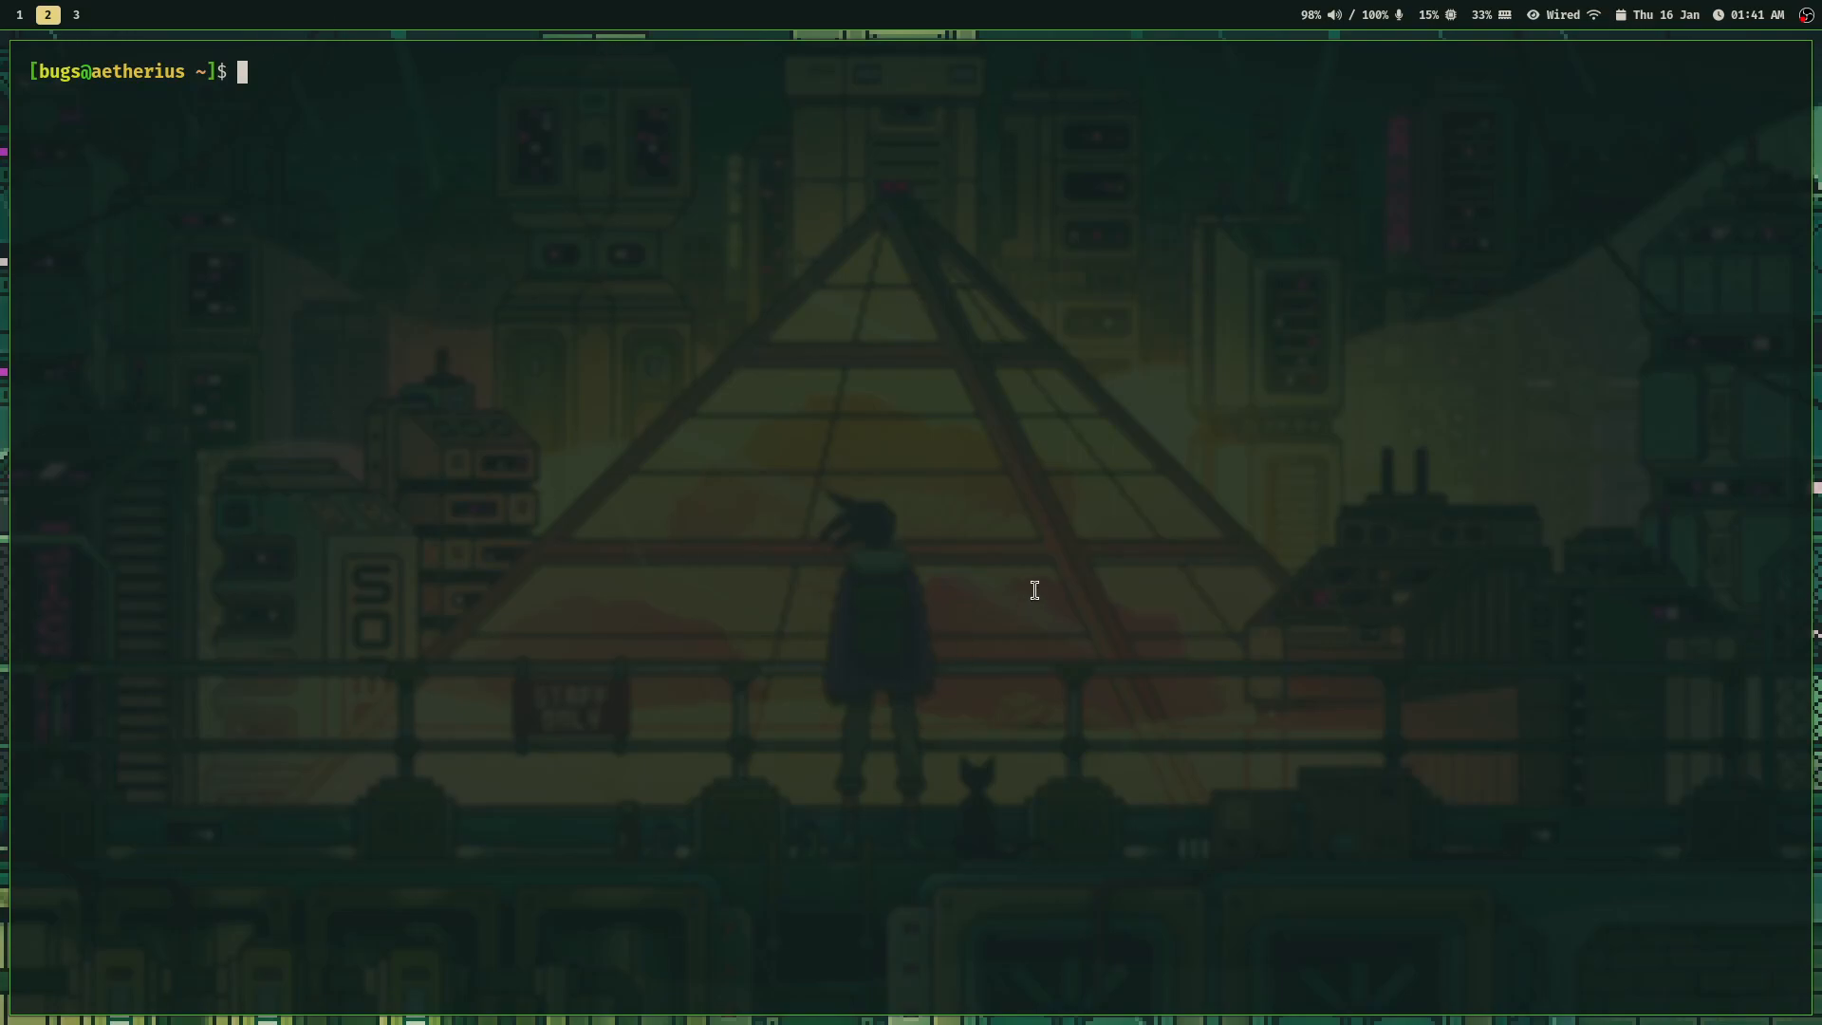
pyautogui.write('uwufetch')
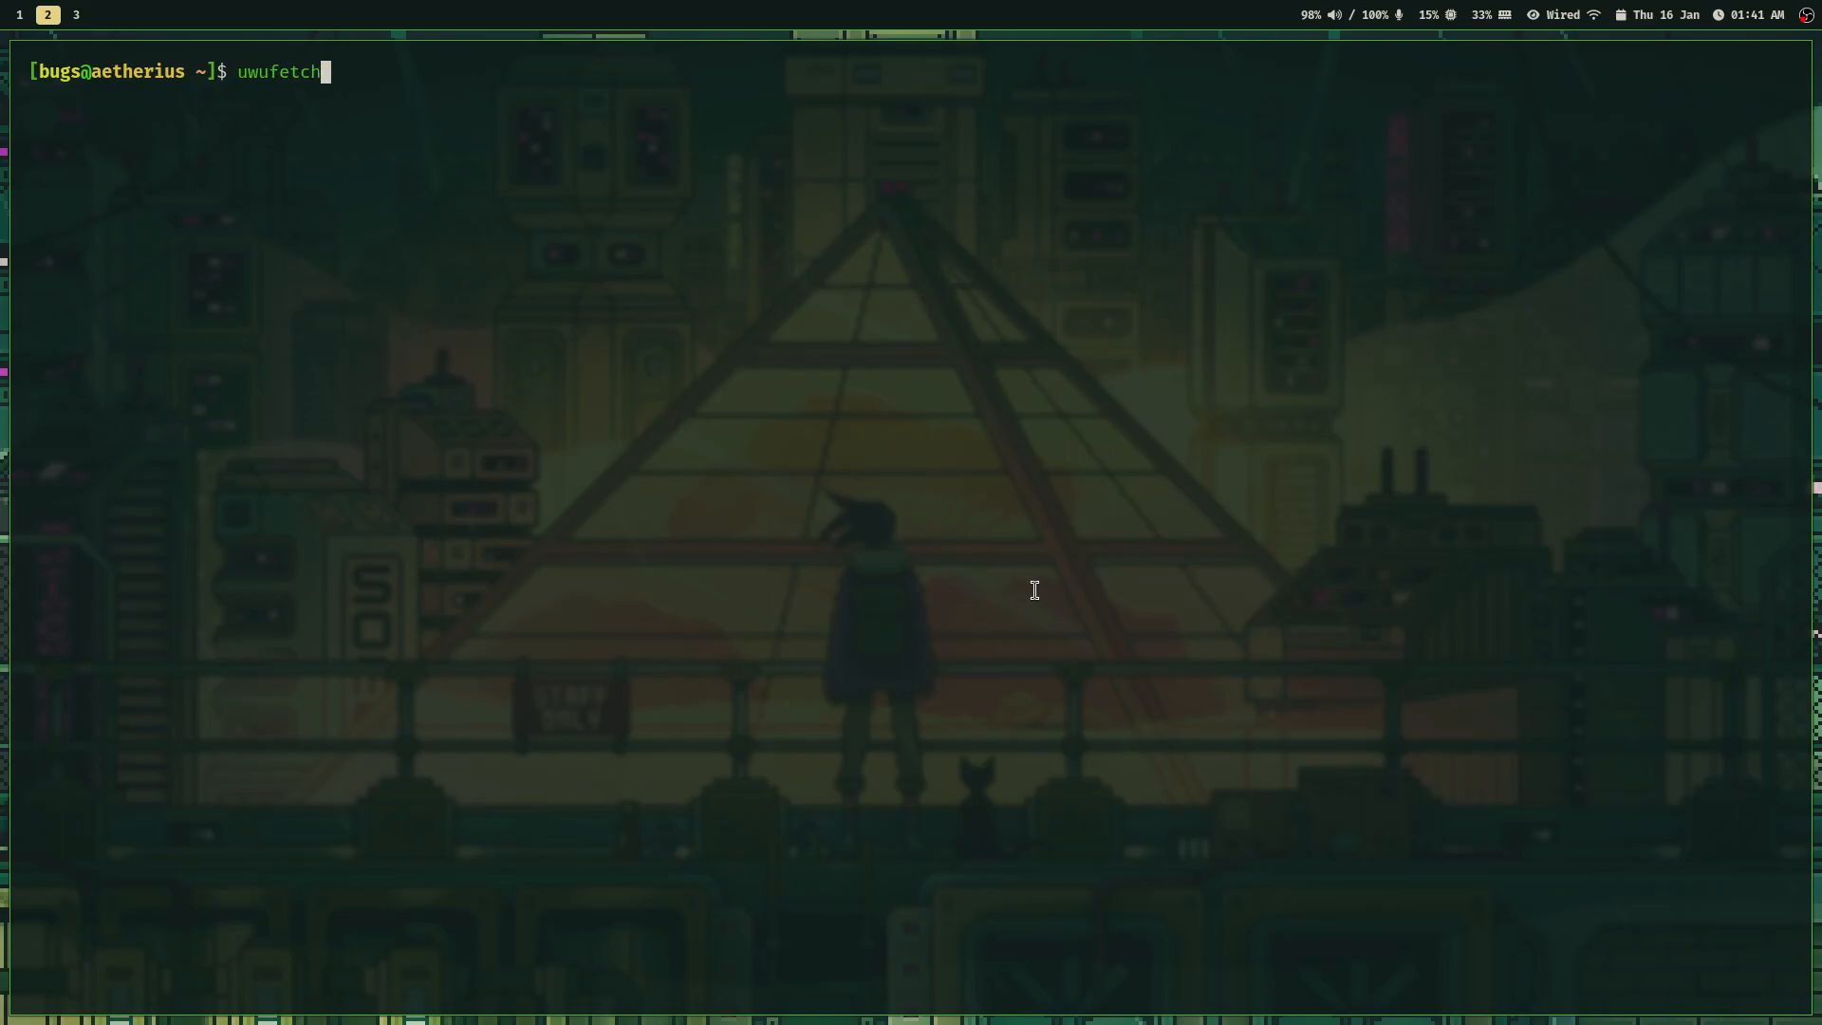